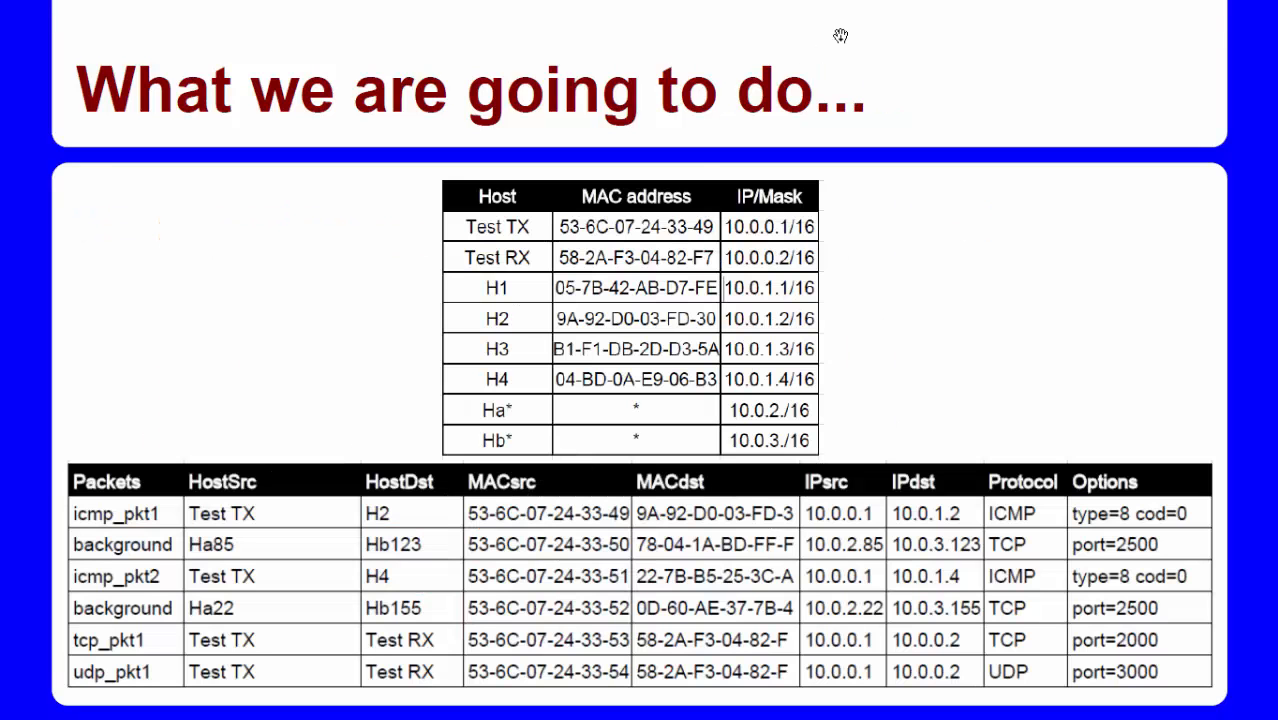
pyautogui.moveTo(470, 128)
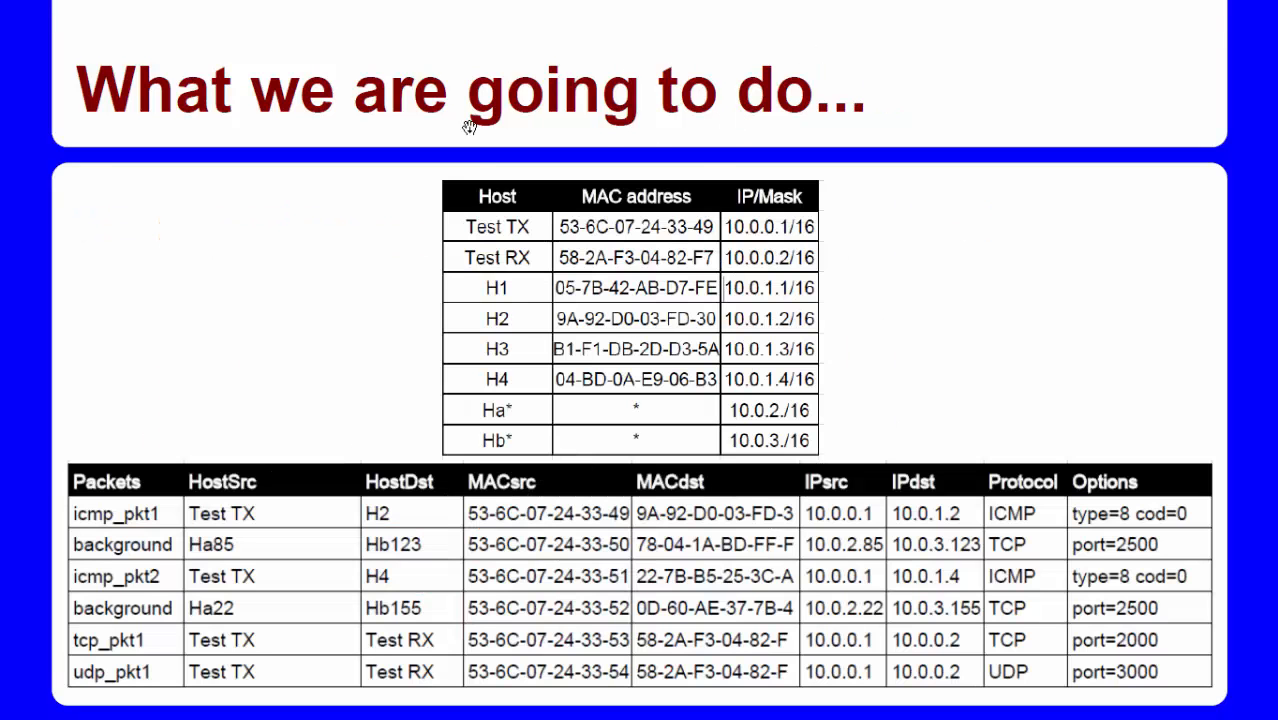
pyautogui.moveTo(560, 190)
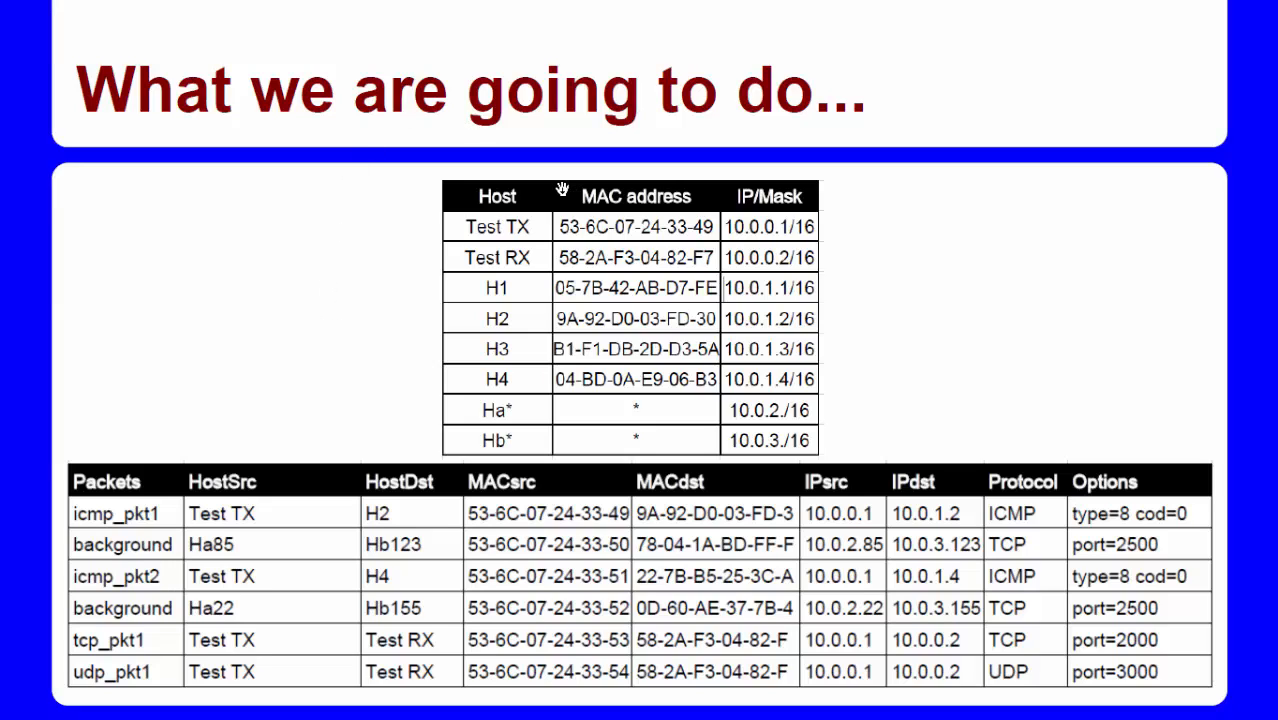
pyautogui.moveTo(400, 132)
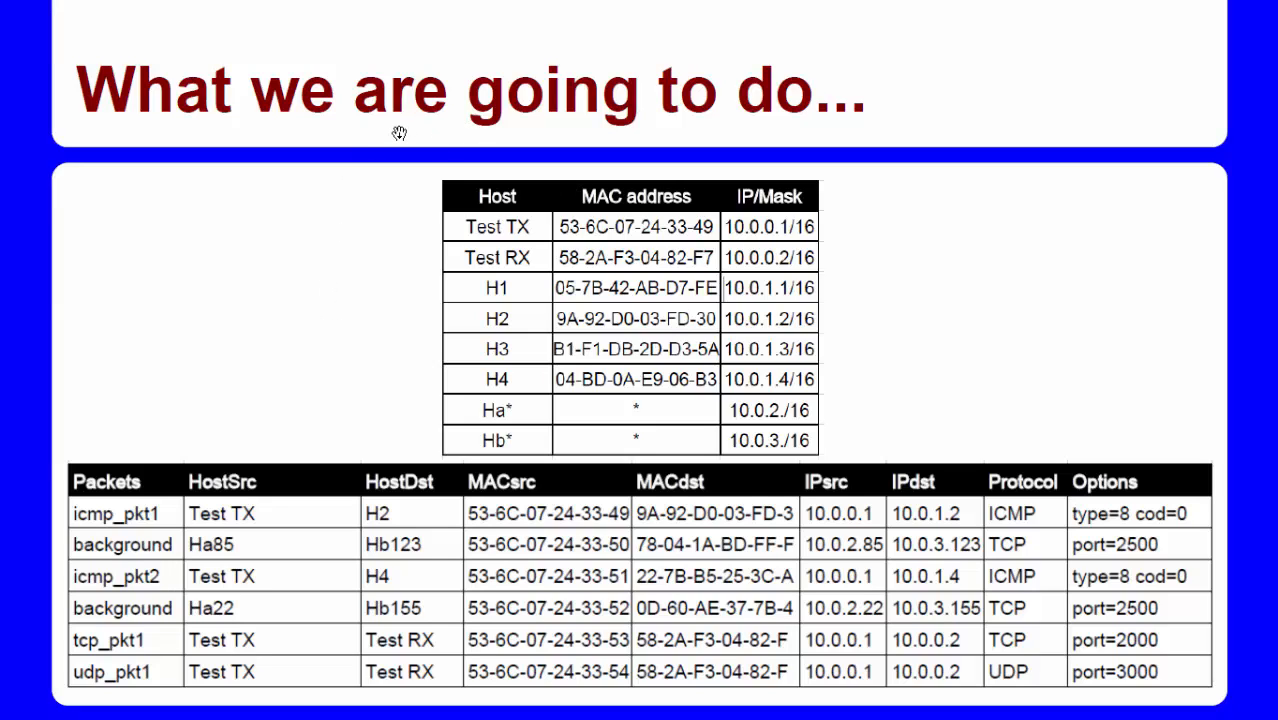
pyautogui.moveTo(238, 428)
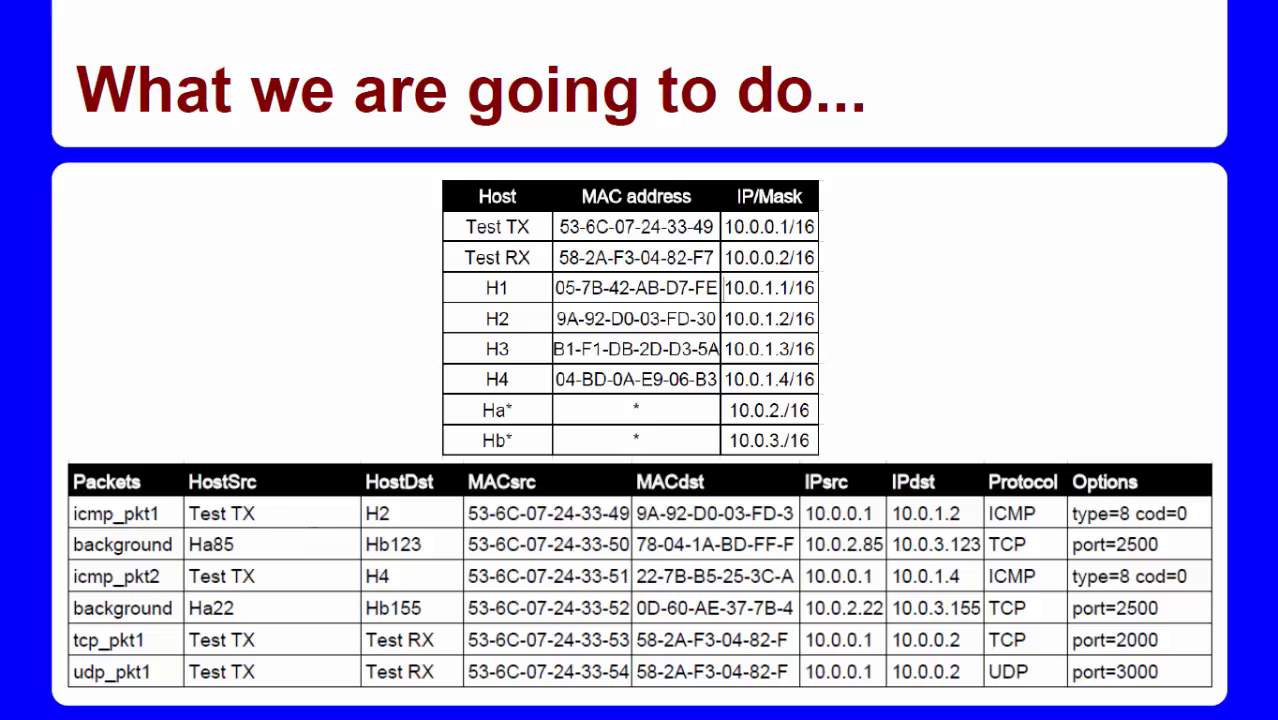
pyautogui.moveTo(330, 528)
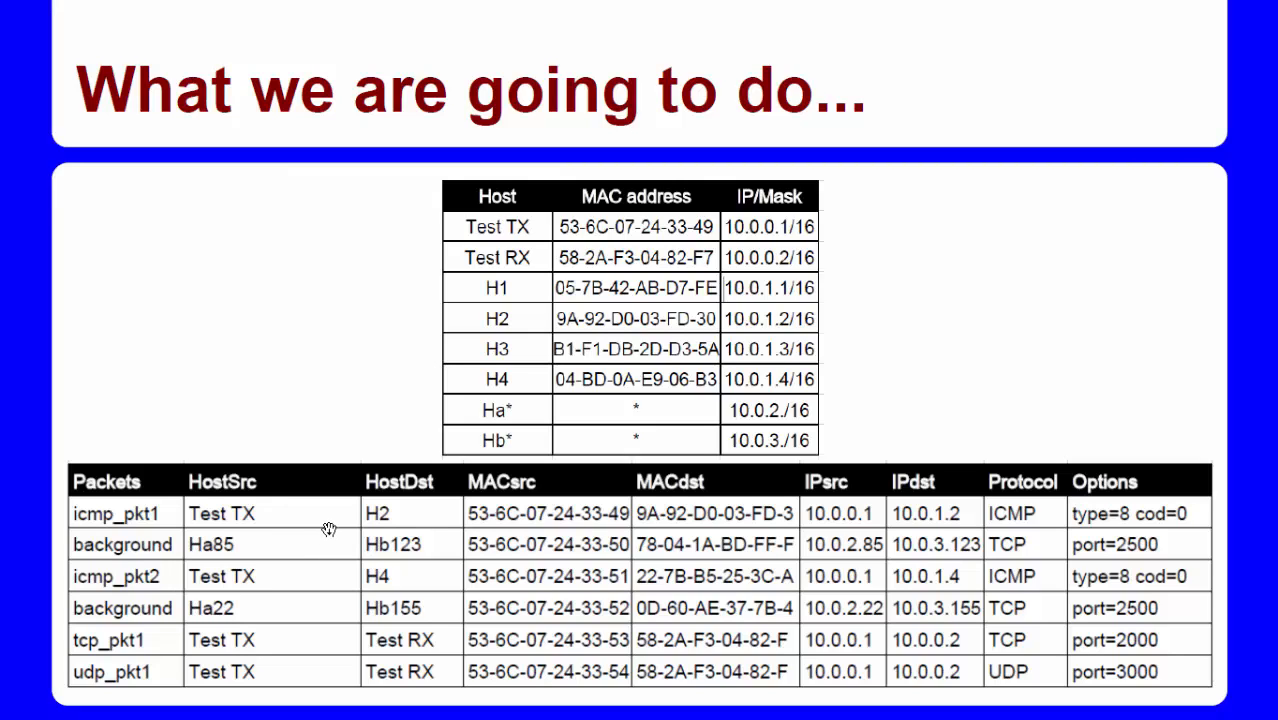
pyautogui.moveTo(444, 614)
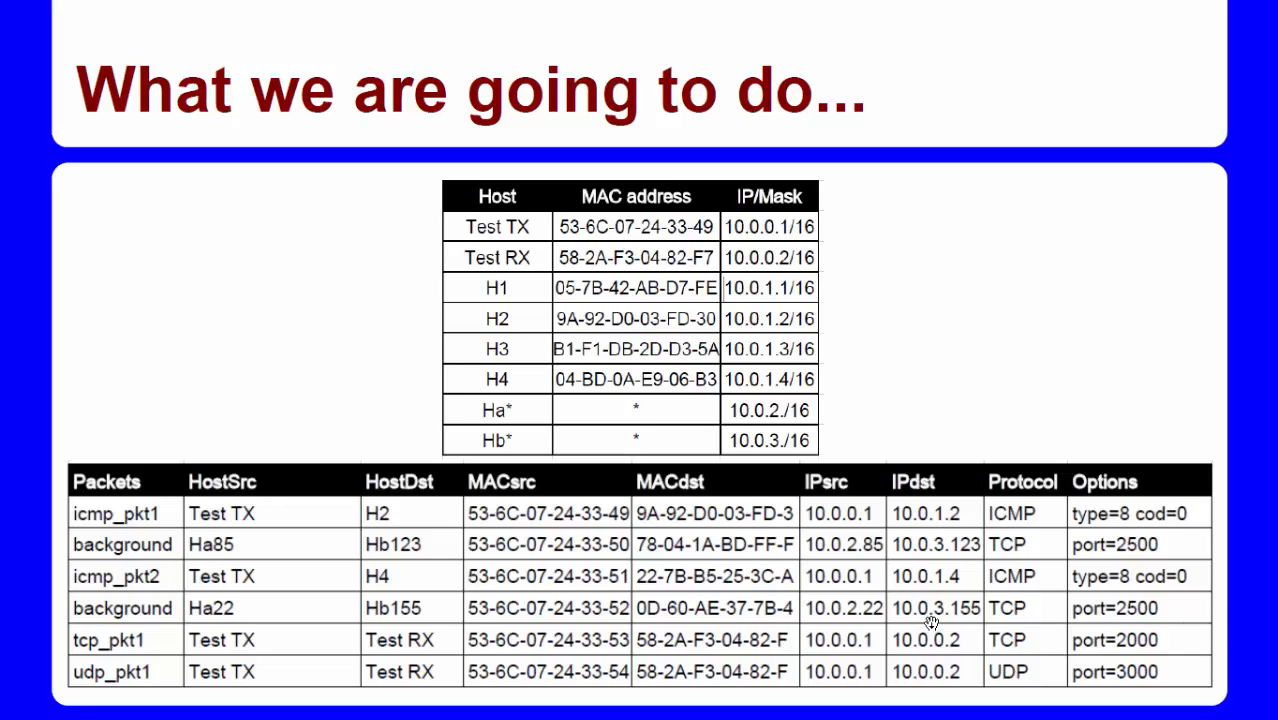
pyautogui.moveTo(850, 640)
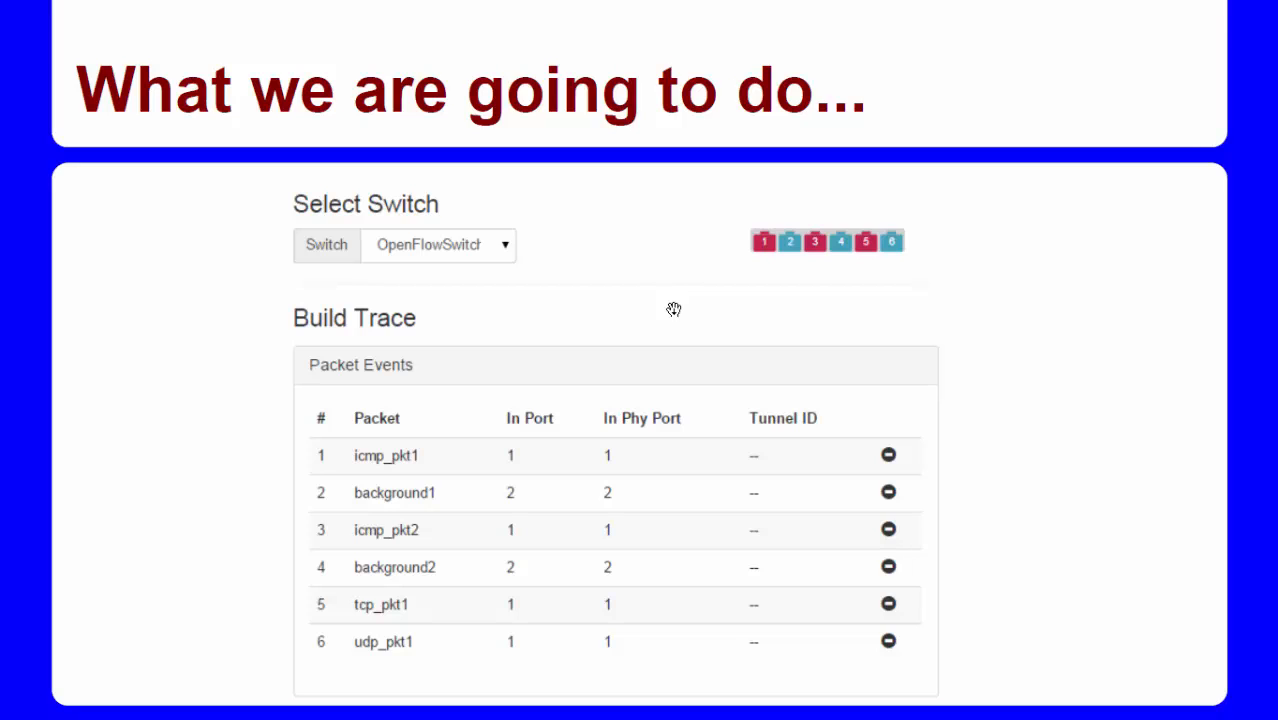
pyautogui.moveTo(100, 676)
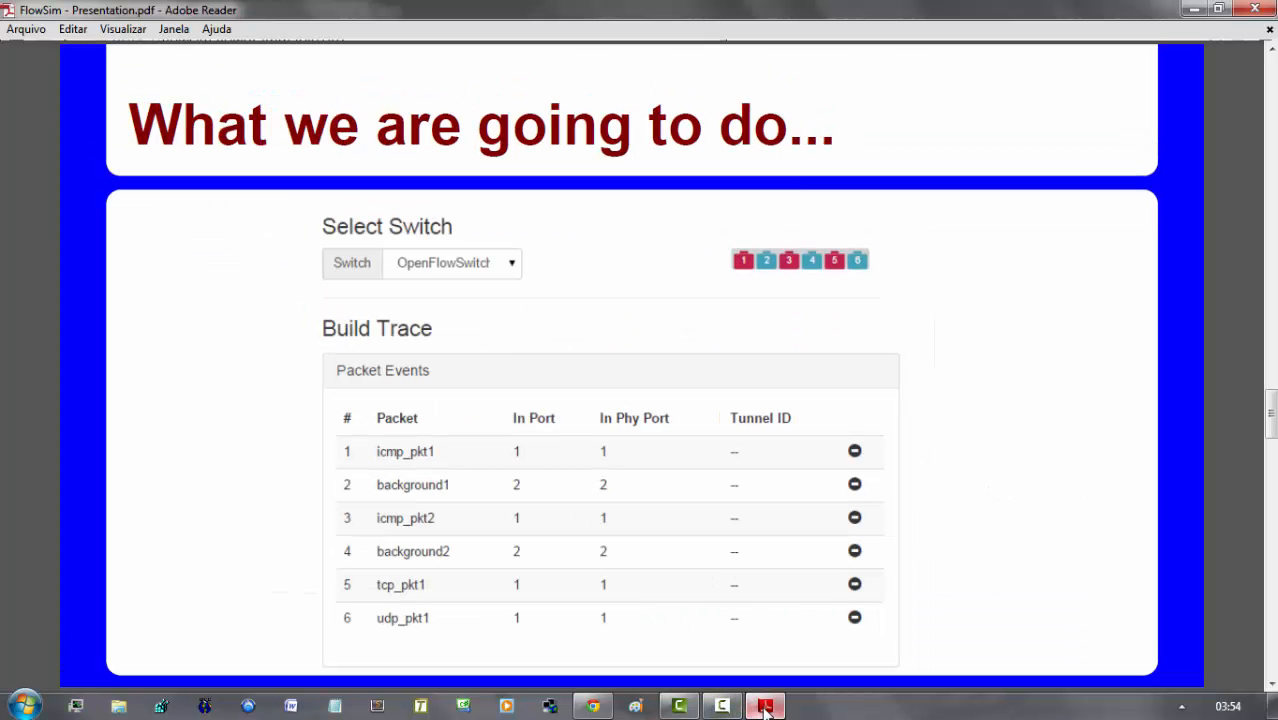
# Bring FlowSim to the front and switch from the switch's Ports view to its flow tables
pyautogui.click(592, 706)
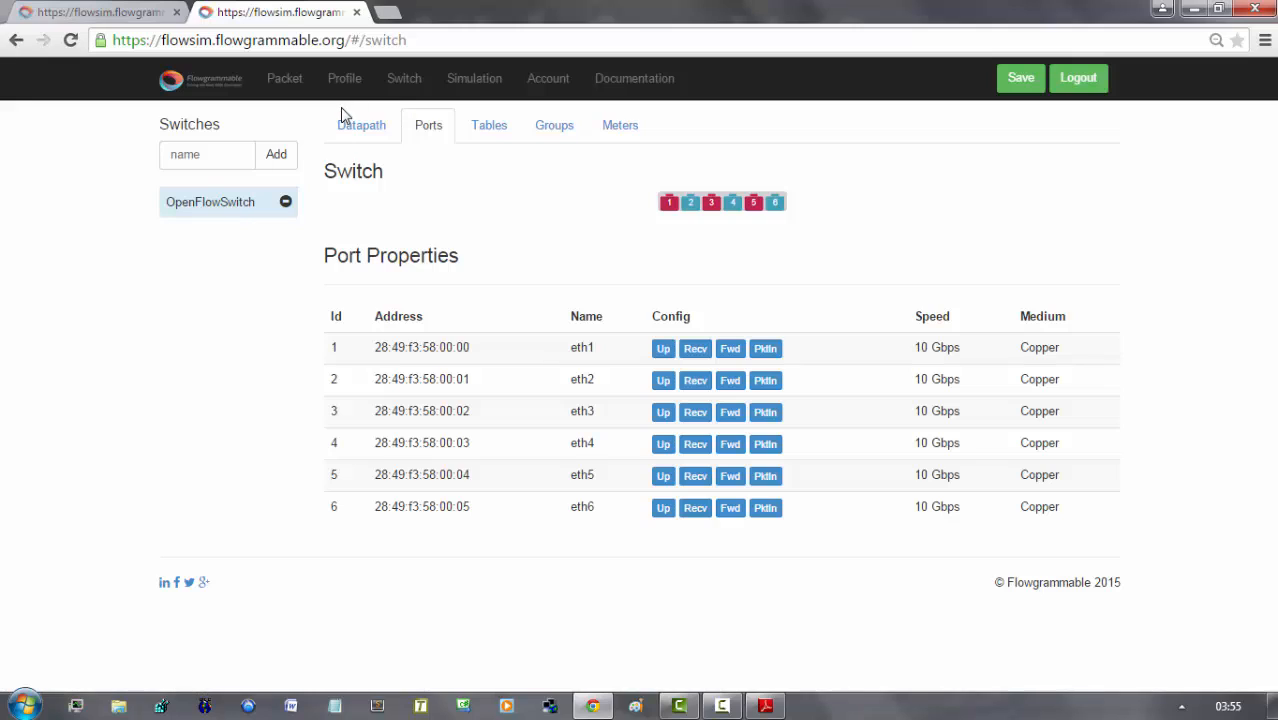
pyautogui.moveTo(388, 298)
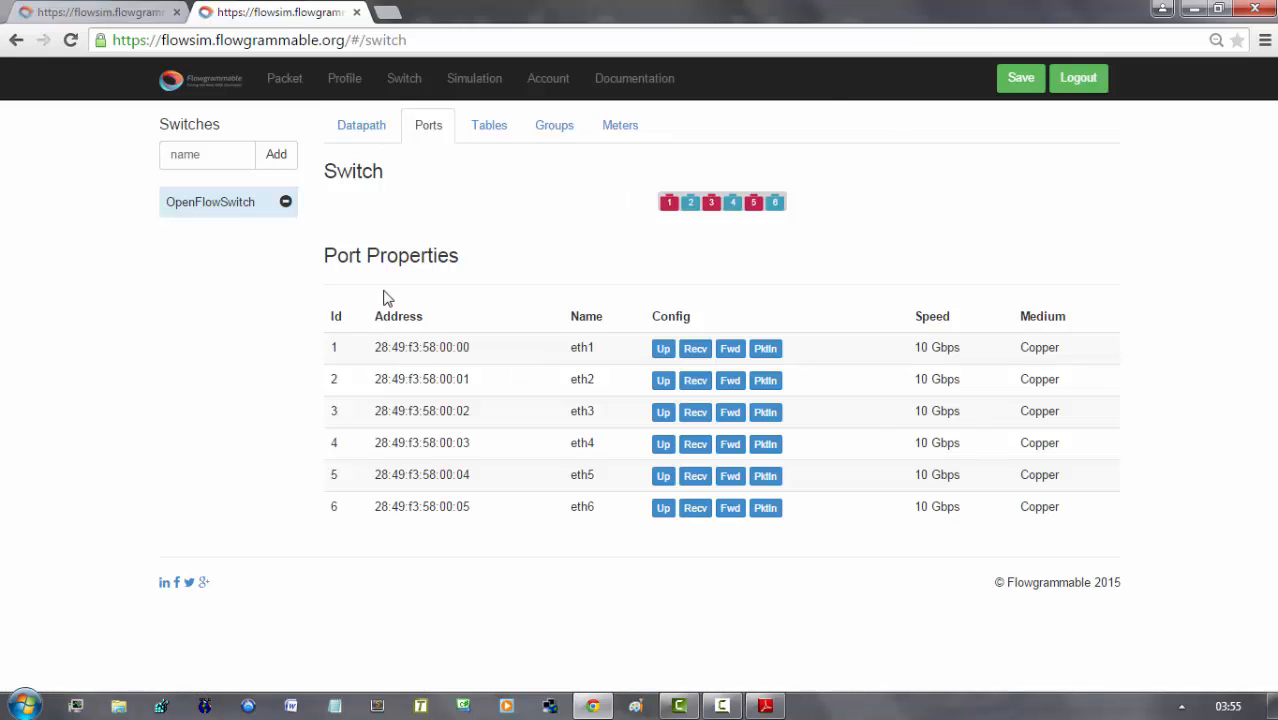
pyautogui.moveTo(644, 264)
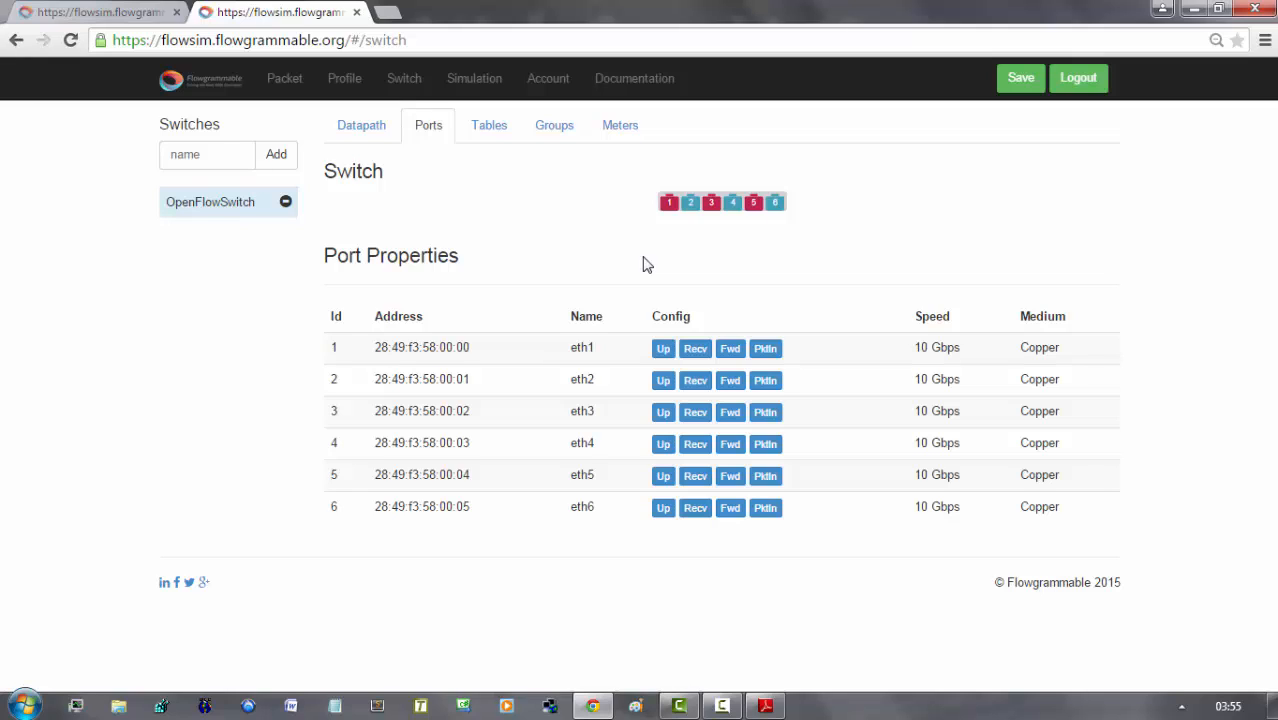
pyautogui.moveTo(564, 270)
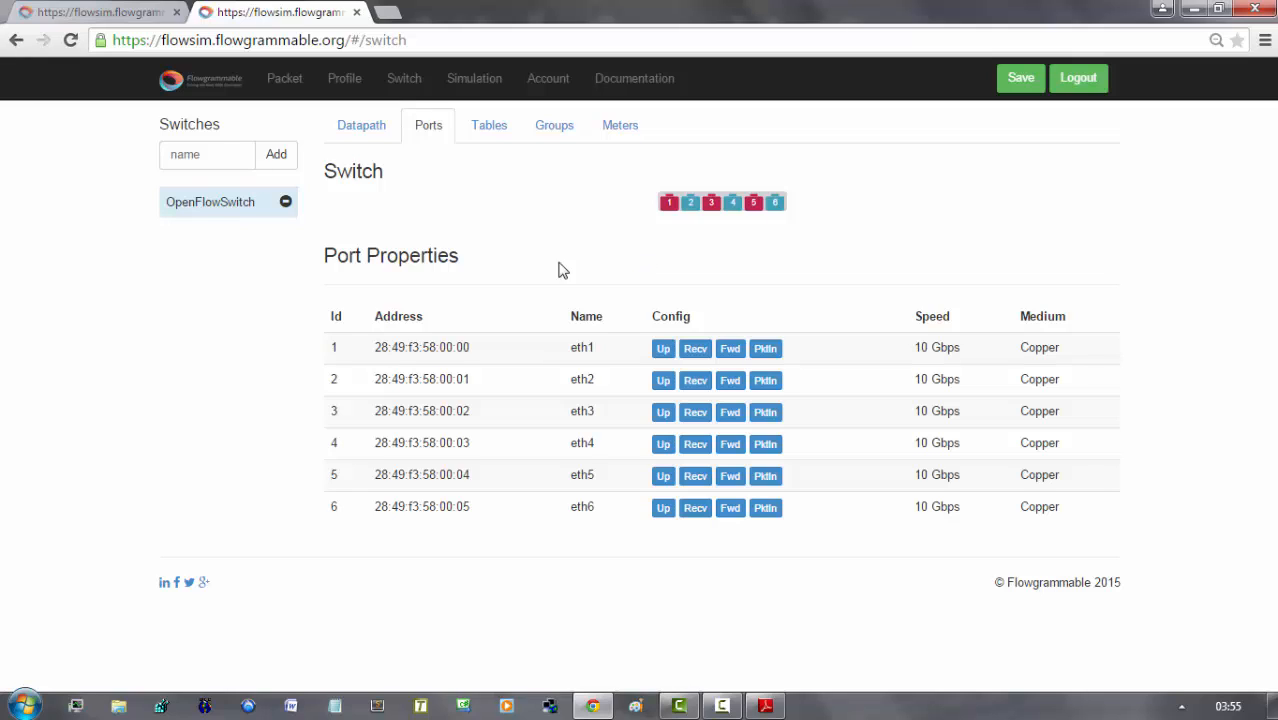
pyautogui.click(488, 124)
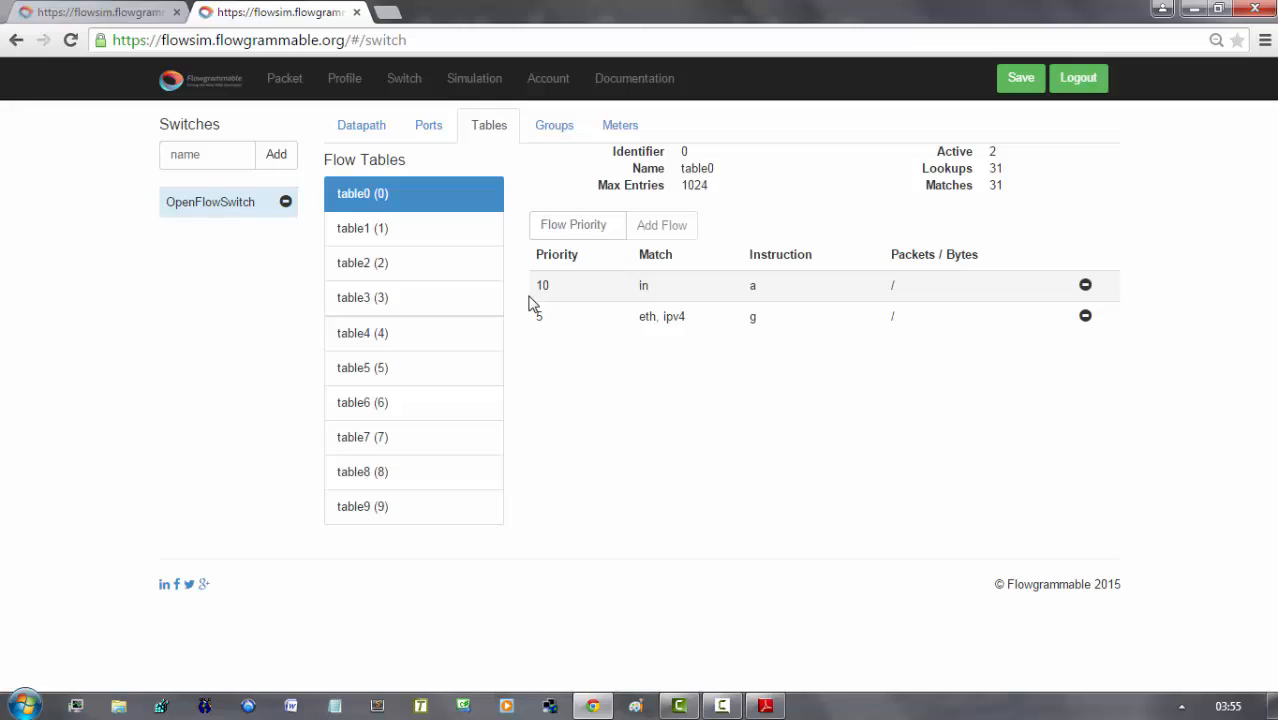
pyautogui.moveTo(730, 284)
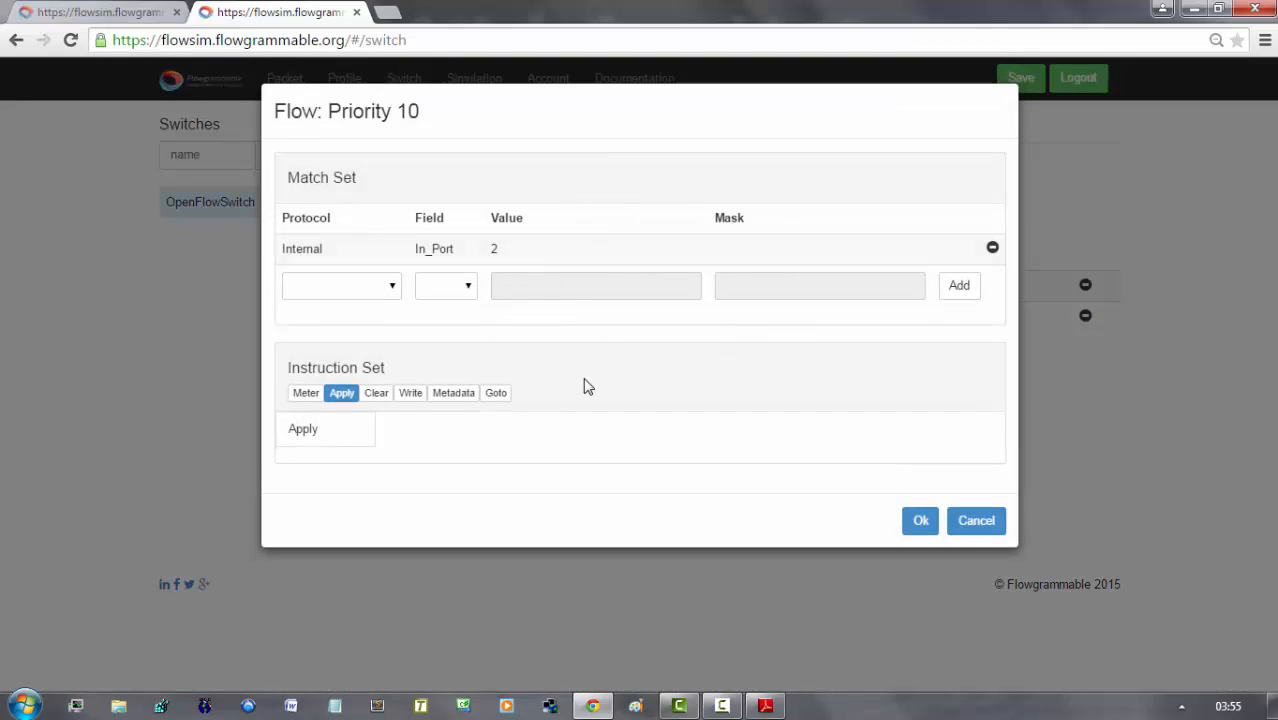
pyautogui.moveTo(376, 388)
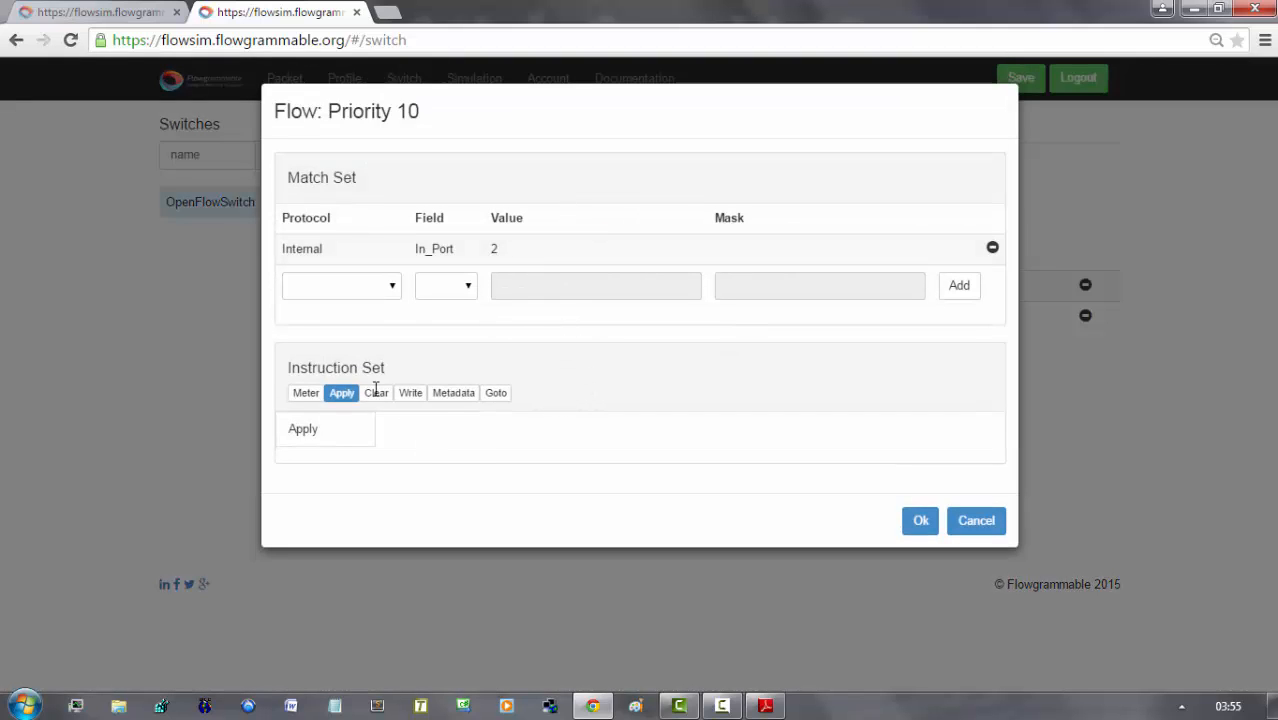
# Review table0's priority 10 flow (In_Port 2 to output 3) and priority 5 flow (IPv4 10.0.0.0/16 goto table 1)
pyautogui.click(302, 428)
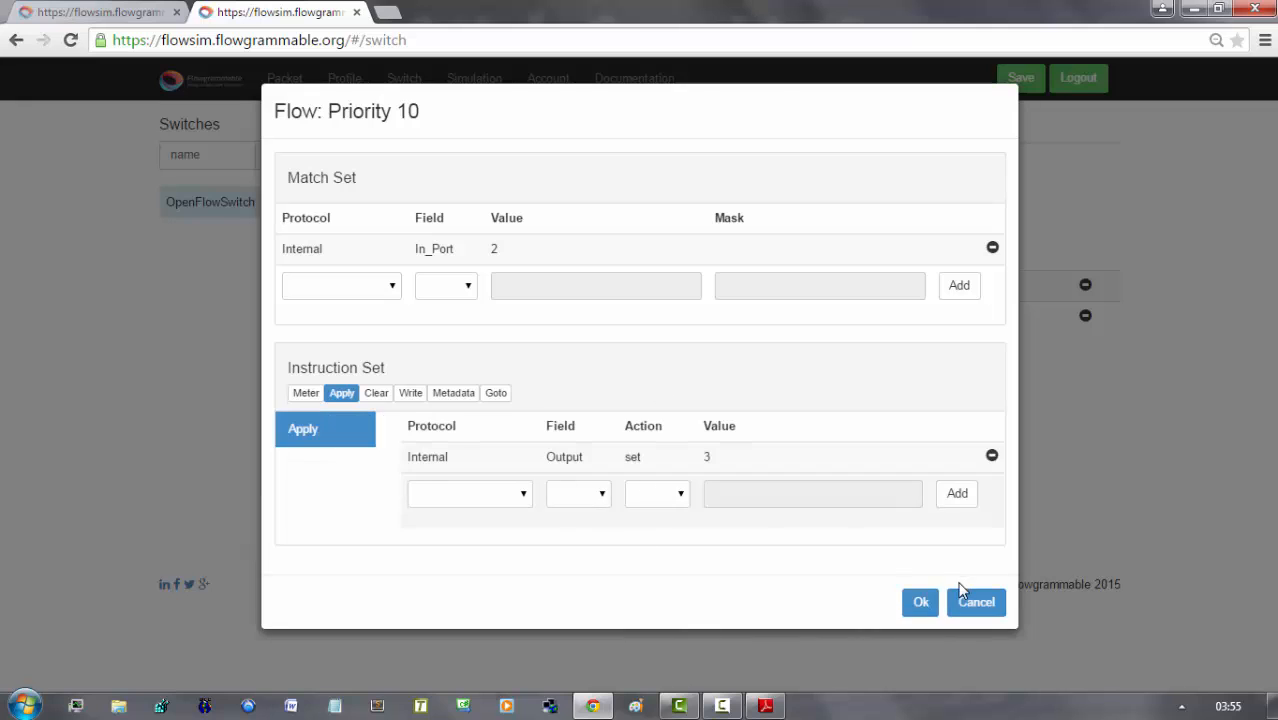
pyautogui.click(920, 600)
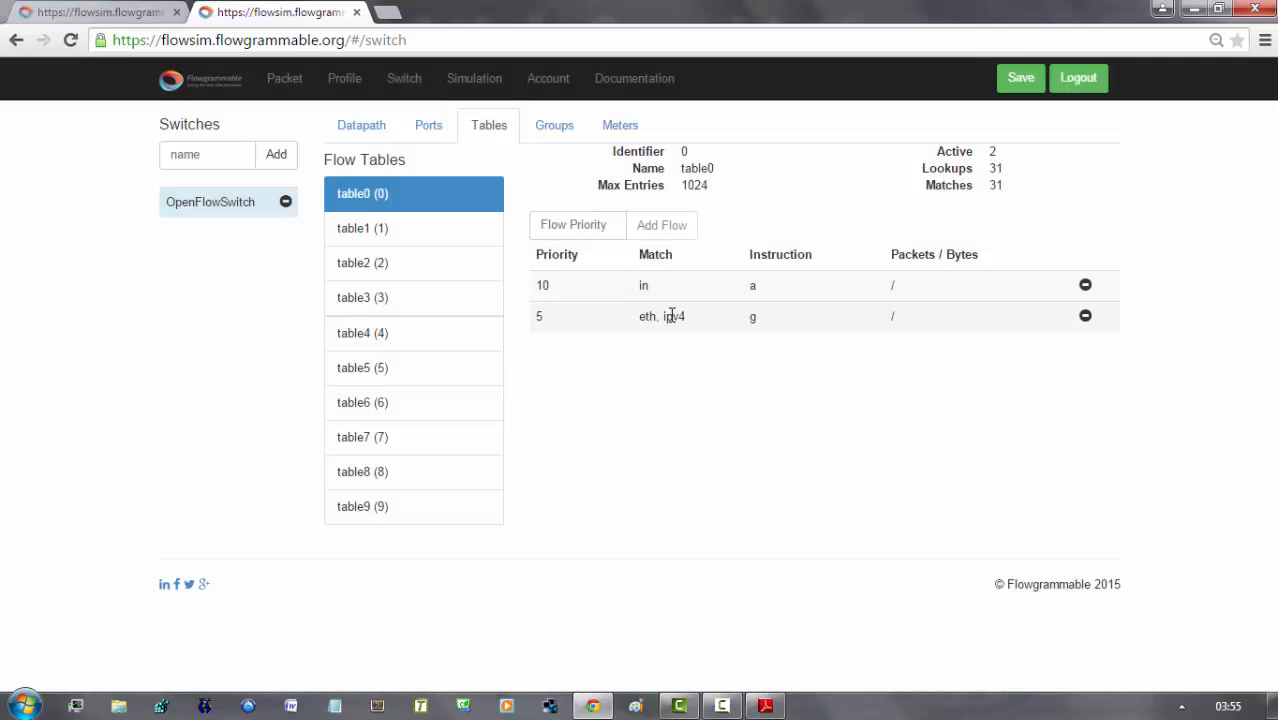
pyautogui.click(660, 316)
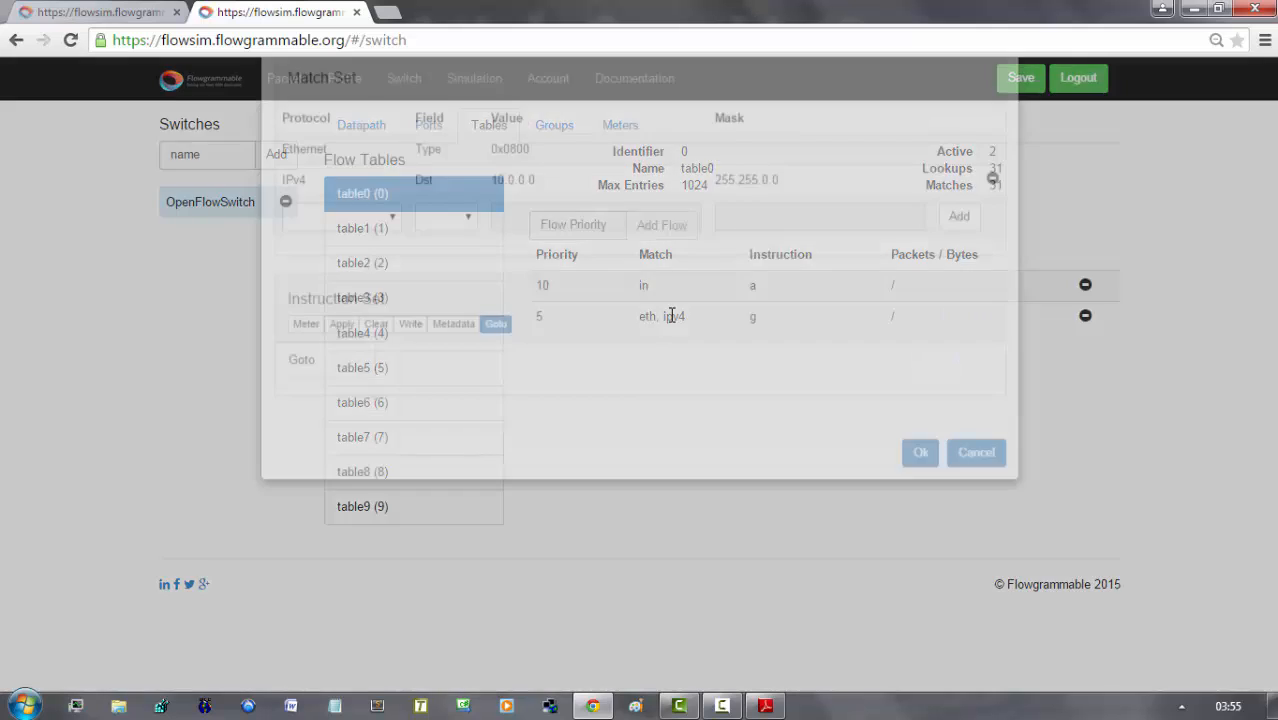
pyautogui.click(660, 316)
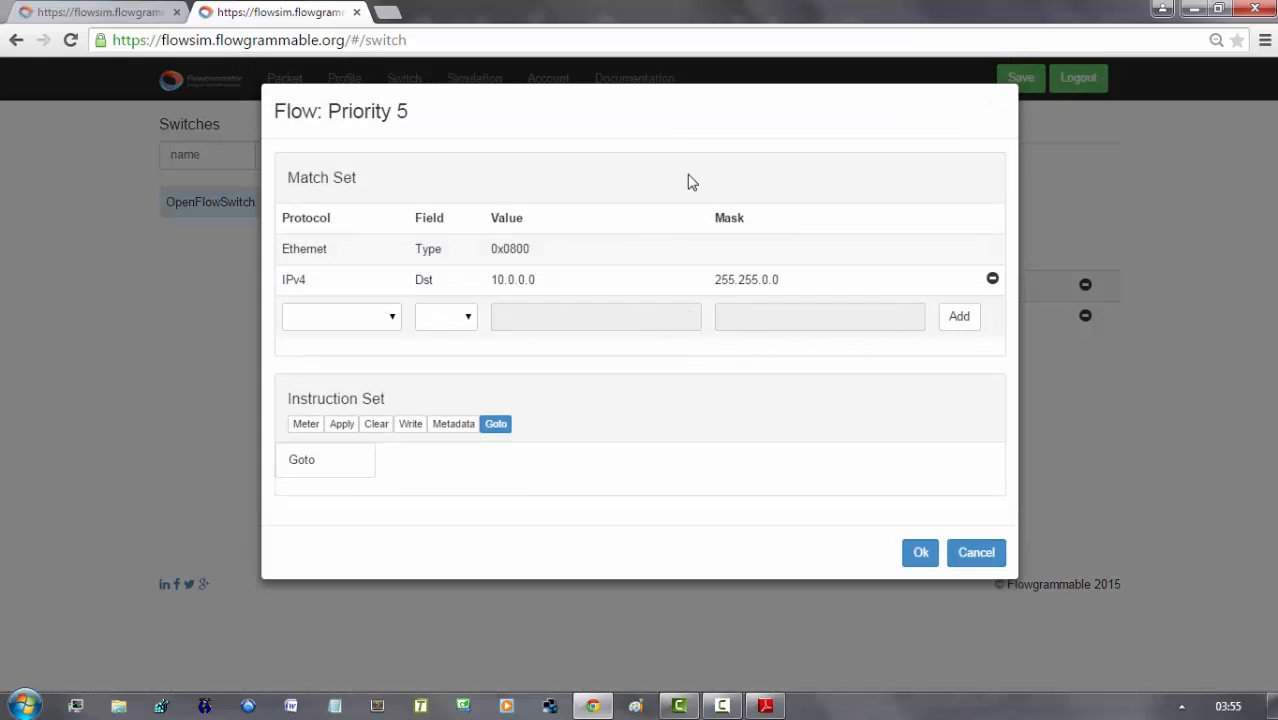
pyautogui.moveTo(322, 468)
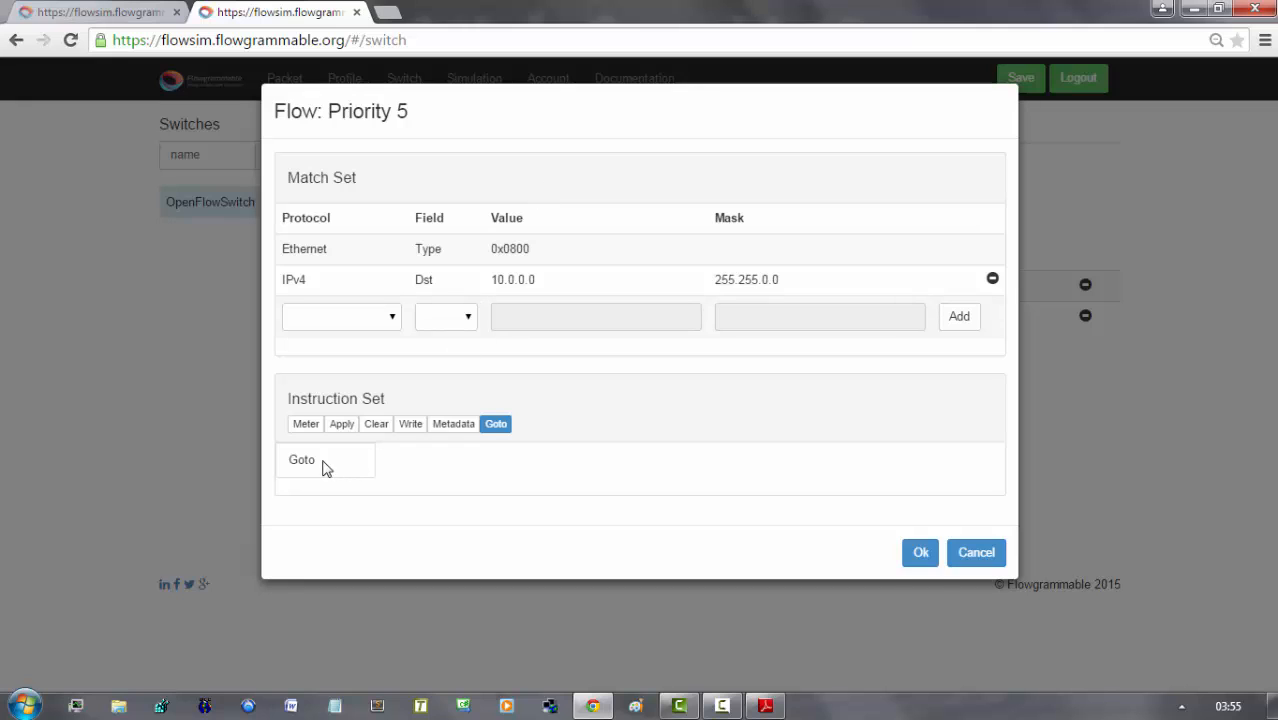
pyautogui.click(300, 458)
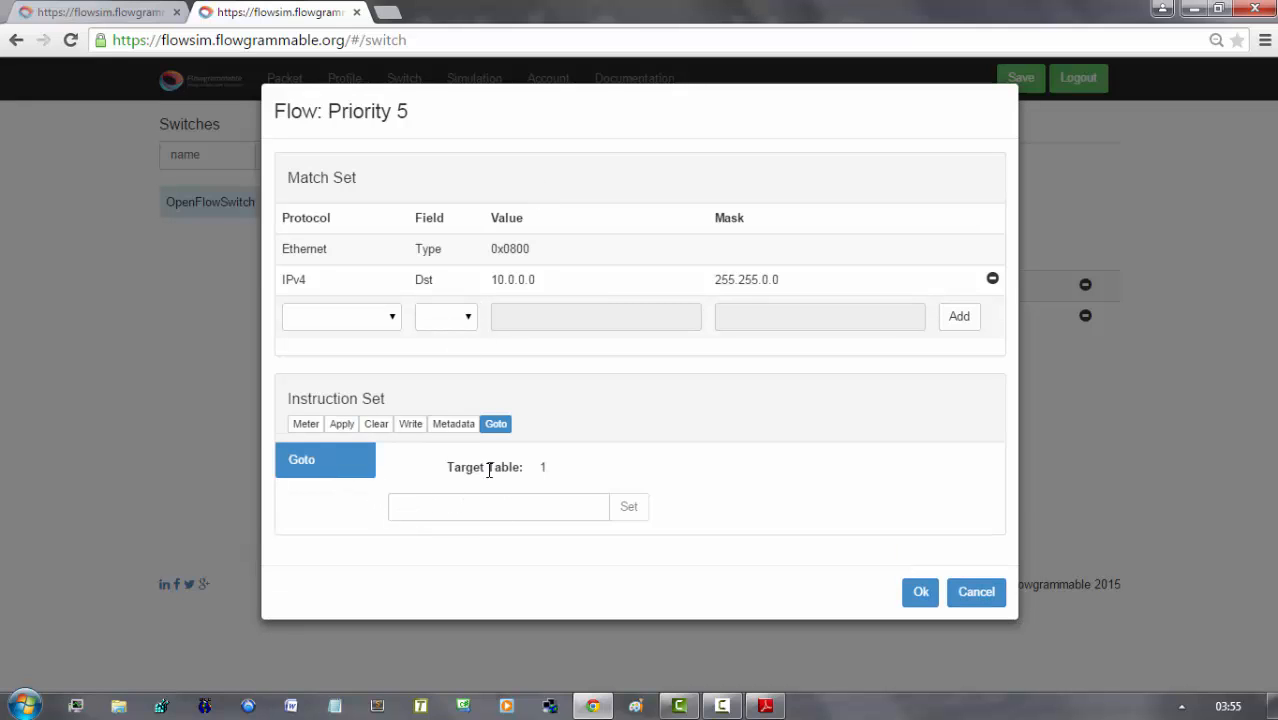
pyautogui.moveTo(548, 490)
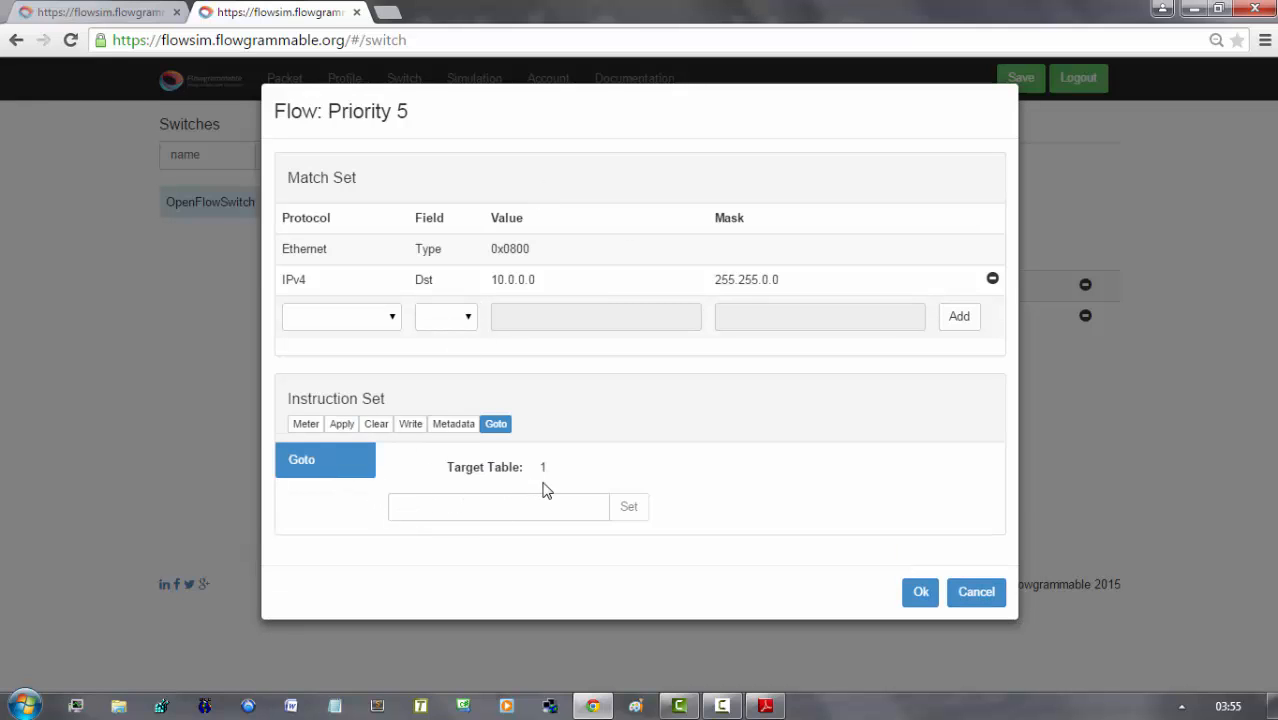
pyautogui.moveTo(554, 414)
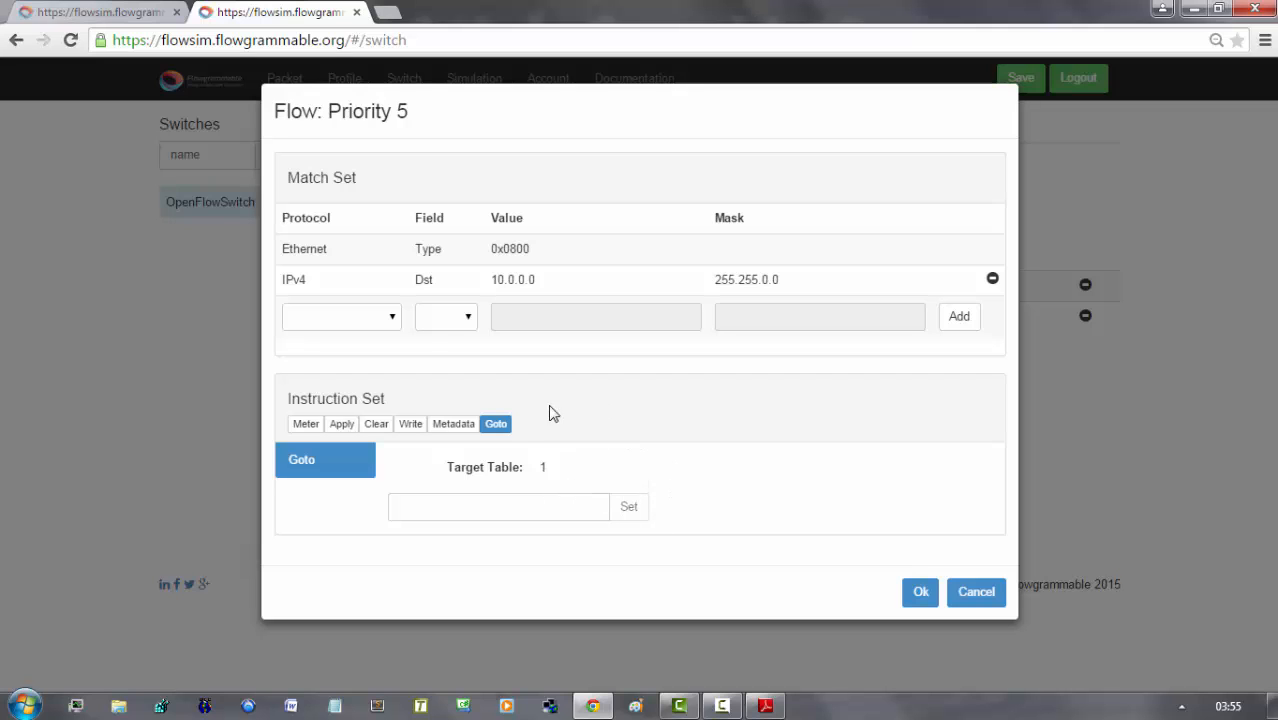
pyautogui.moveTo(564, 476)
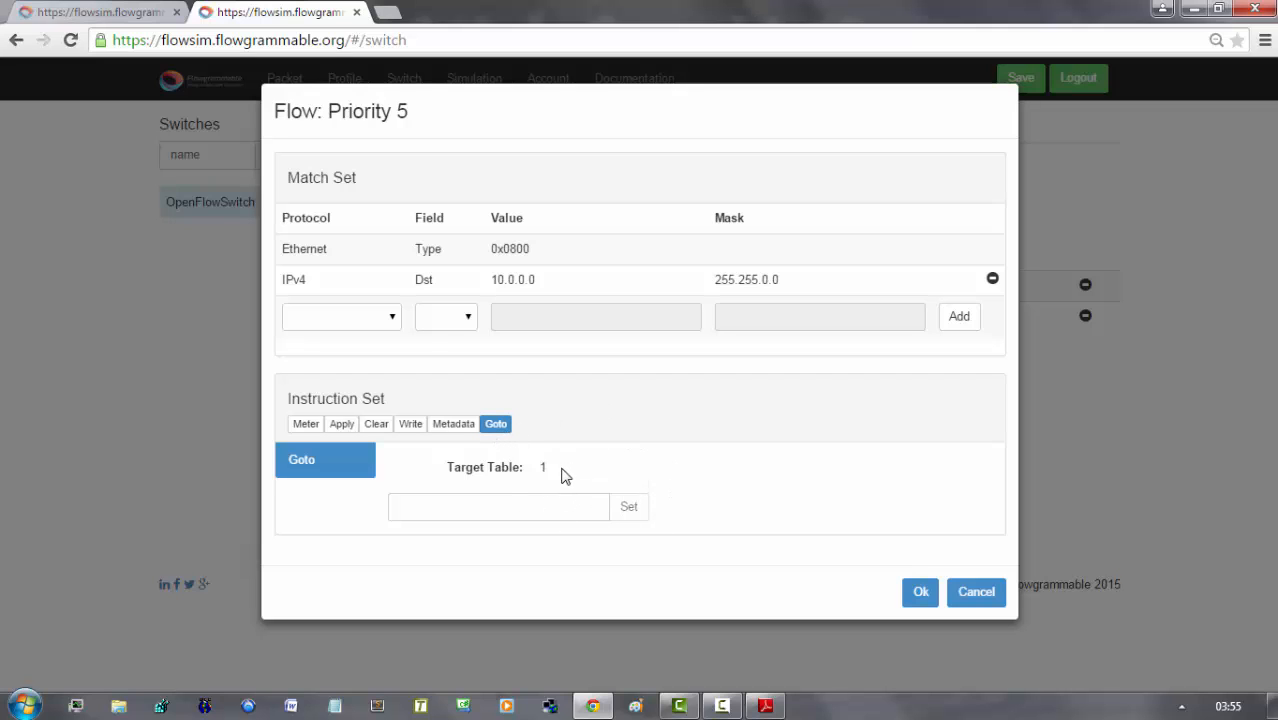
pyautogui.moveTo(228, 654)
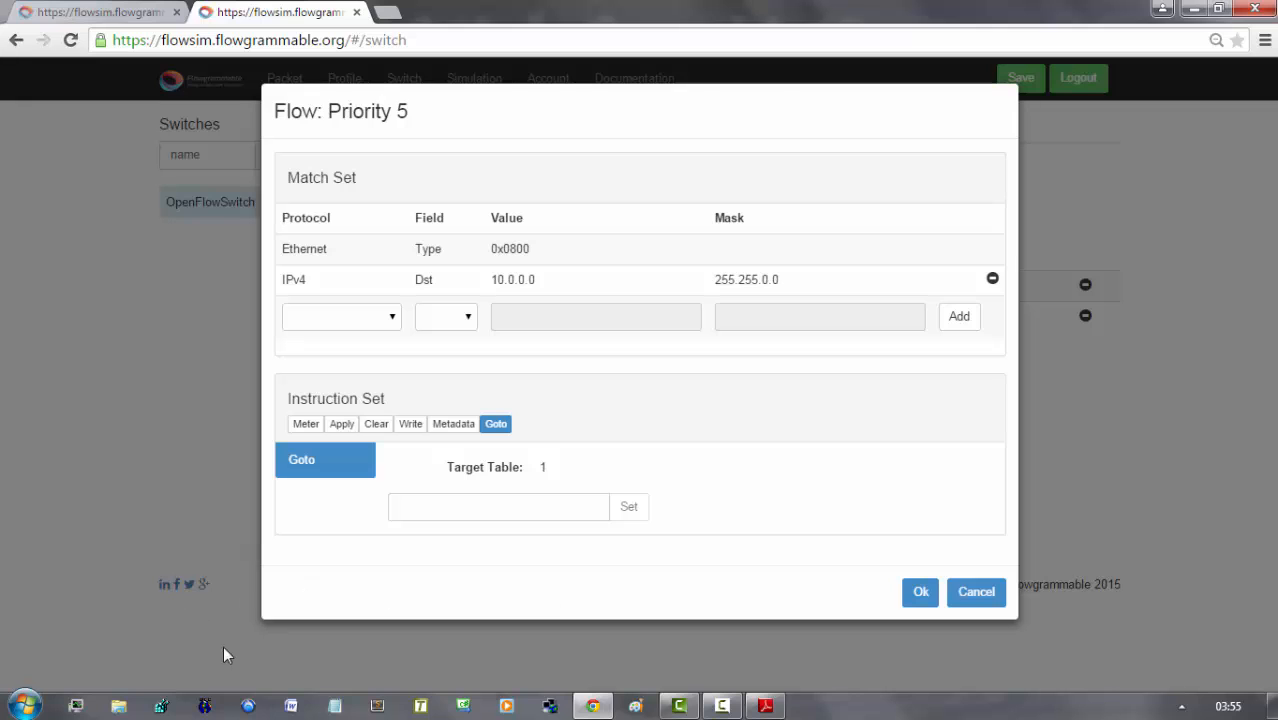
# Review table1's four flows, including its first priority 10 entry, then return to table0's two flows
pyautogui.click(920, 592)
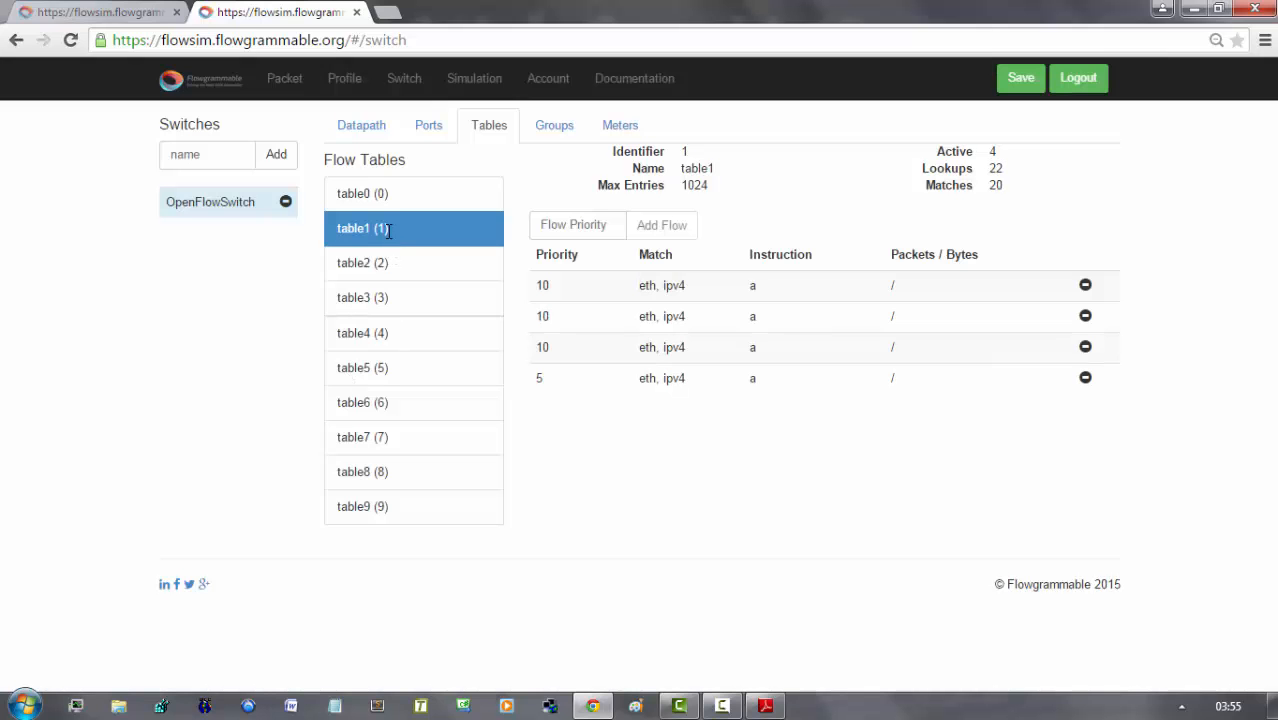
pyautogui.moveTo(676, 288)
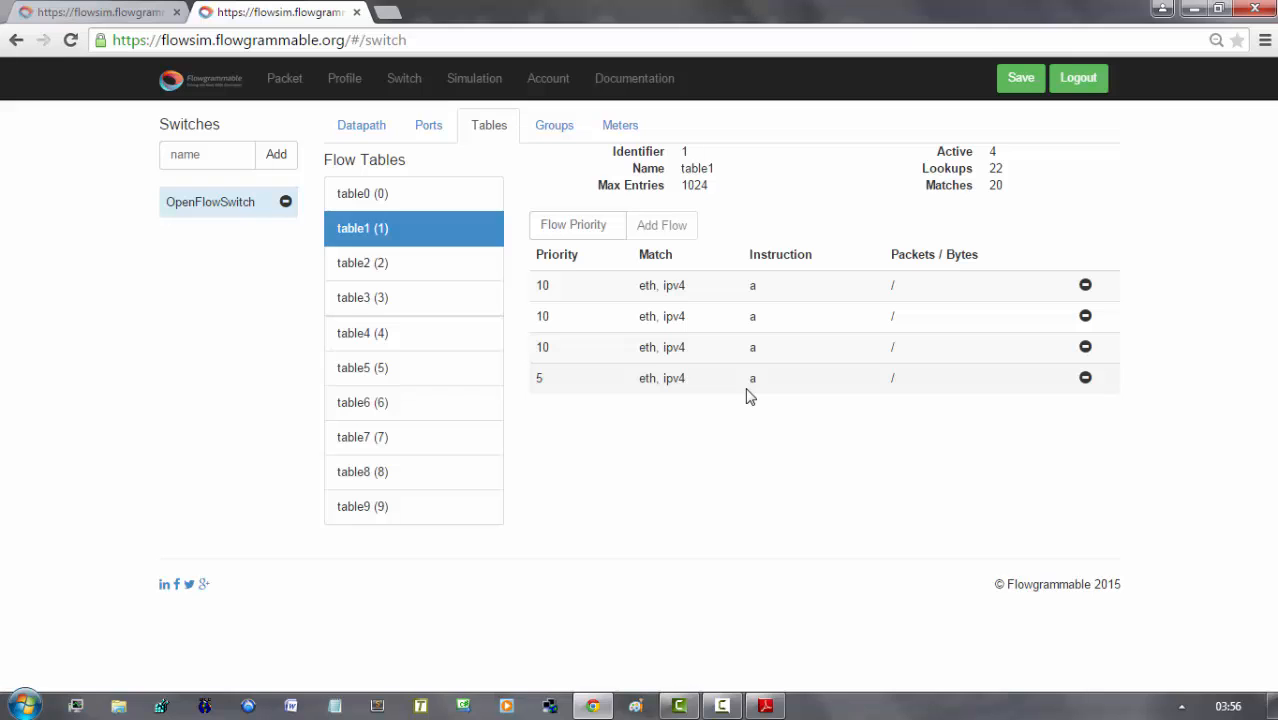
pyautogui.moveTo(732, 290)
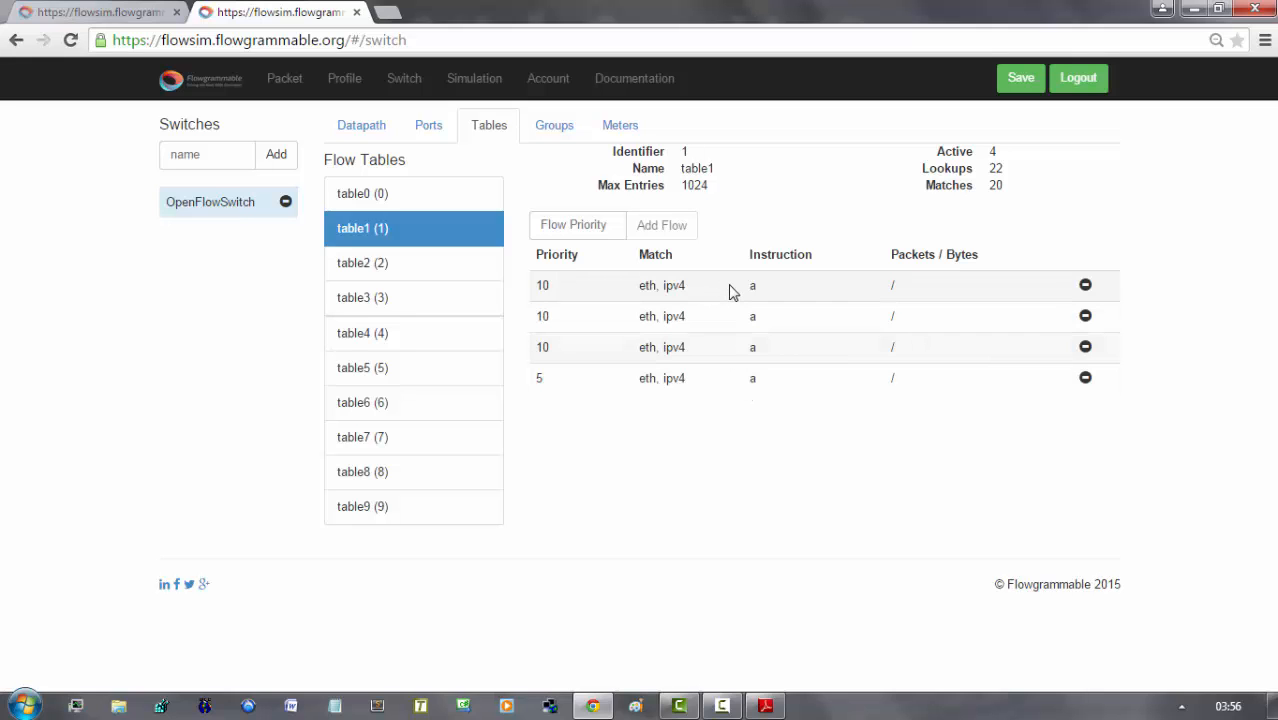
pyautogui.click(660, 284)
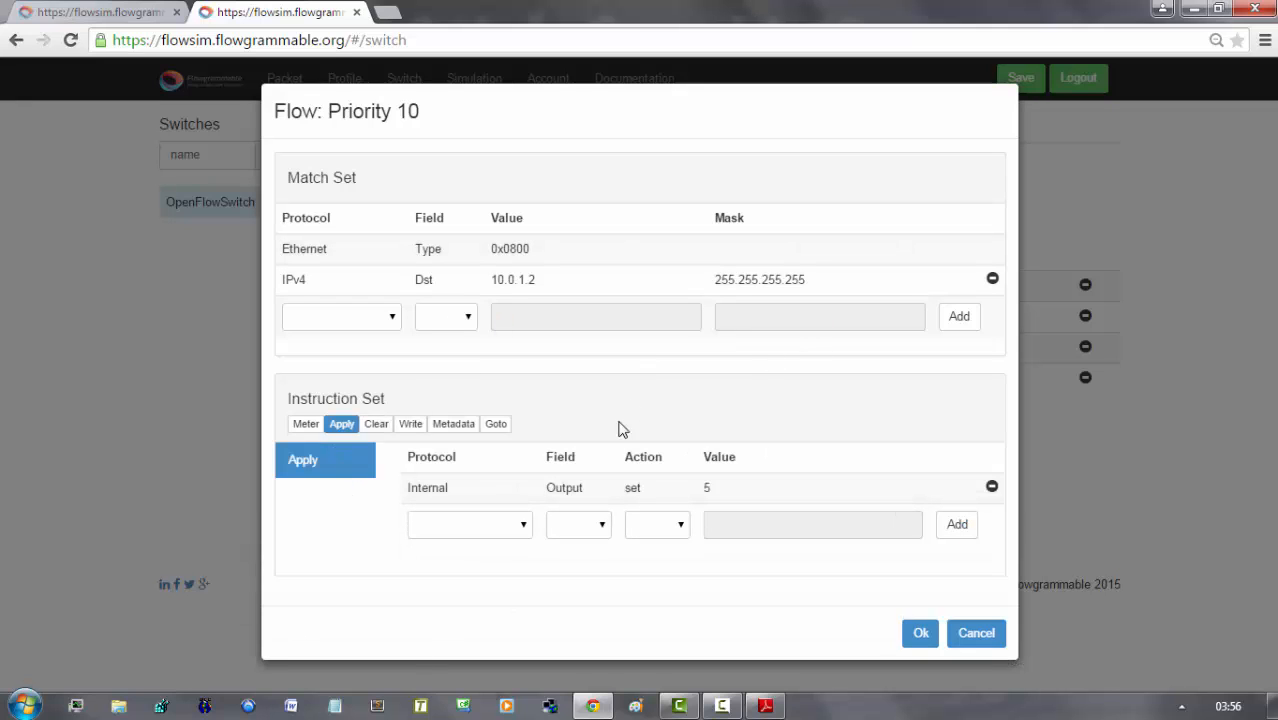
pyautogui.click(920, 632)
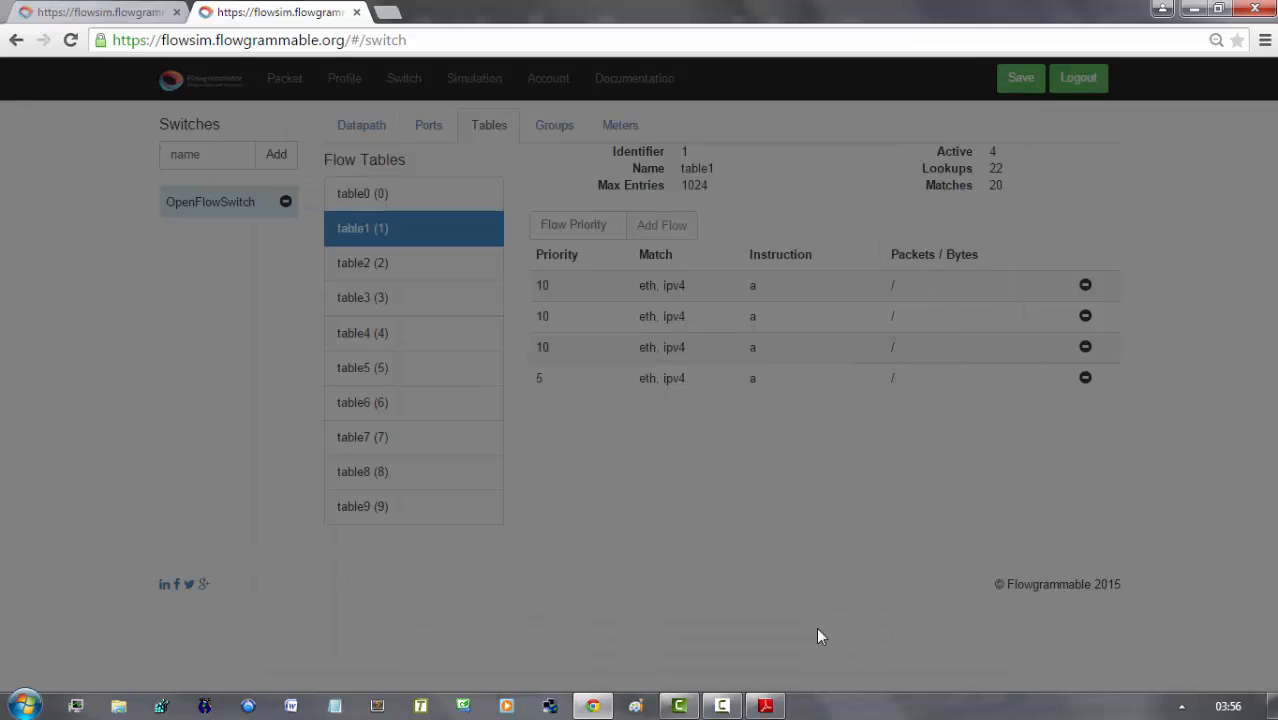
pyautogui.click(362, 192)
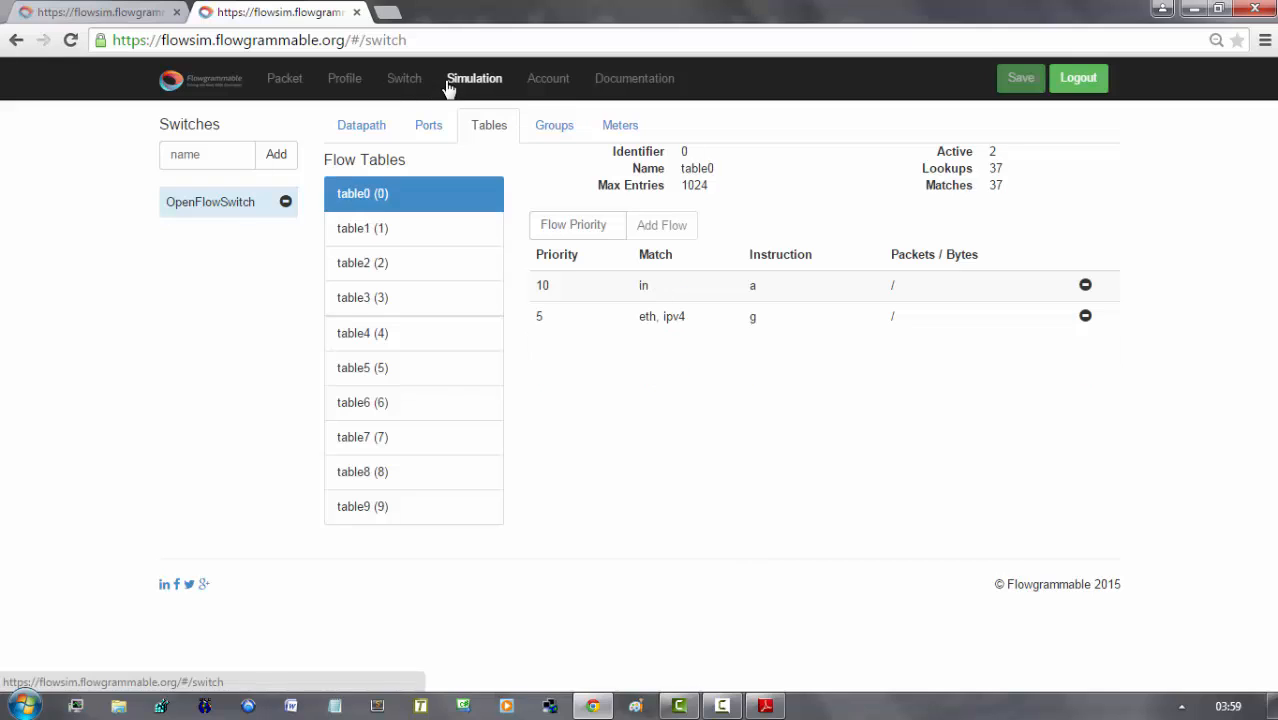
# Start the simulation and step the ICMP packet through arrival and Ethernet, IPv4, ICMPv4 extraction
pyautogui.click(472, 78)
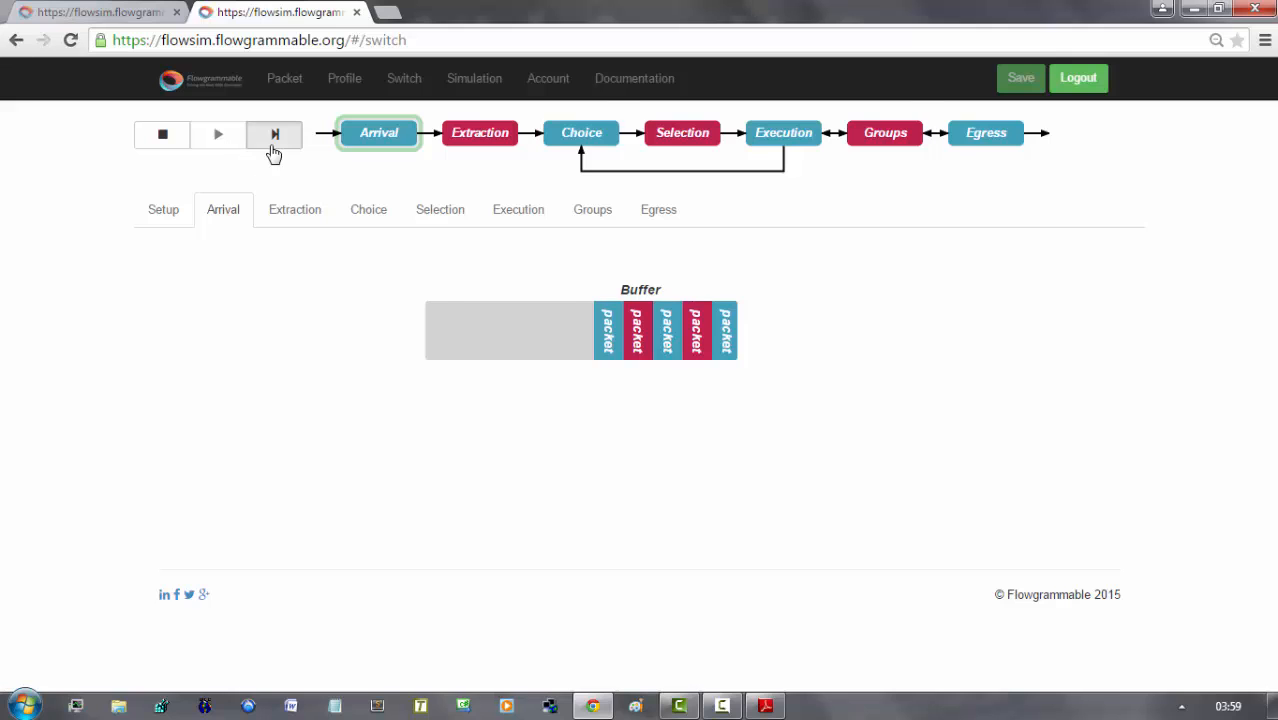
pyautogui.click(268, 134)
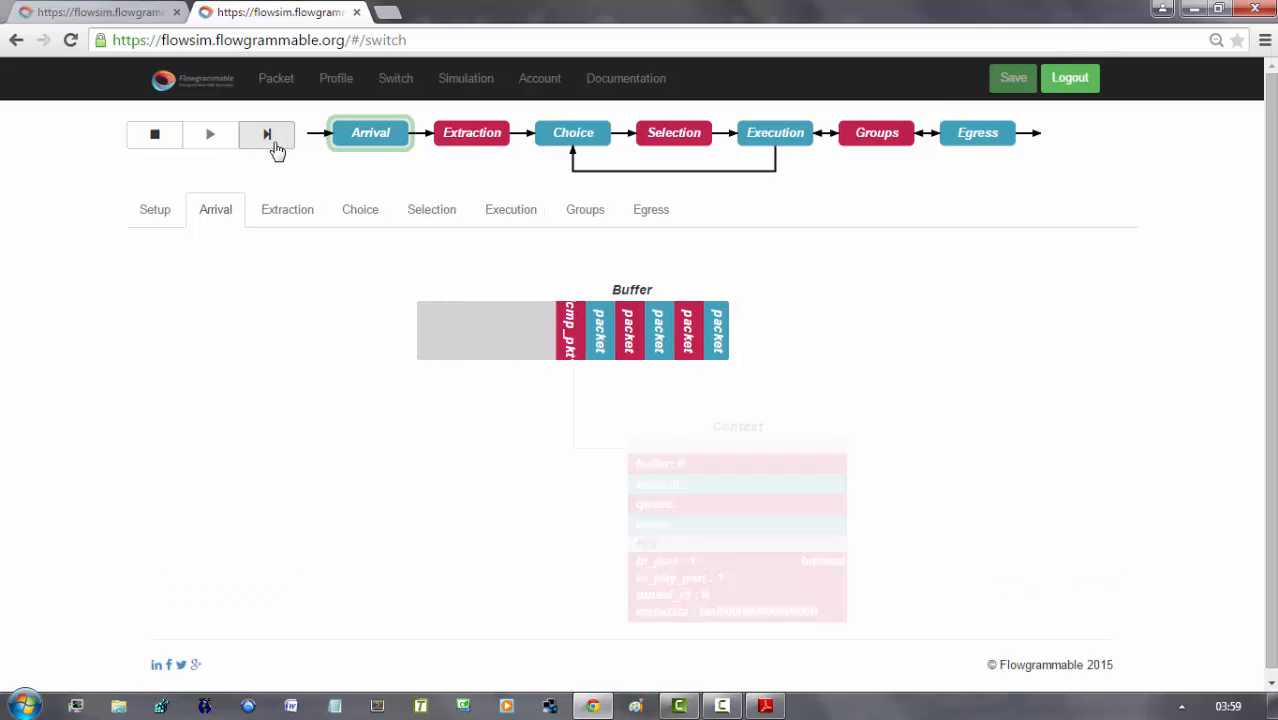
pyautogui.click(266, 134)
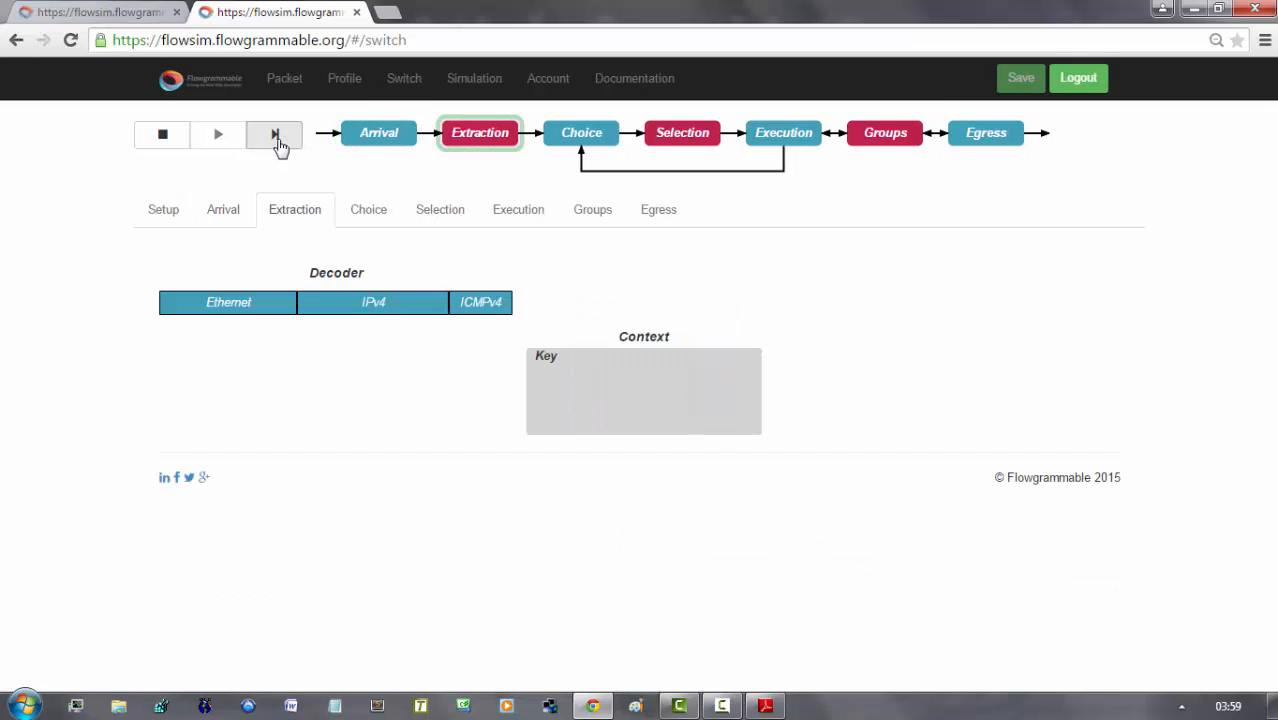
pyautogui.click(274, 132)
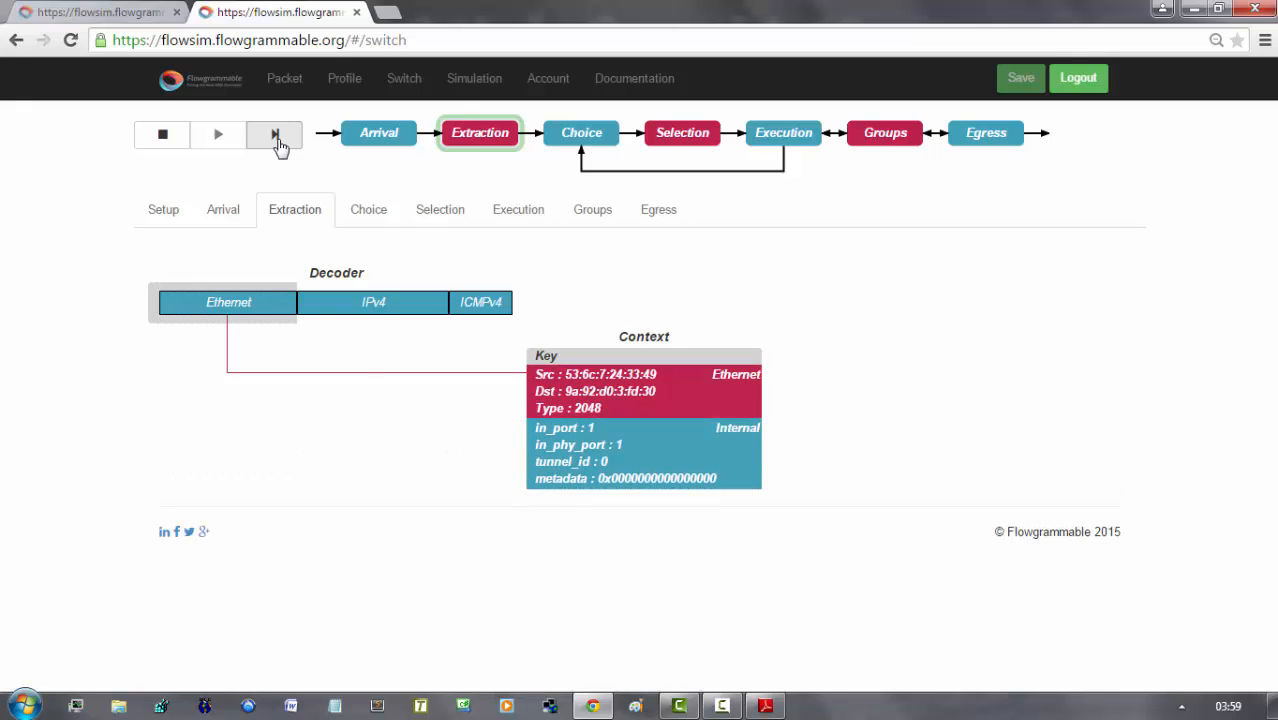
pyautogui.click(272, 134)
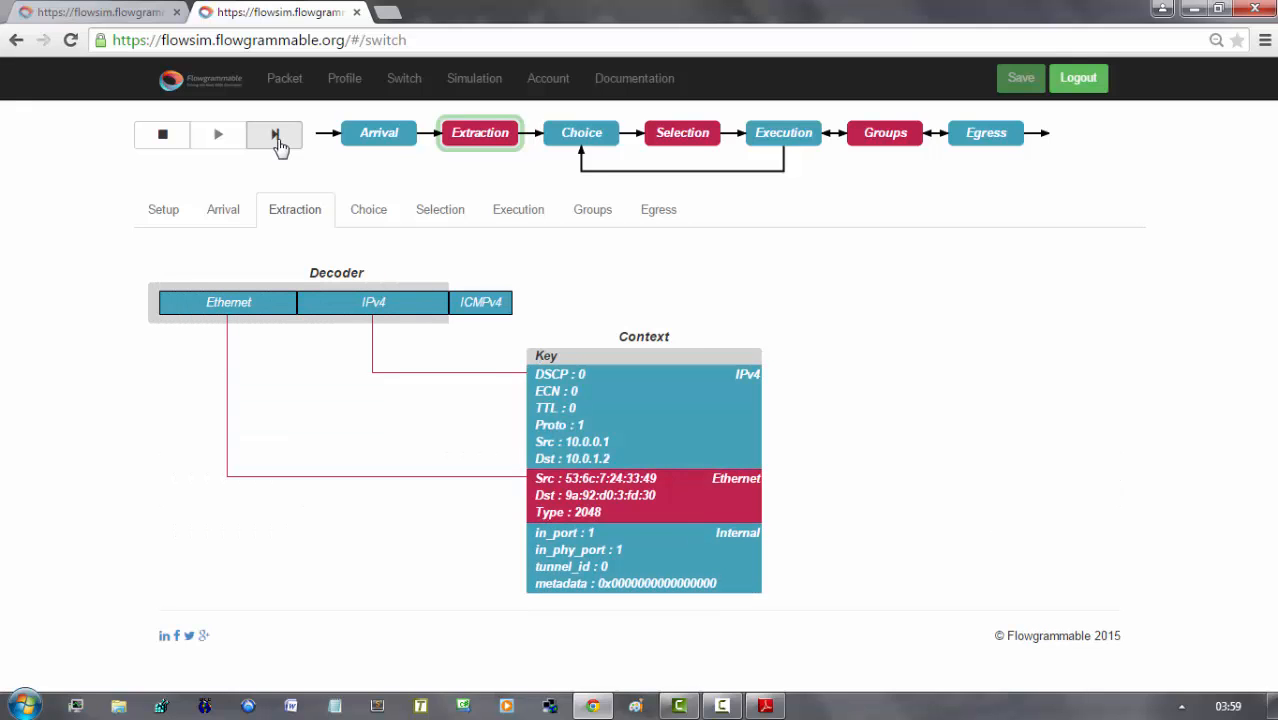
pyautogui.click(268, 134)
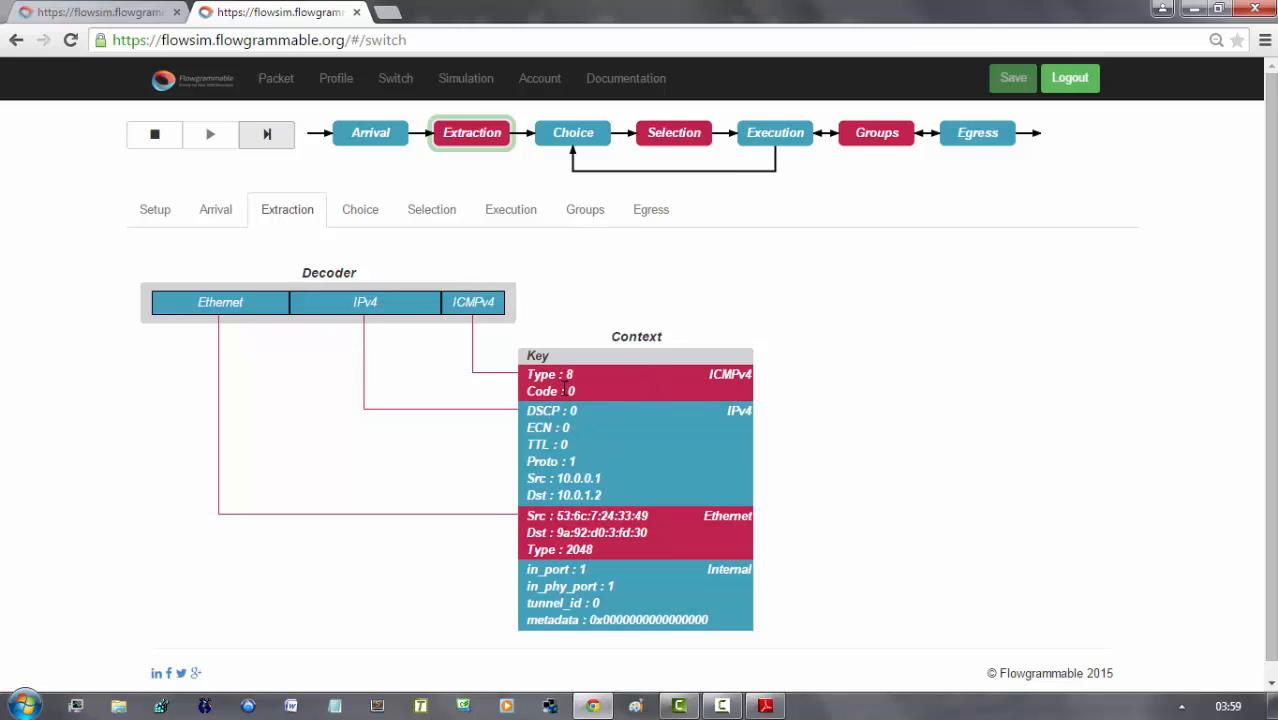
pyautogui.moveTo(268, 132)
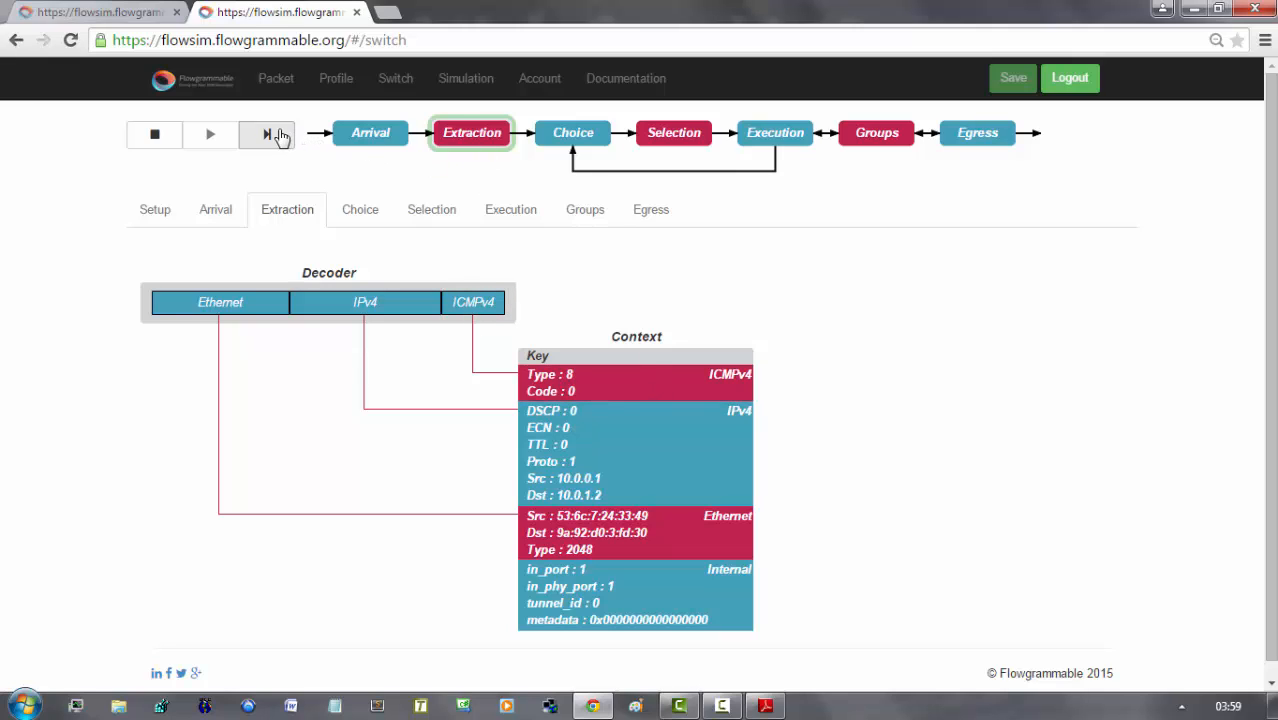
pyautogui.click(266, 132)
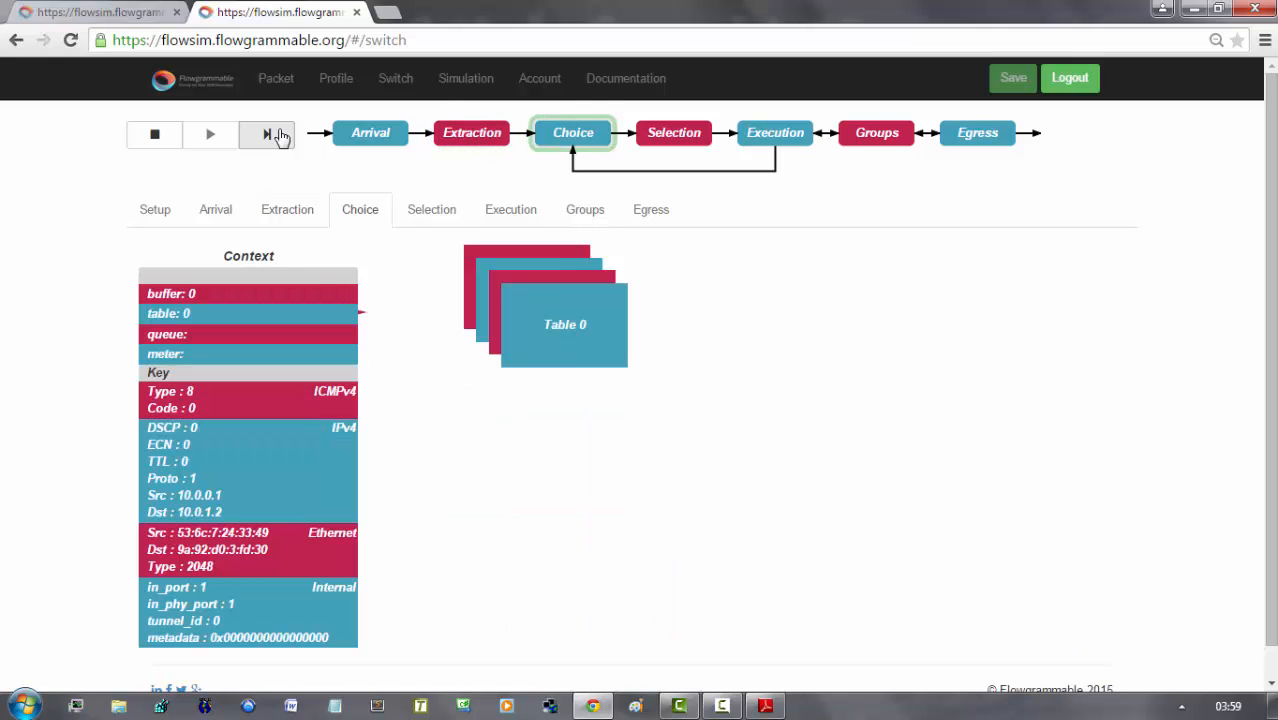
# Match the ICMP packet in Table 0, follow its Goto to Table 1 and match the priority 10 entry
pyautogui.click(268, 132)
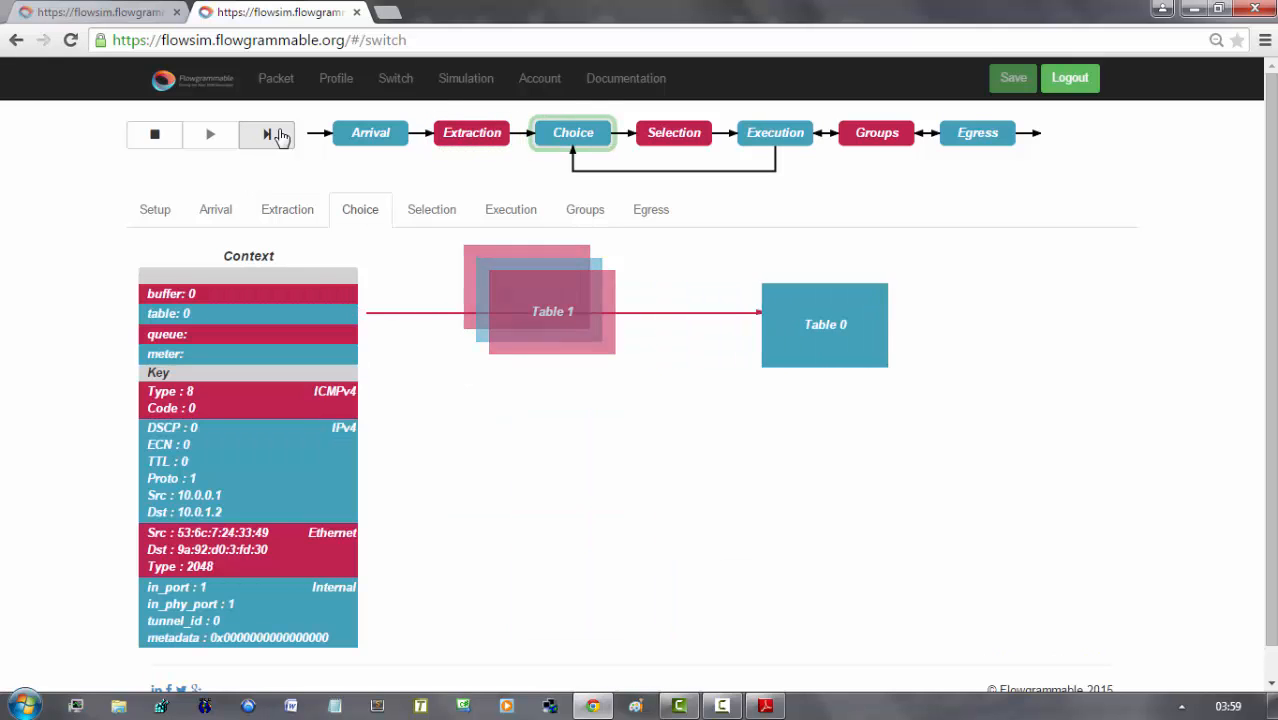
pyautogui.click(268, 132)
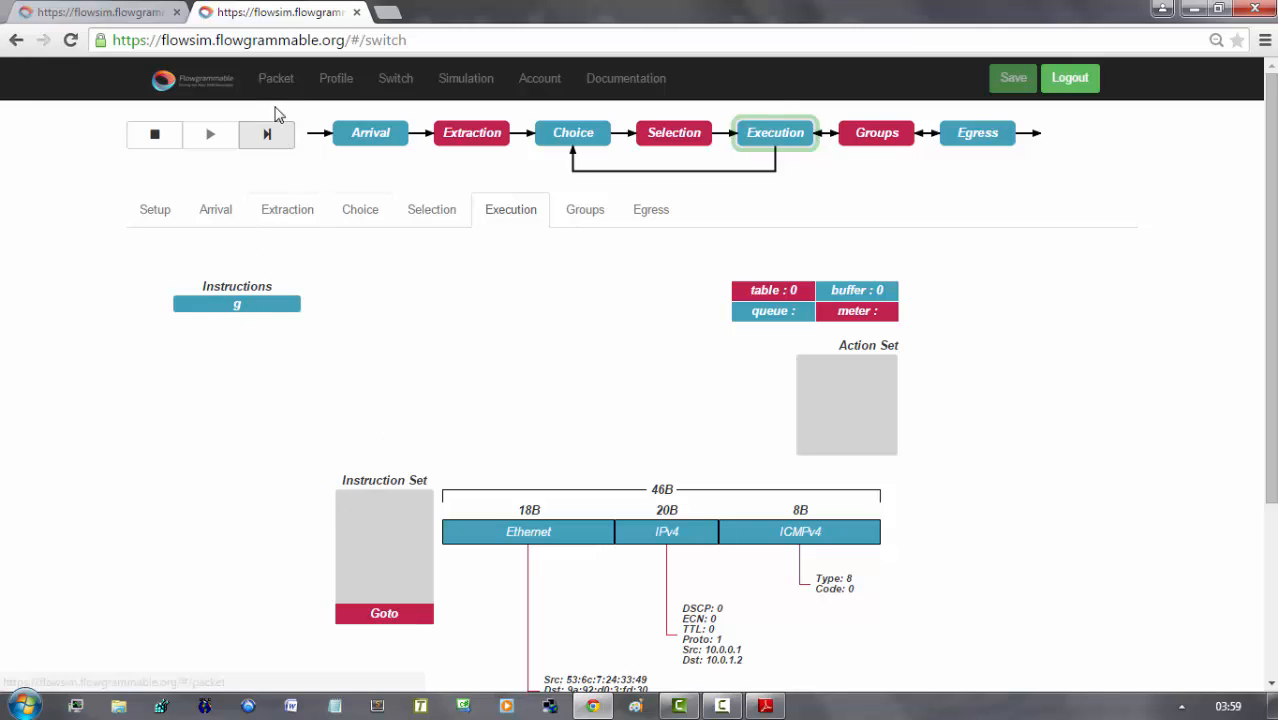
pyautogui.click(266, 134)
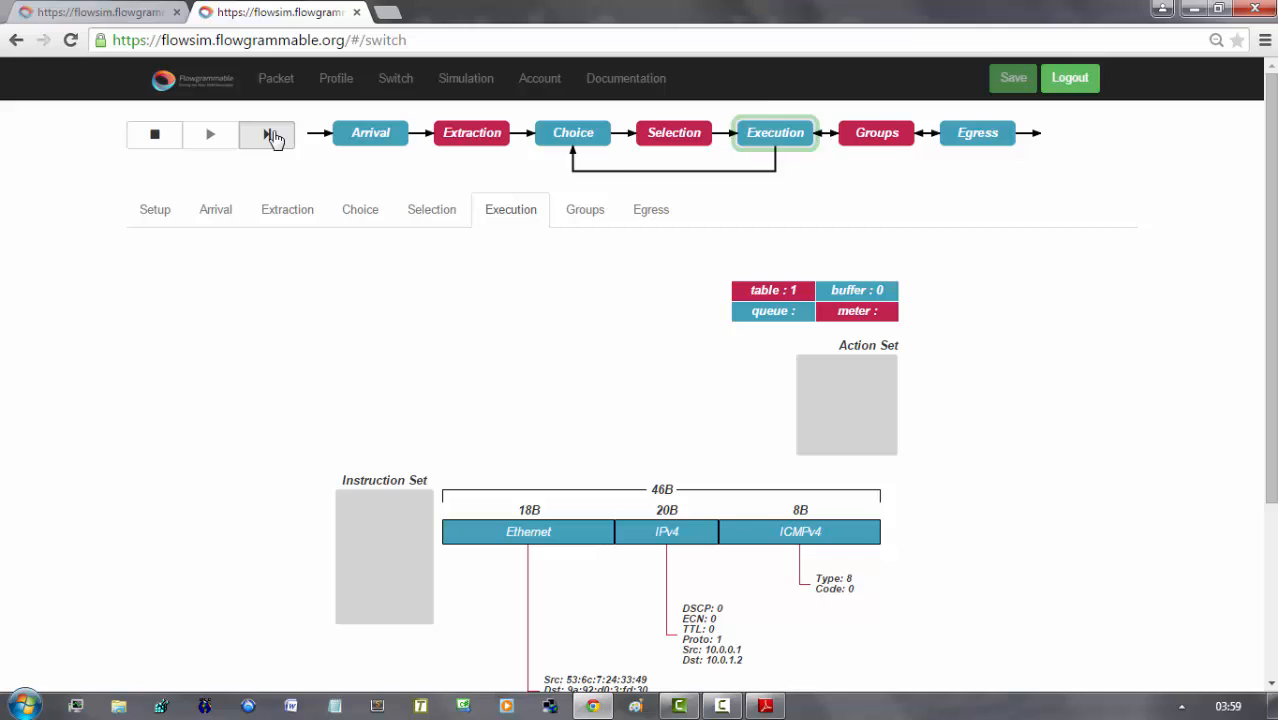
pyautogui.click(268, 134)
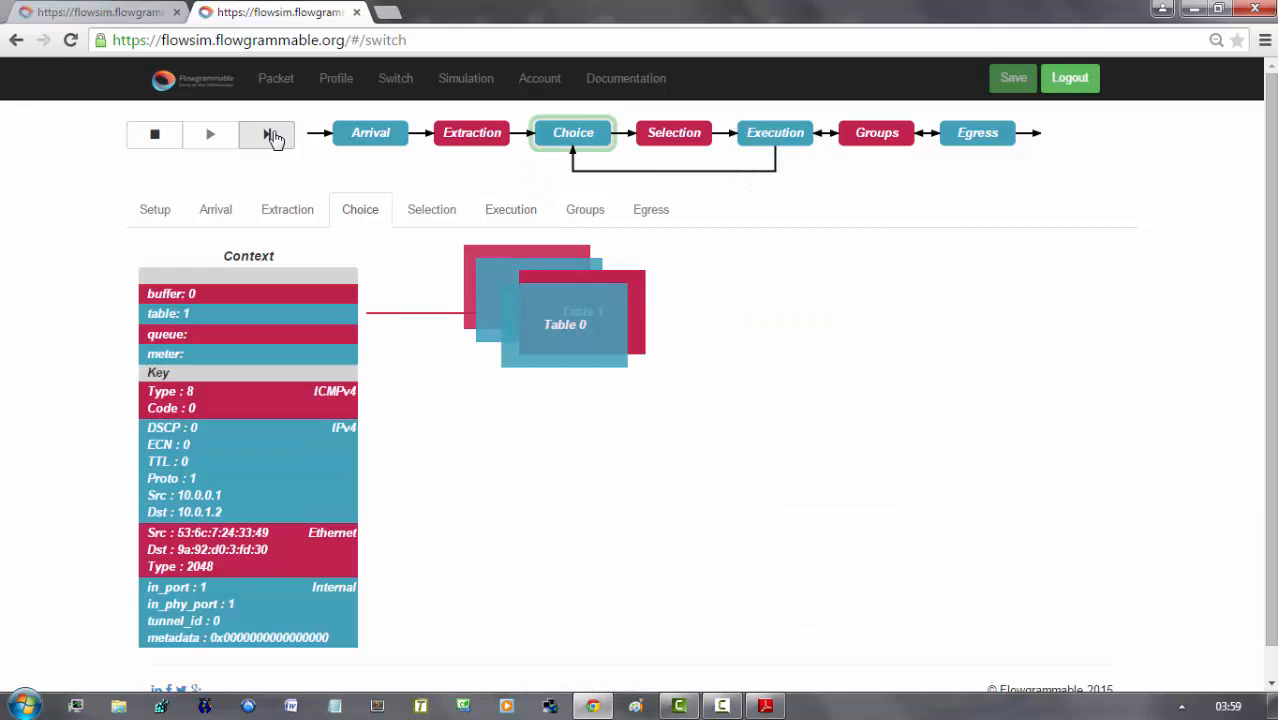
pyautogui.click(266, 132)
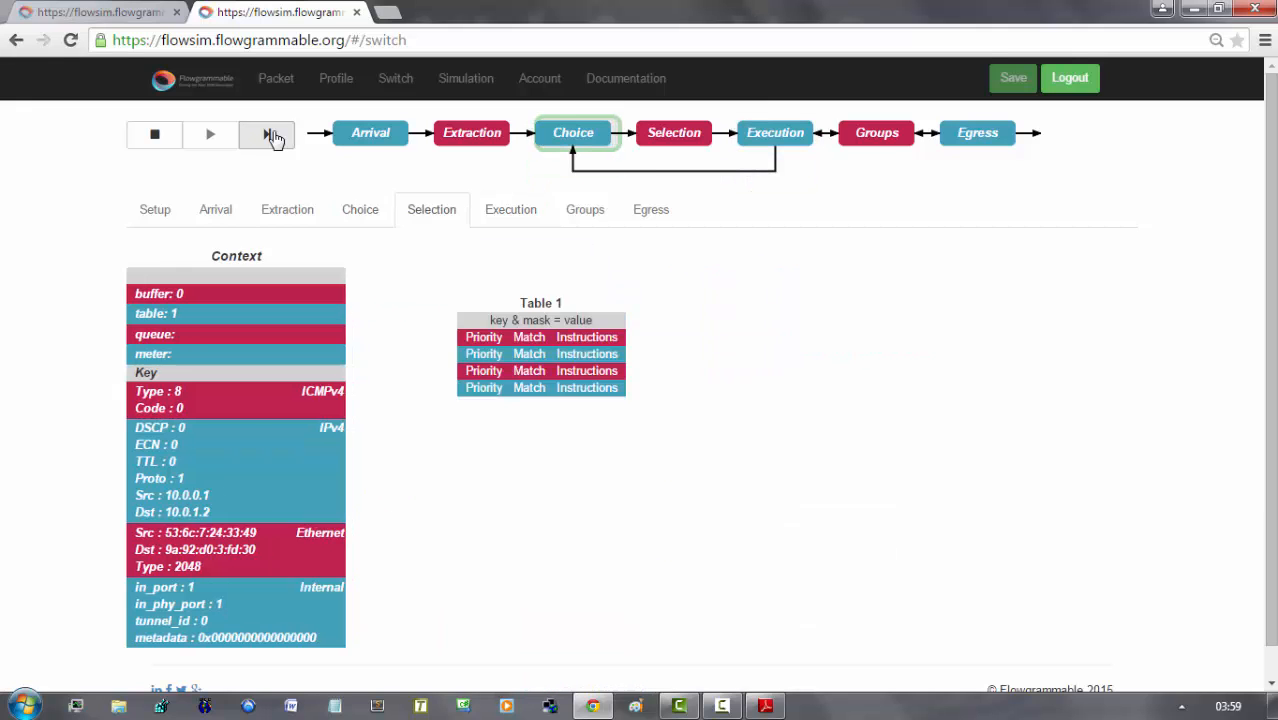
pyautogui.click(266, 132)
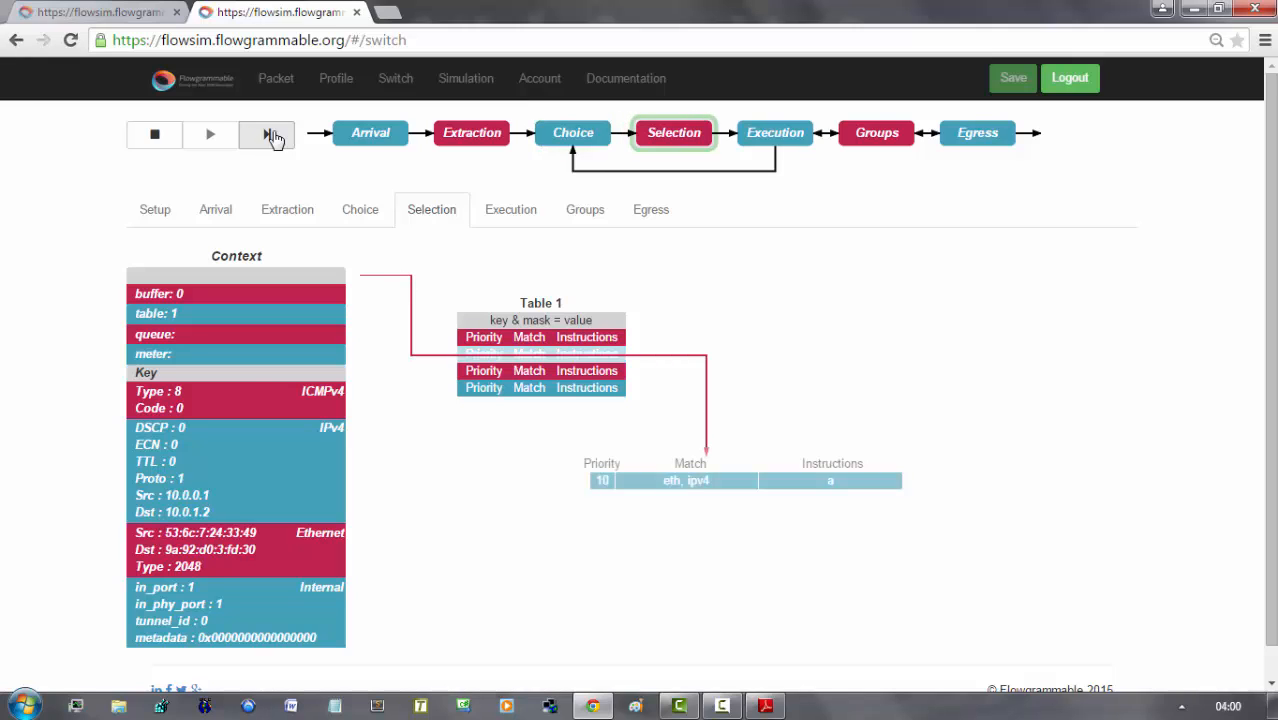
pyautogui.click(266, 132)
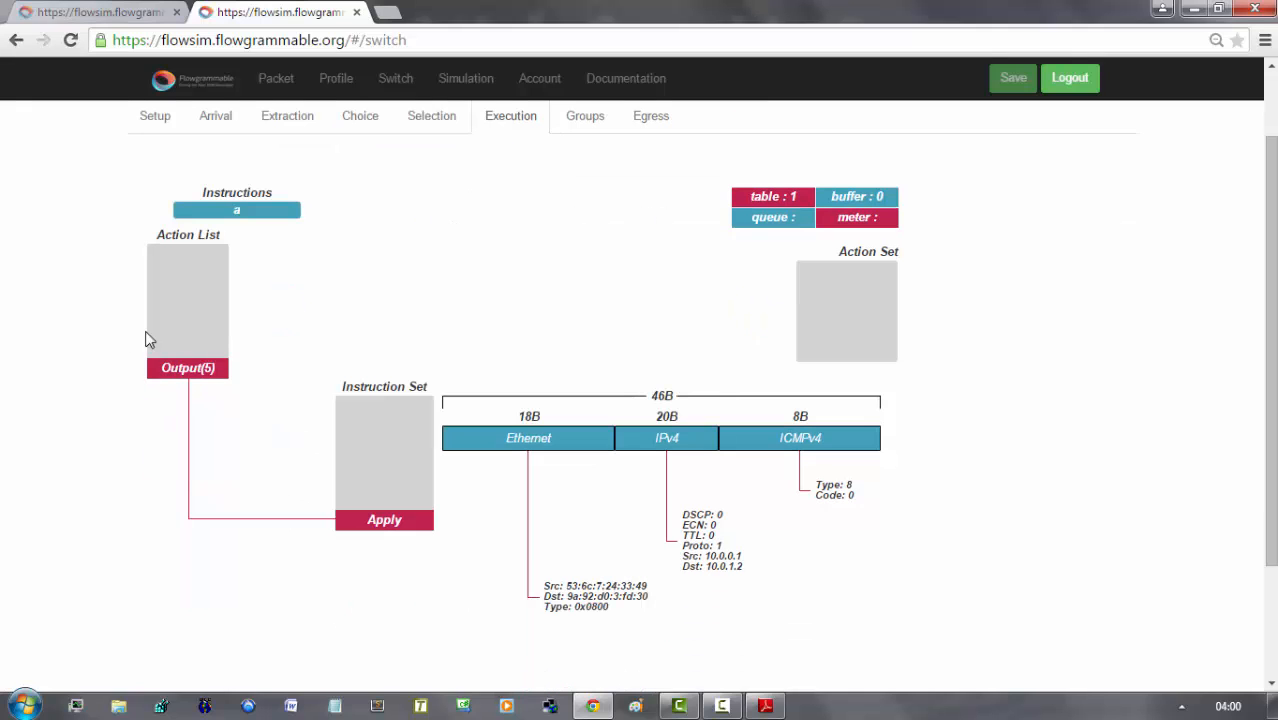
# Execute Table 1's Output 5 action and send the ICMP packet to egress
pyautogui.click(510, 114)
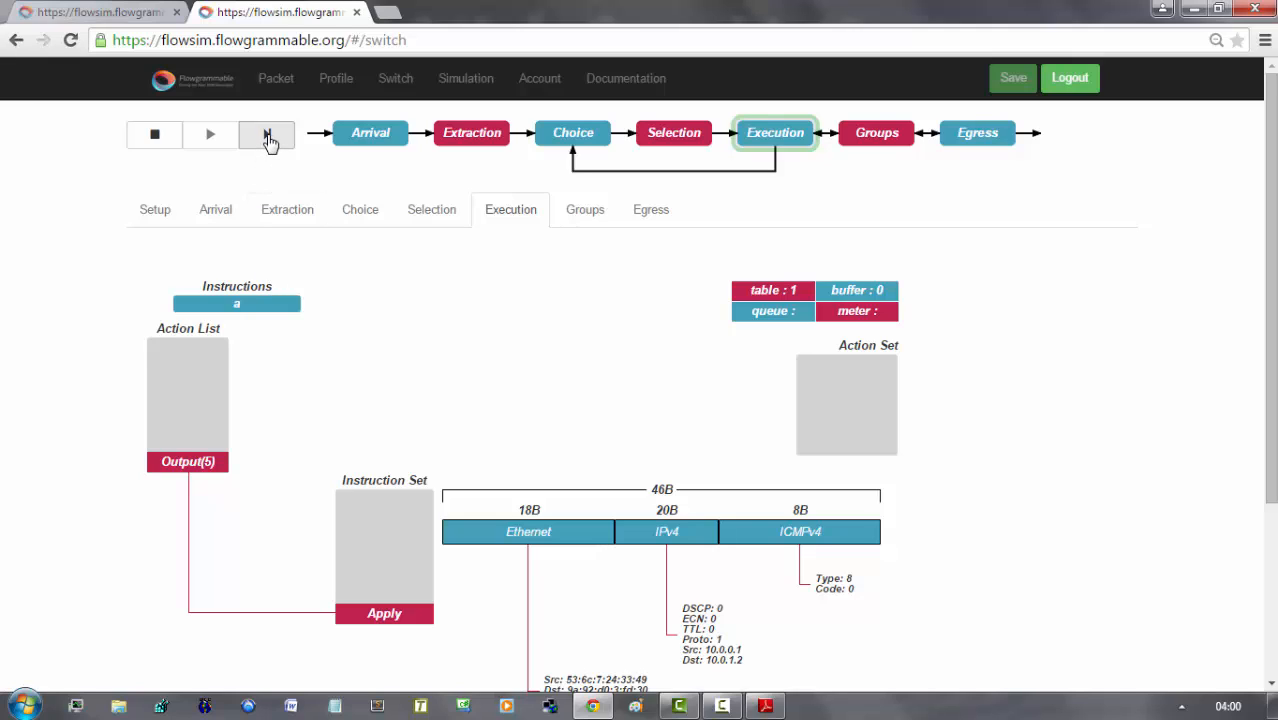
pyautogui.click(268, 136)
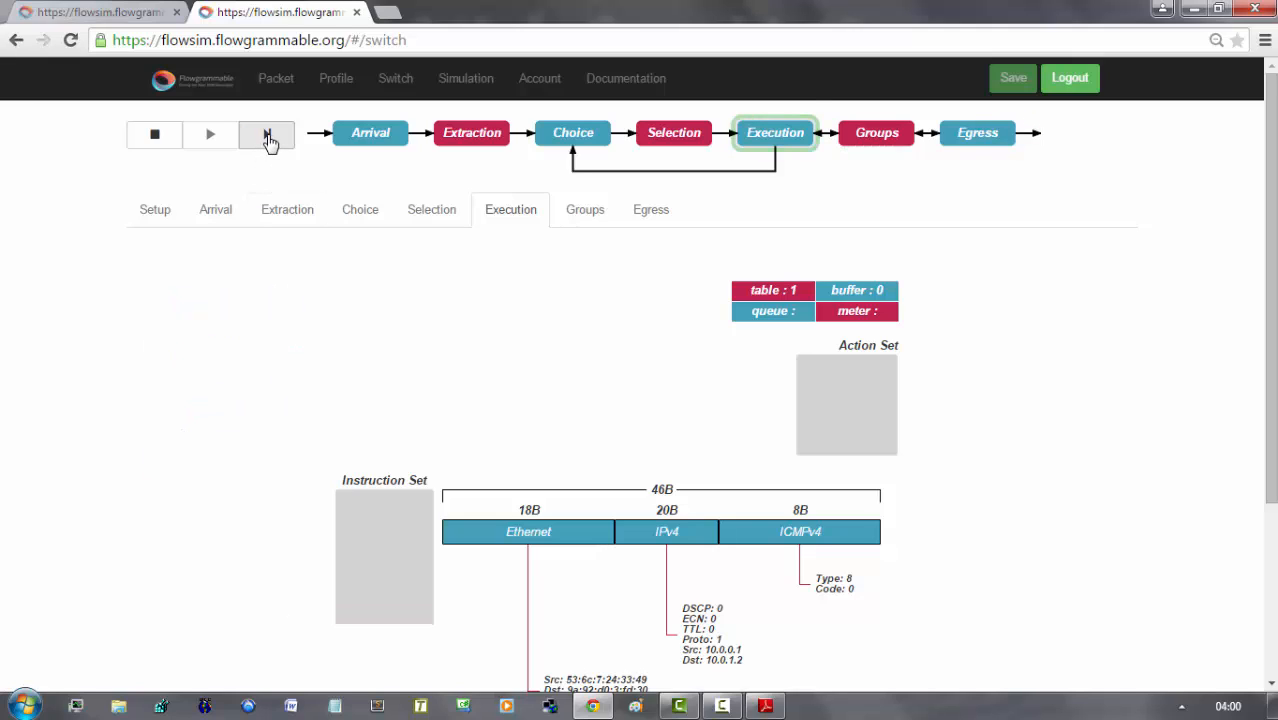
pyautogui.click(266, 134)
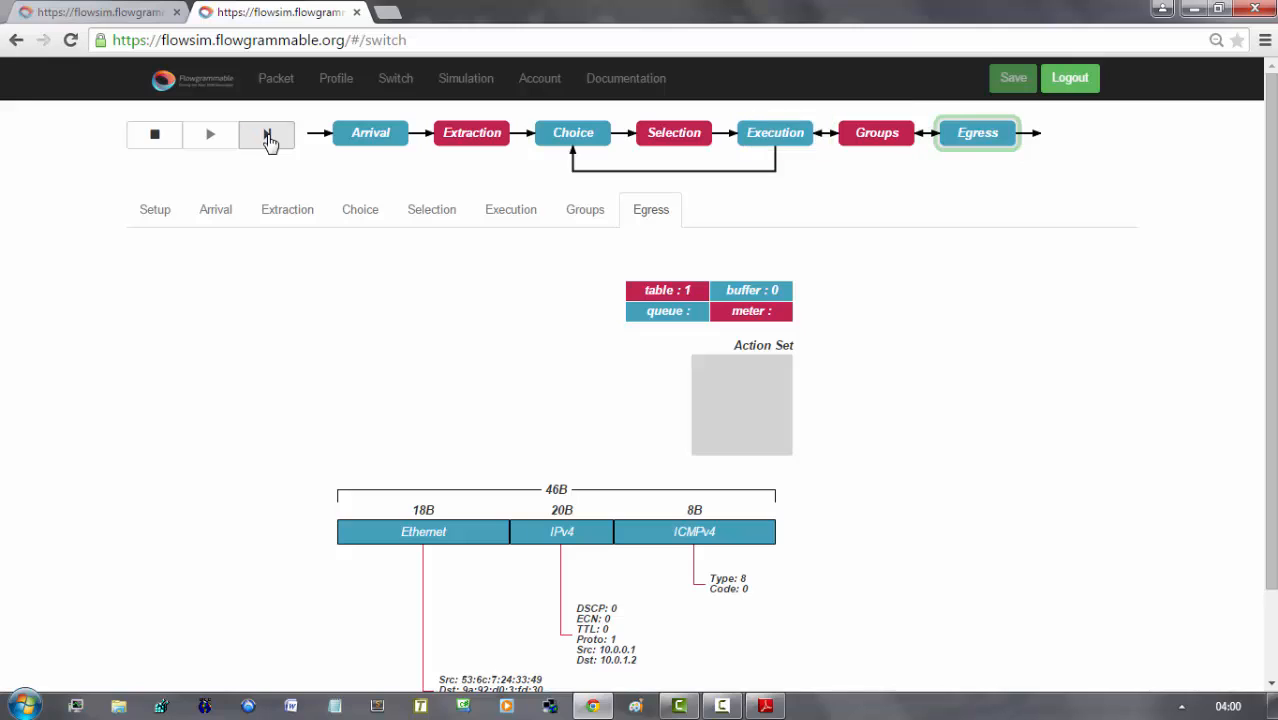
# Bring the background TCP packet into arrival and decode its Ethernet, IPv4, TCP headers and payload
pyautogui.click(268, 134)
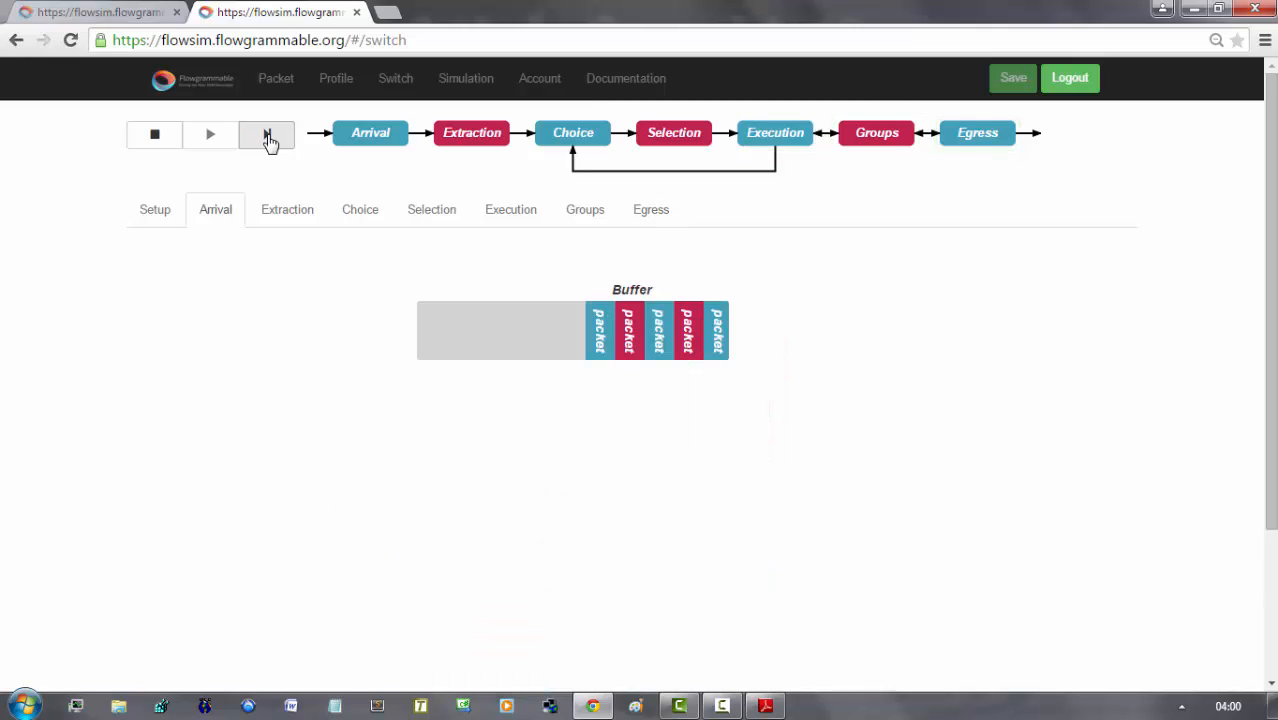
pyautogui.click(268, 134)
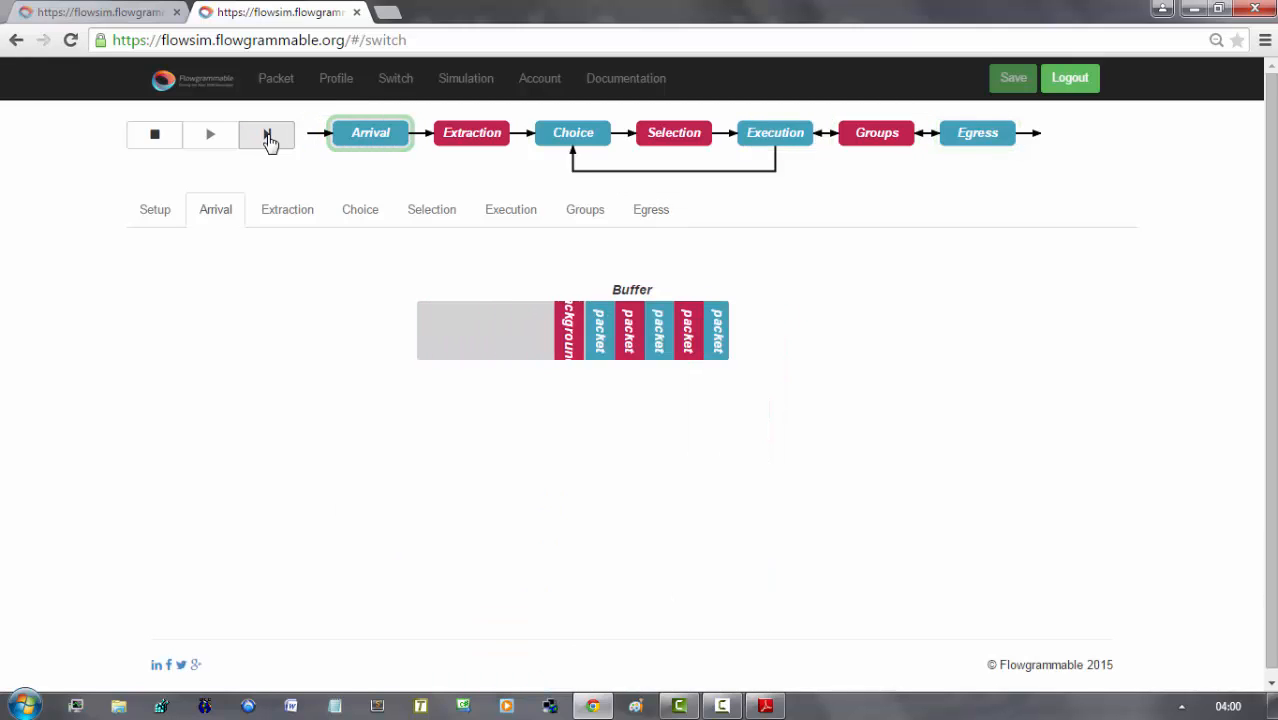
pyautogui.click(266, 134)
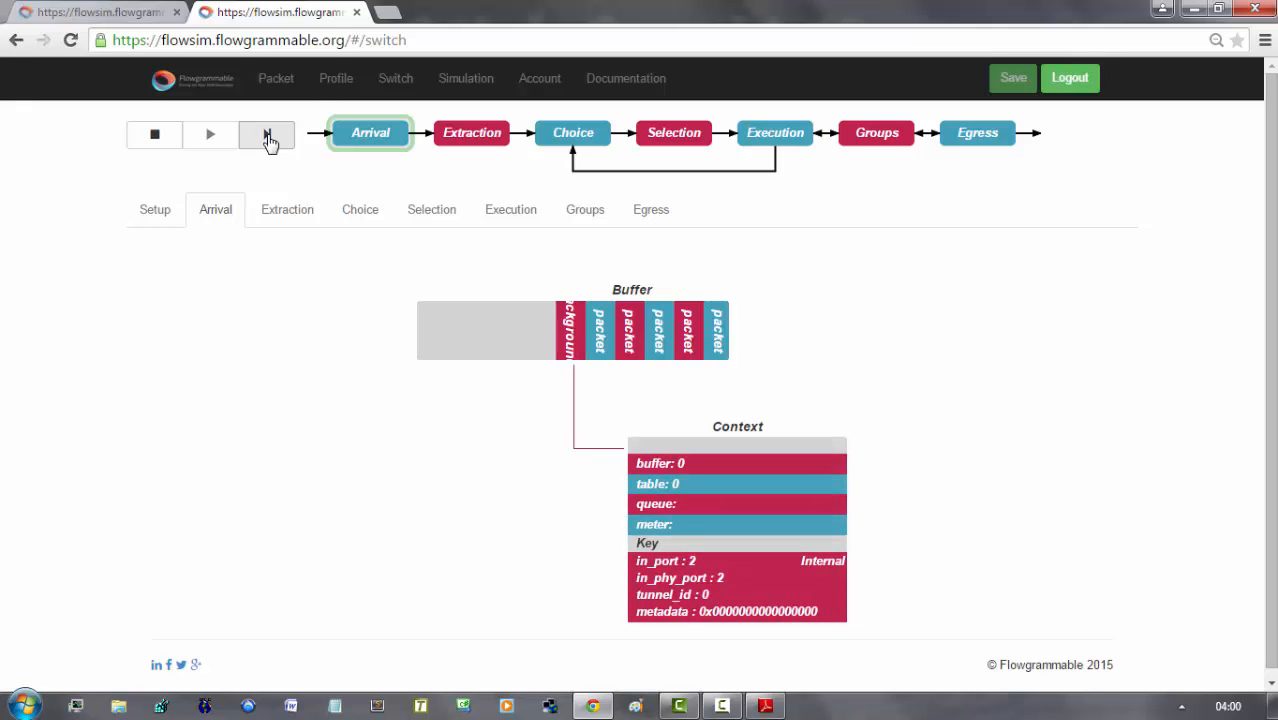
pyautogui.click(268, 134)
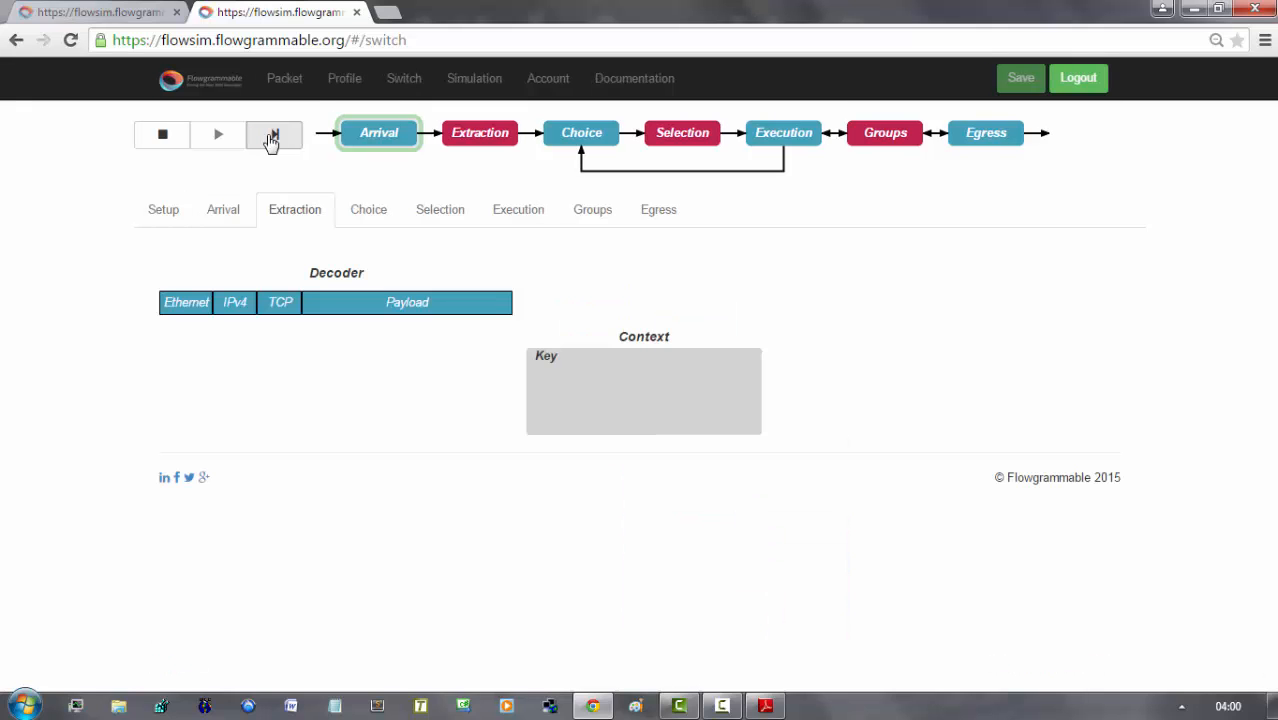
pyautogui.click(272, 134)
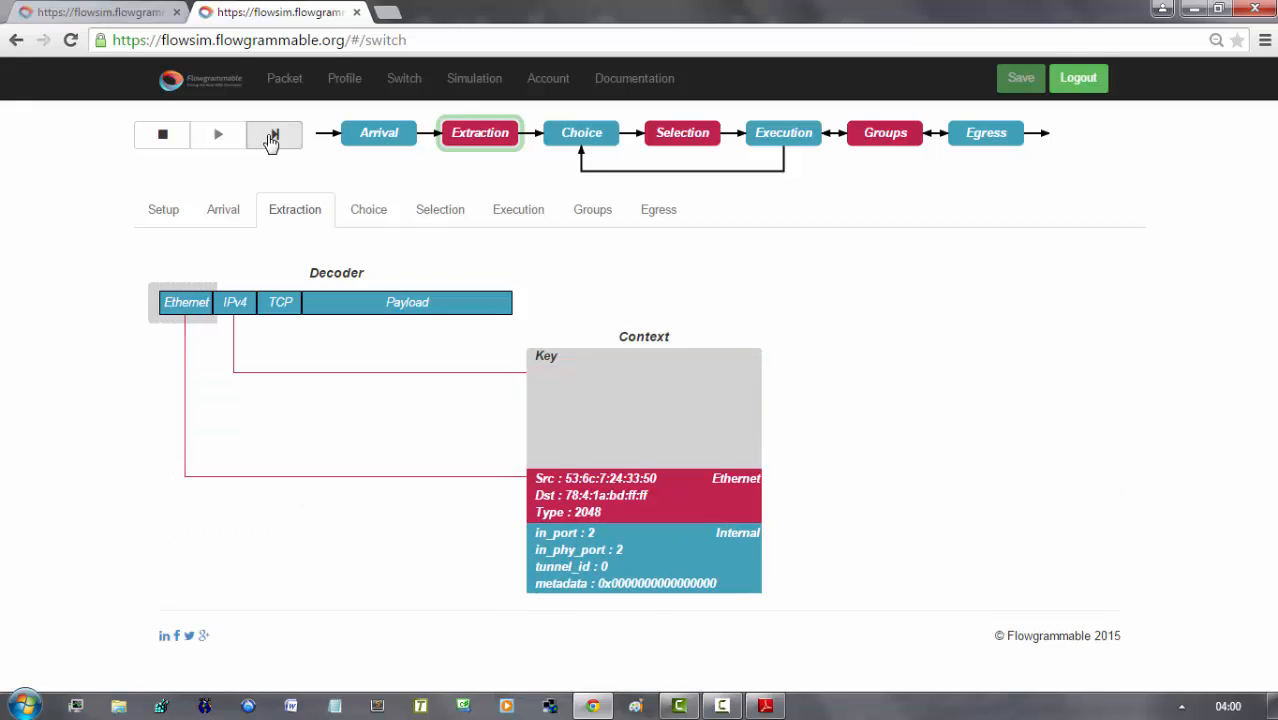
pyautogui.click(270, 134)
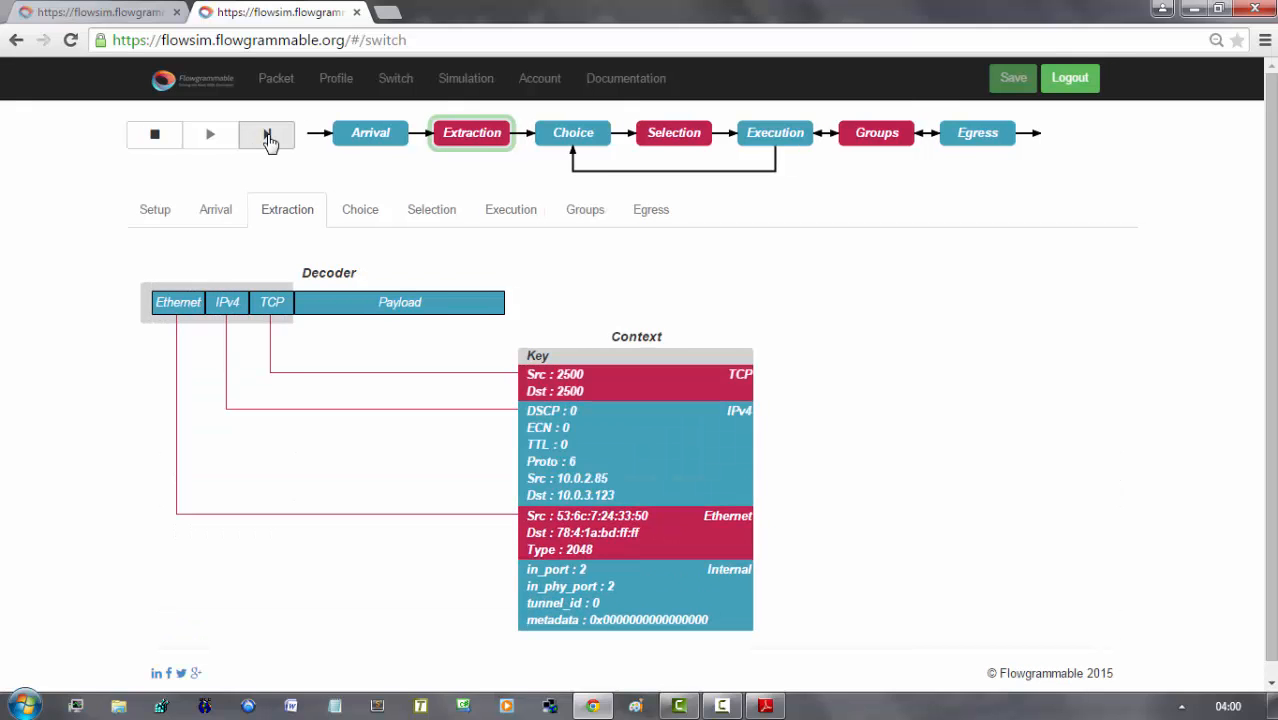
pyautogui.click(268, 134)
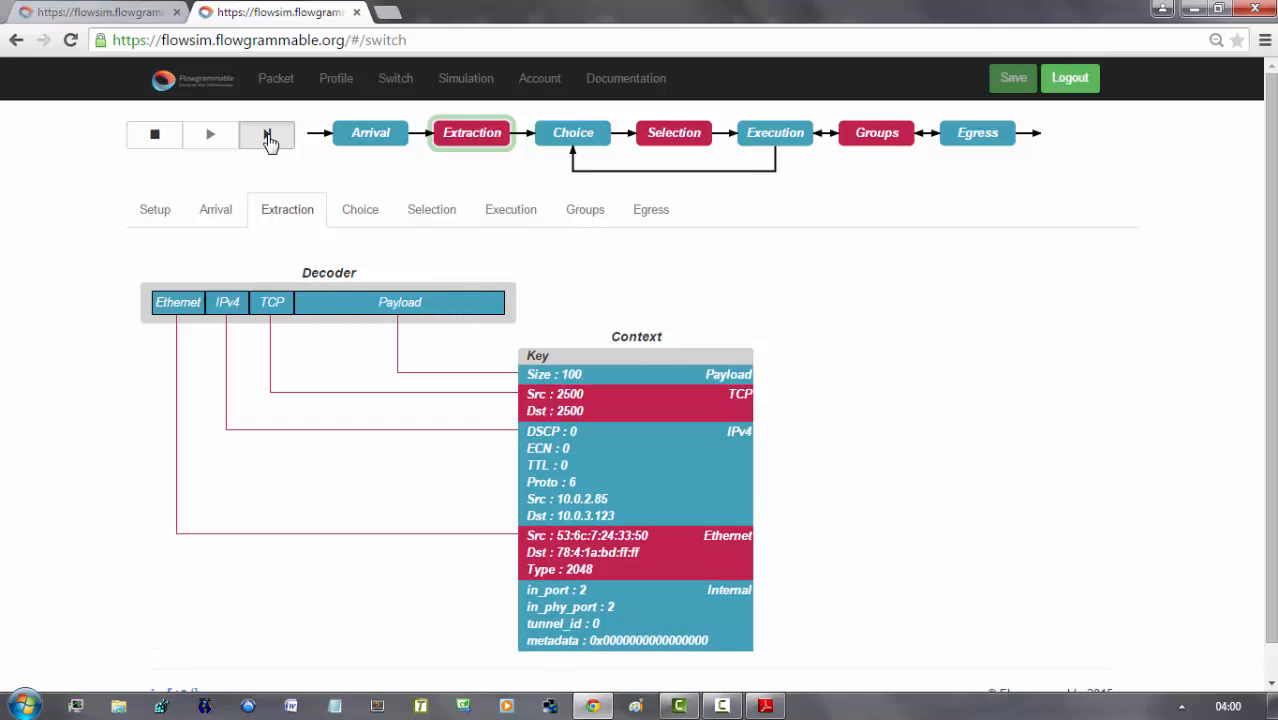
pyautogui.click(266, 134)
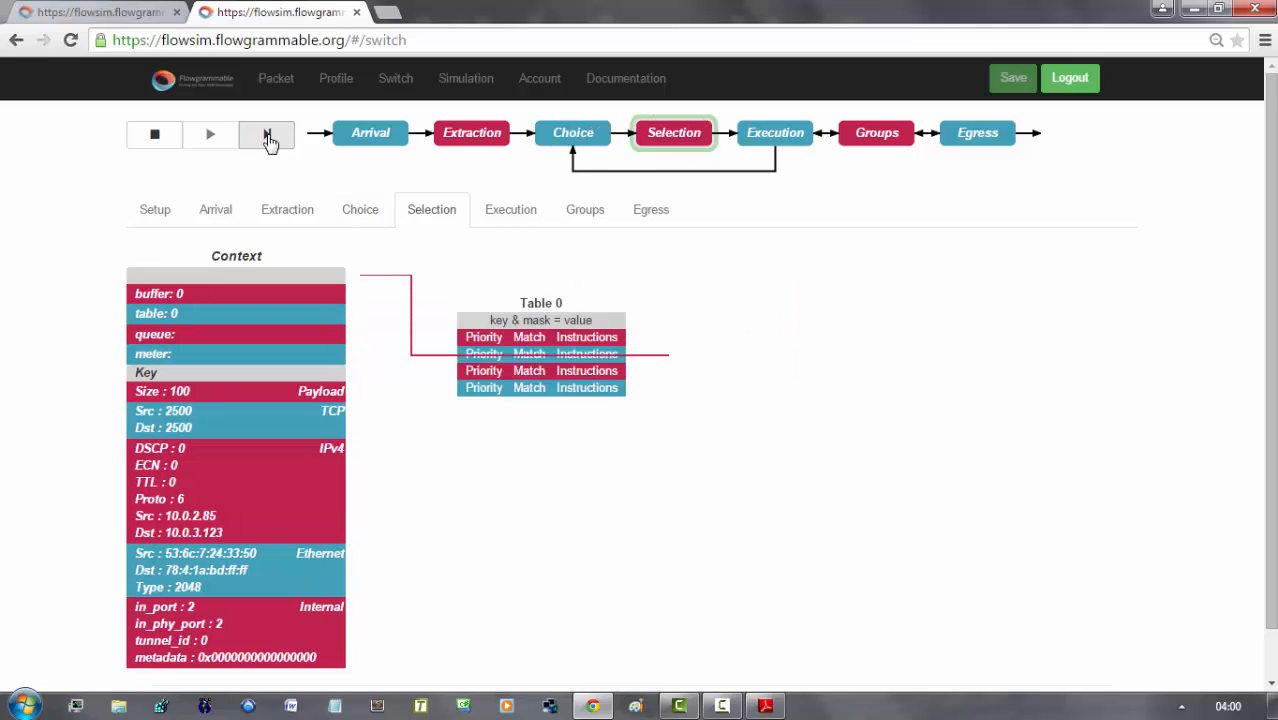
# Match the TCP packet in Table 0's priority 10 entry, apply Output(3) and advance it to egress
pyautogui.click(540, 352)
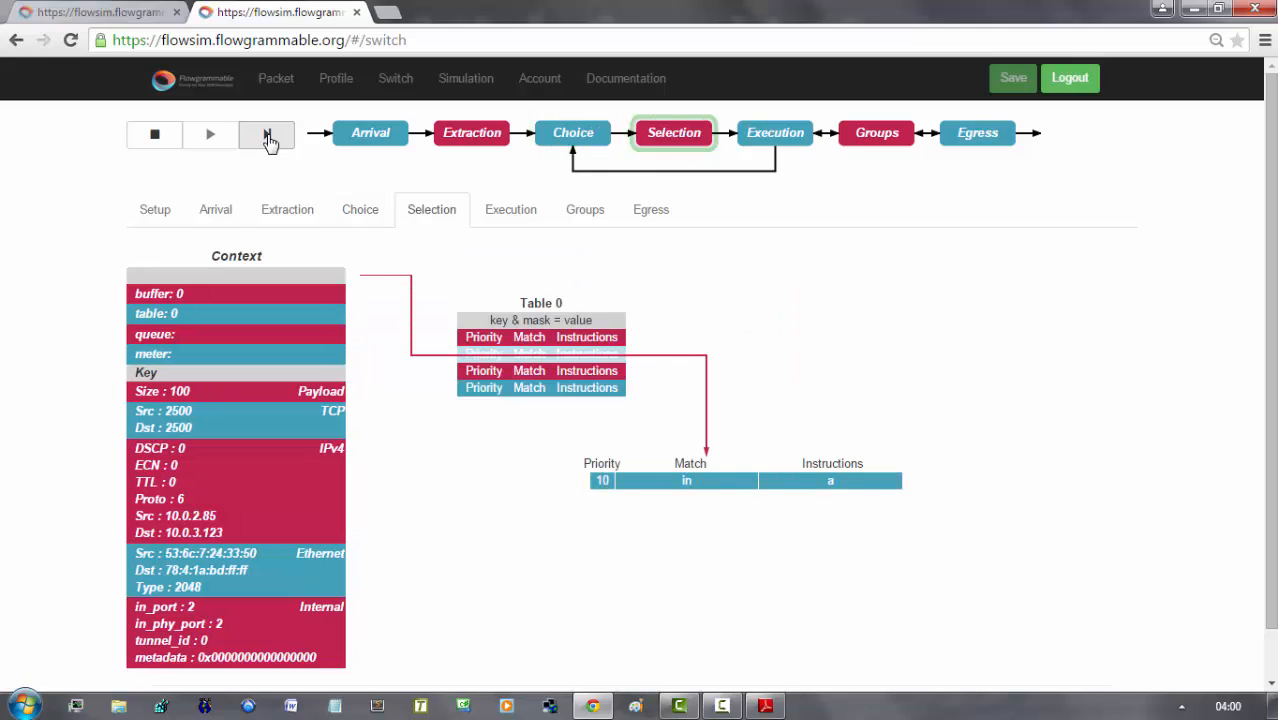
pyautogui.click(268, 134)
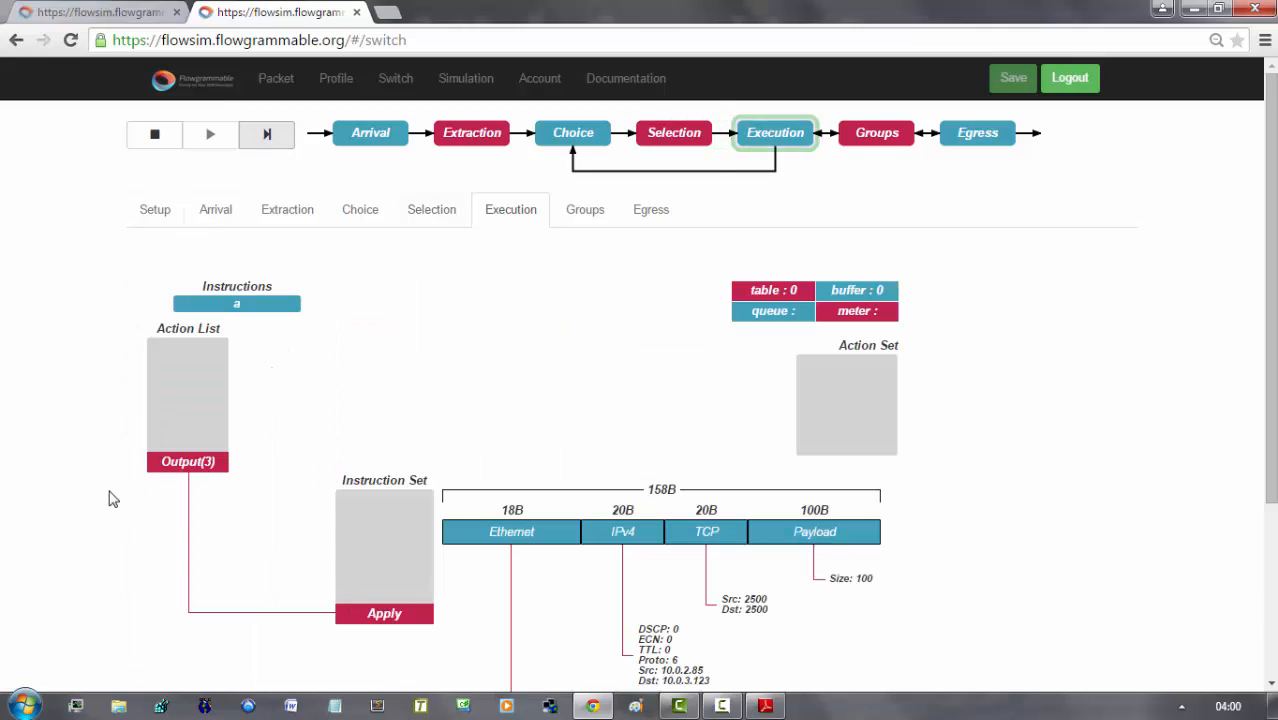
pyautogui.moveTo(196, 502)
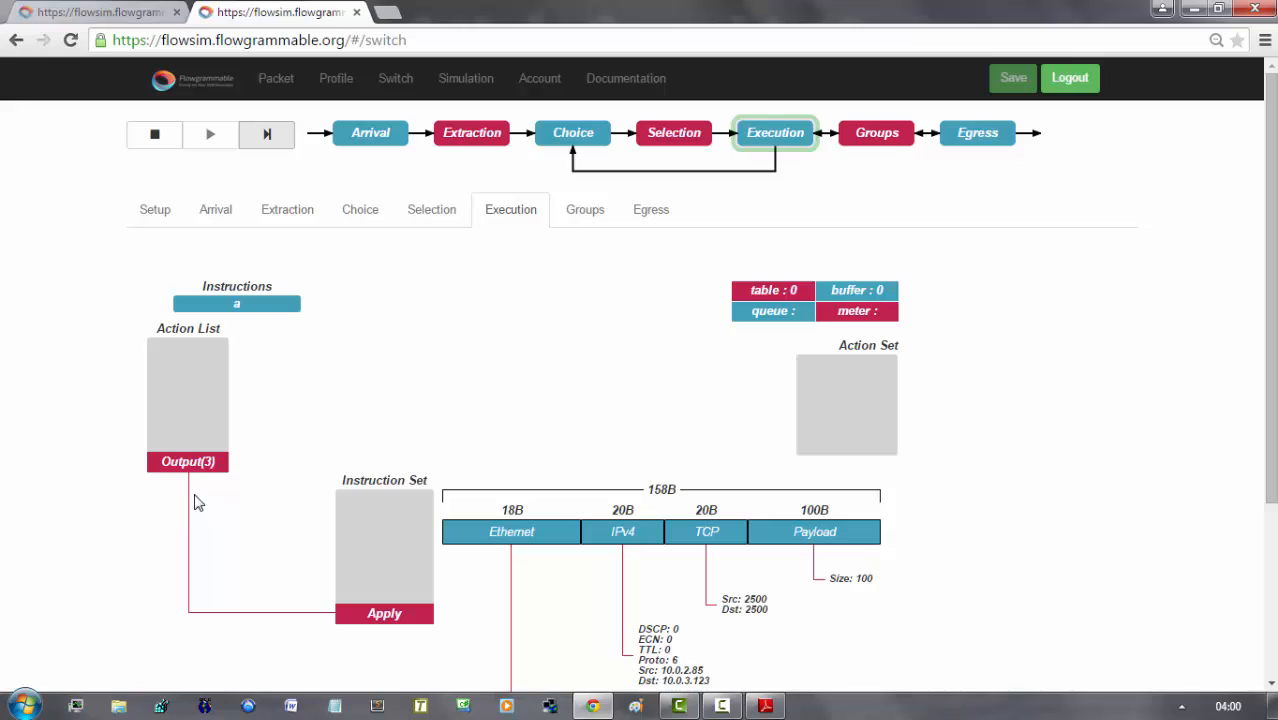
pyautogui.click(268, 132)
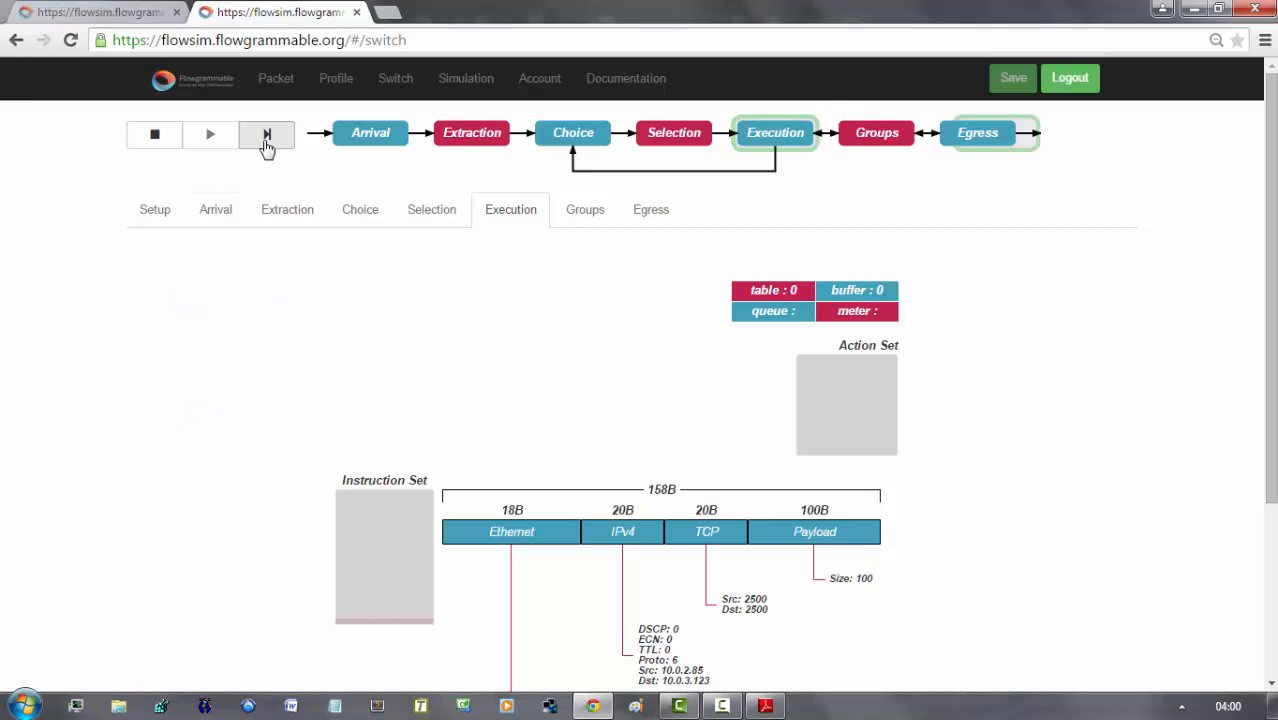
pyautogui.click(266, 134)
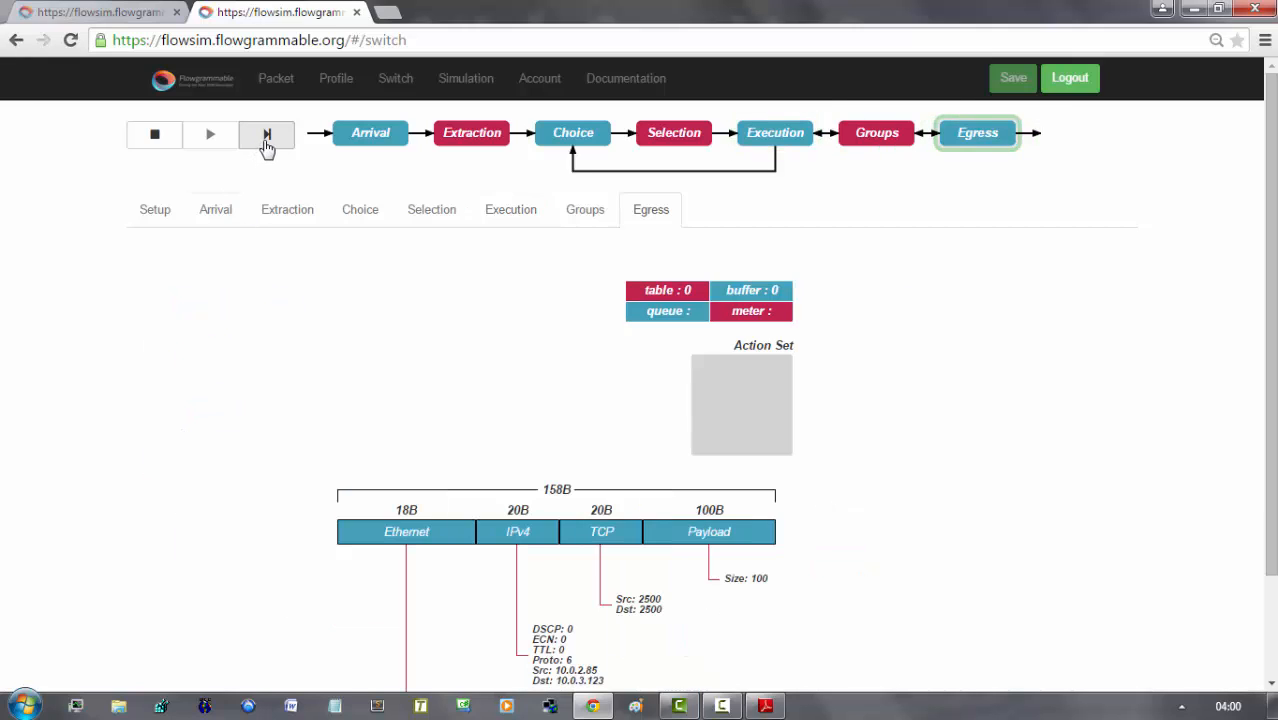
# Send the TCP packet out, then step the next ICMP packet through arrival and Ethernet, IPv4, ICMPv4 extraction
pyautogui.click(266, 134)
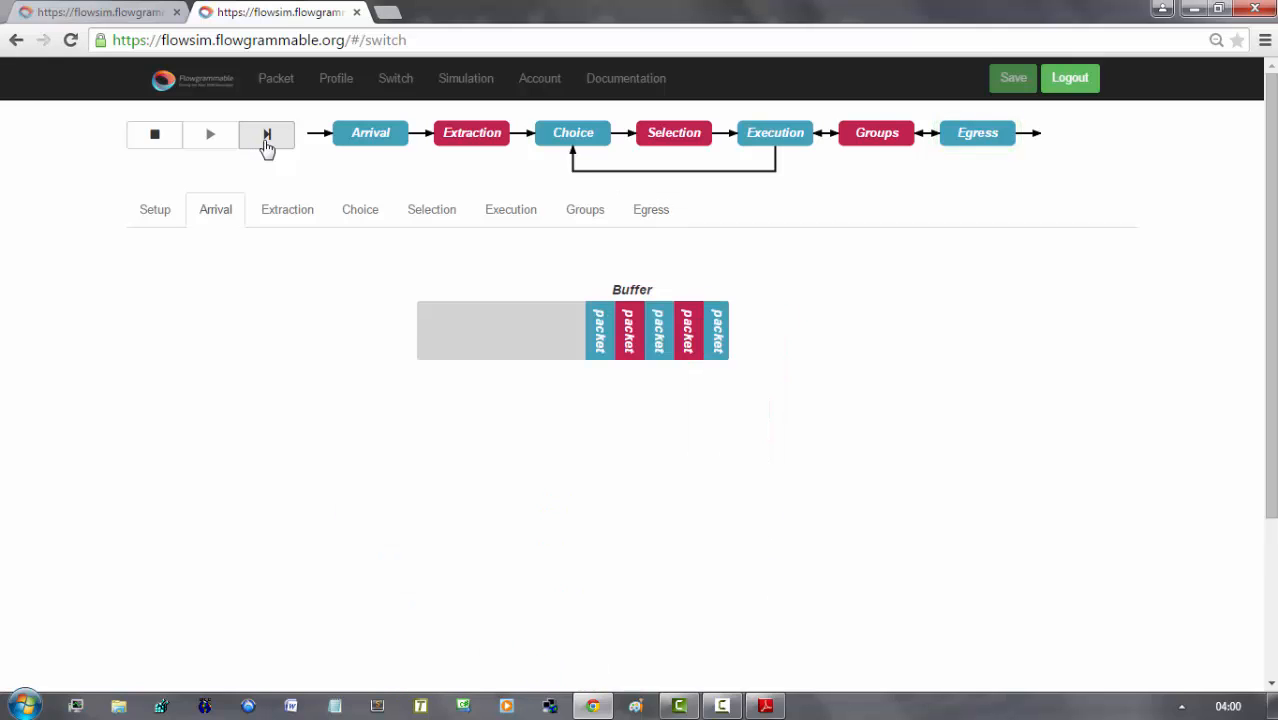
pyautogui.click(266, 134)
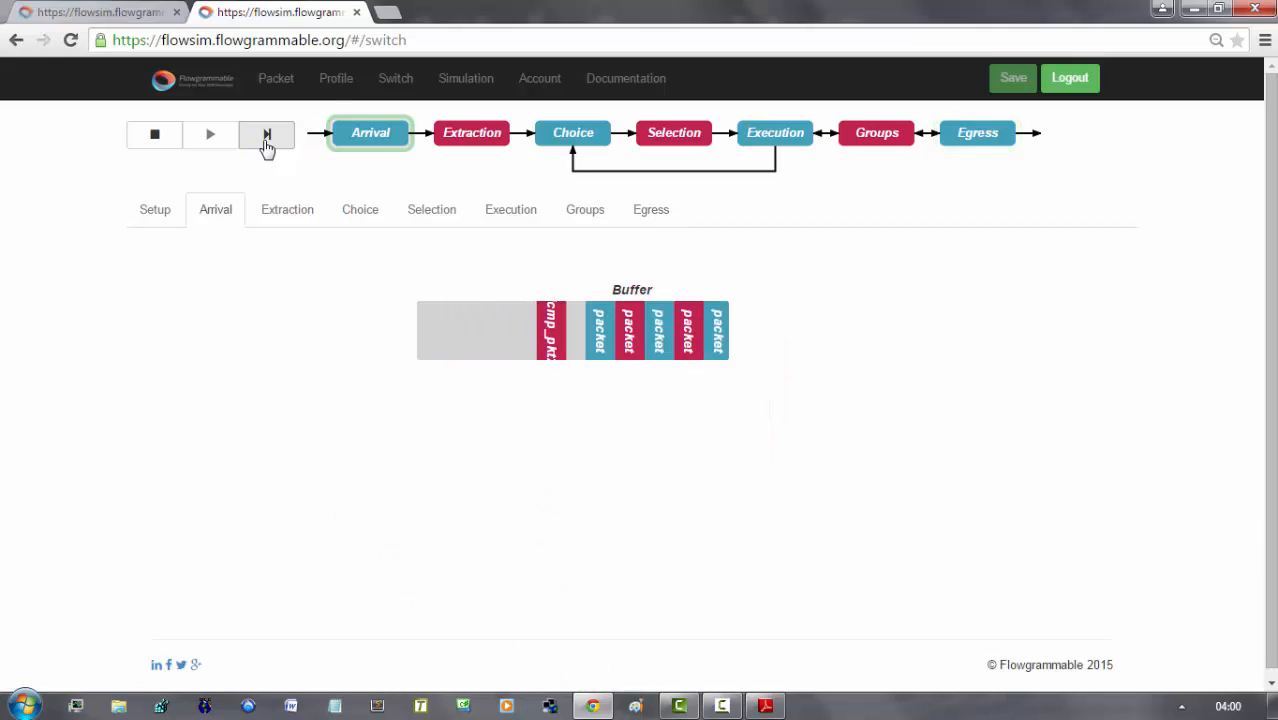
pyautogui.click(266, 134)
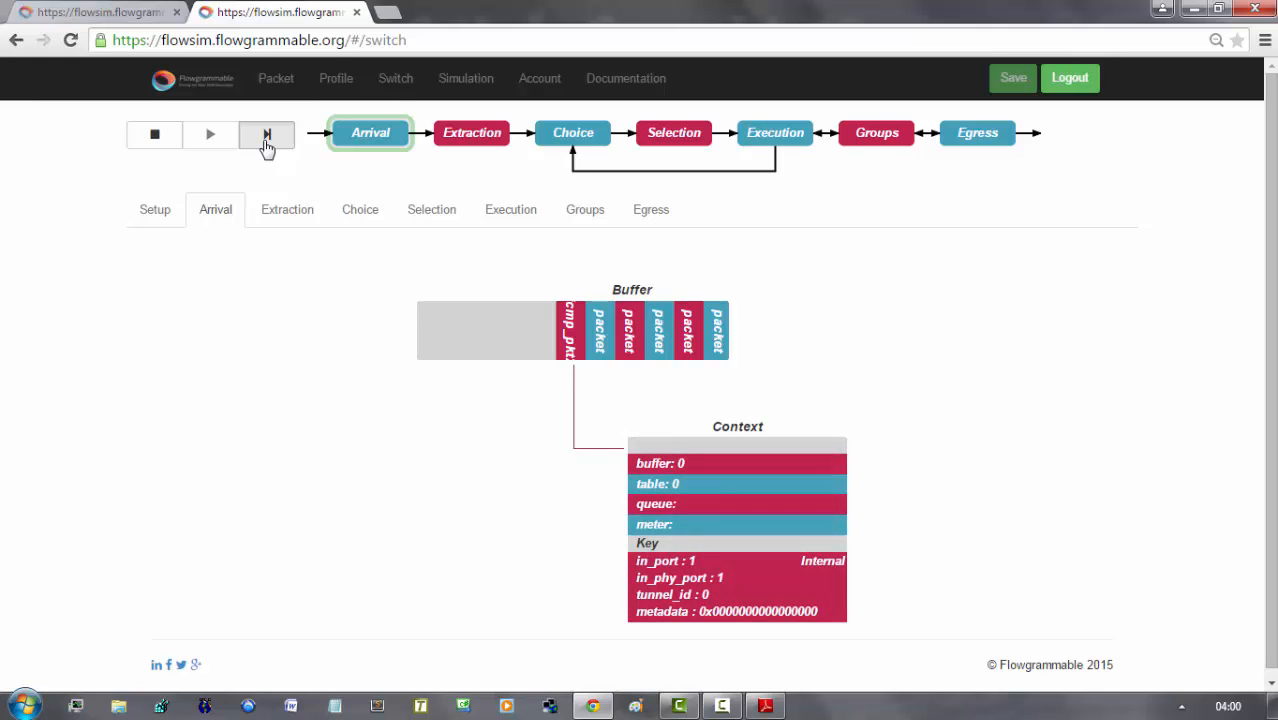
pyautogui.click(266, 134)
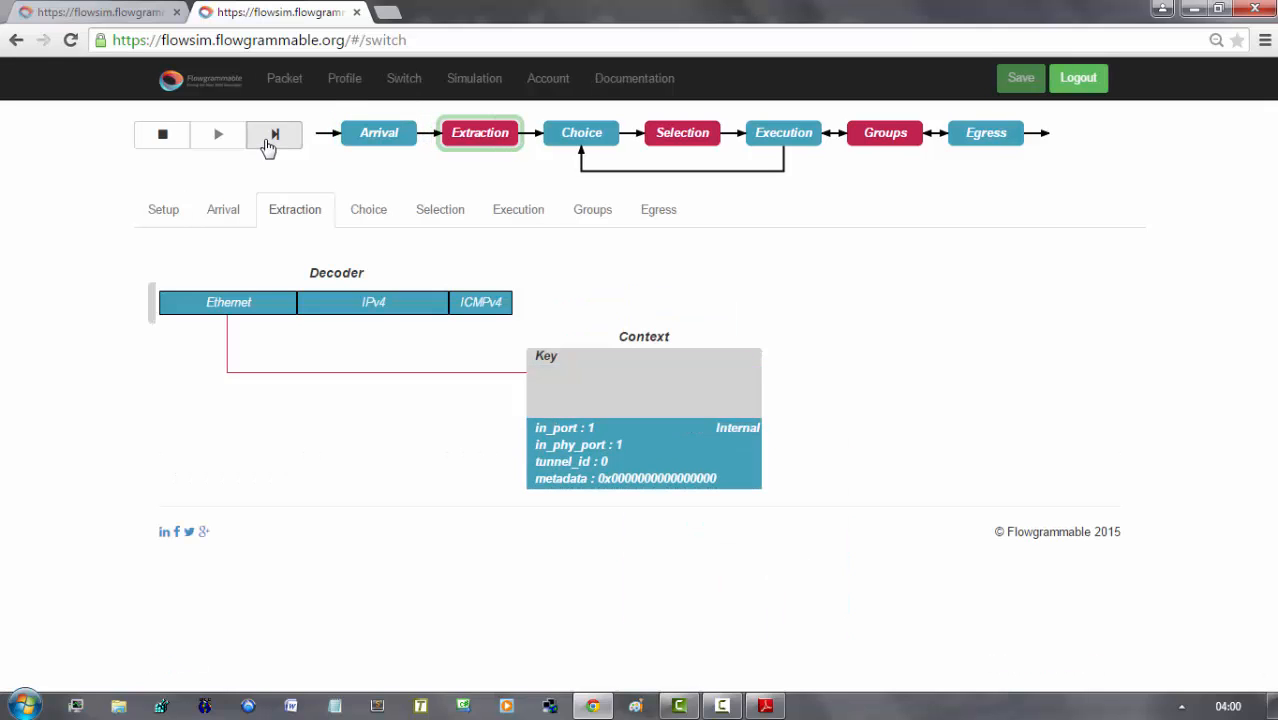
pyautogui.click(274, 134)
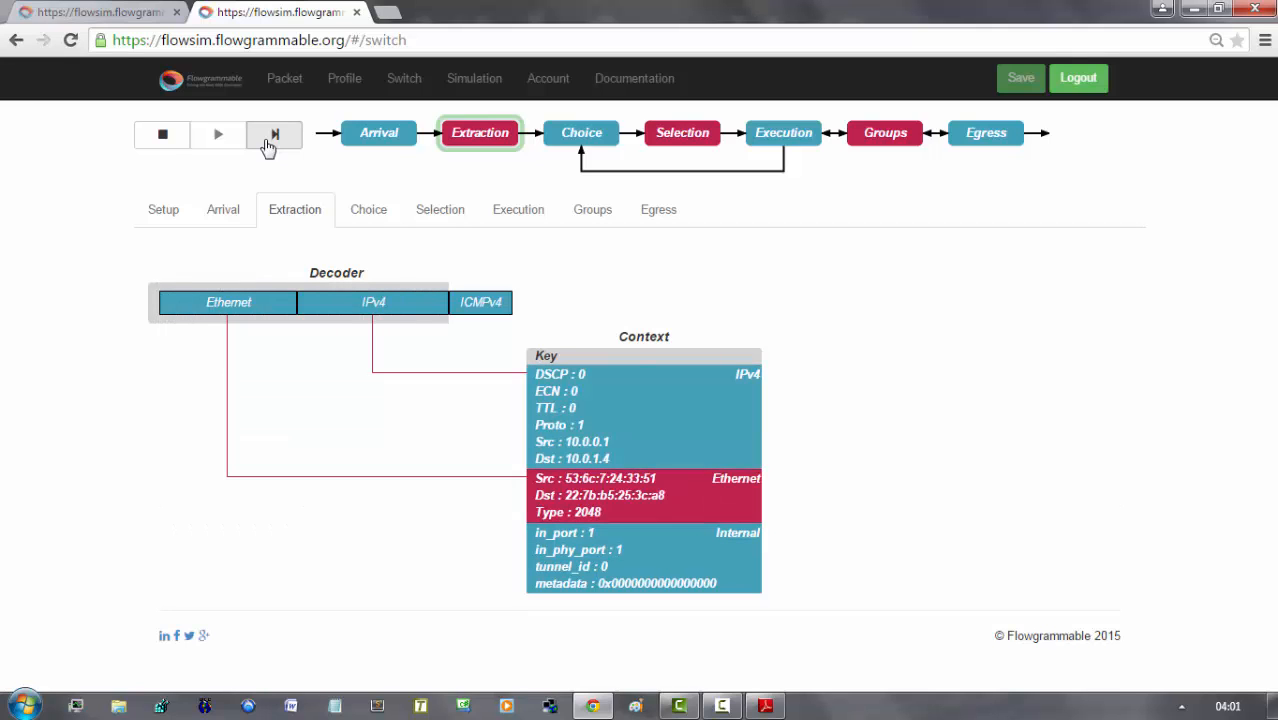
pyautogui.click(268, 134)
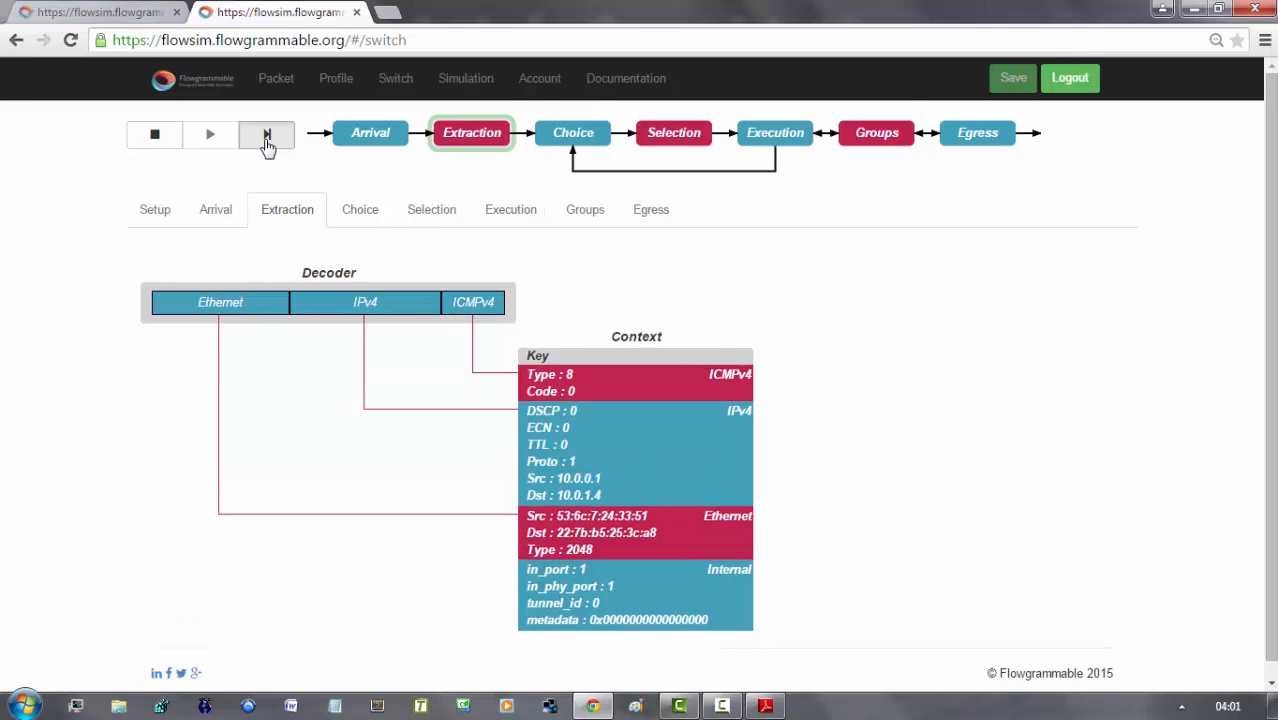
# Match the ICMP packet in table 0, follow the Goto to table 1 and reach execution with Output(4), then return to the slides
pyautogui.click(266, 132)
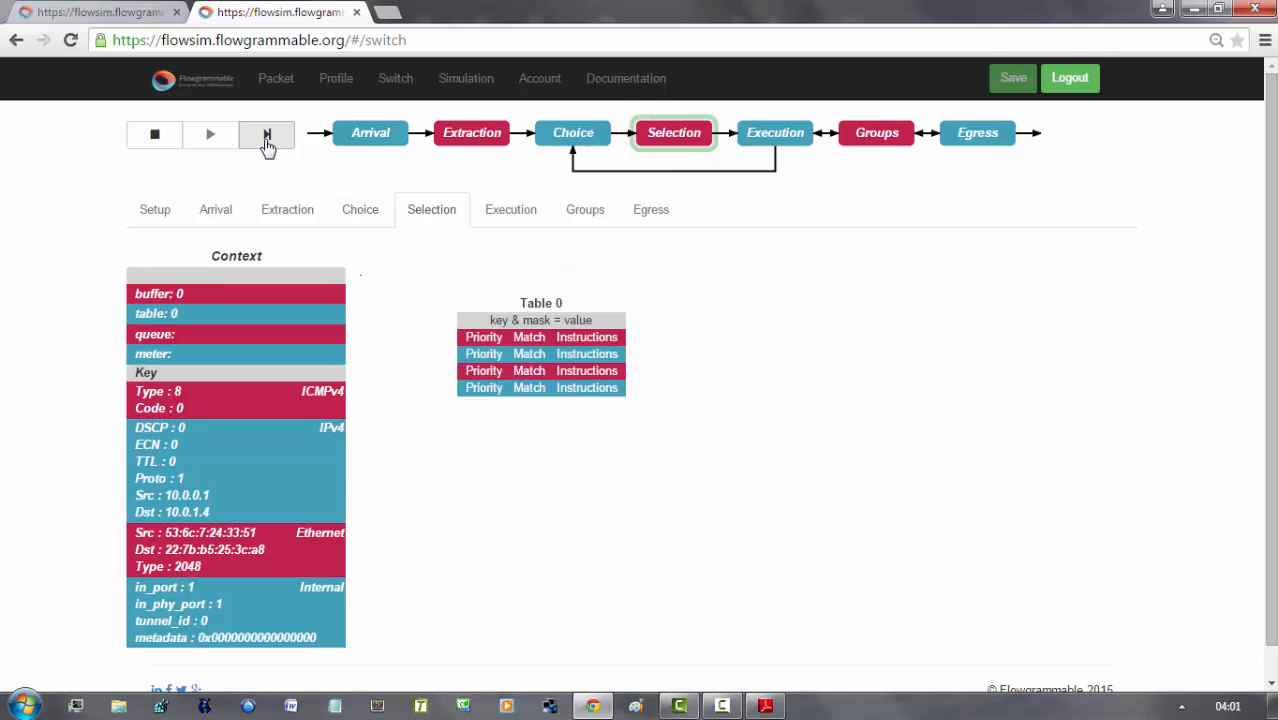
pyautogui.click(266, 132)
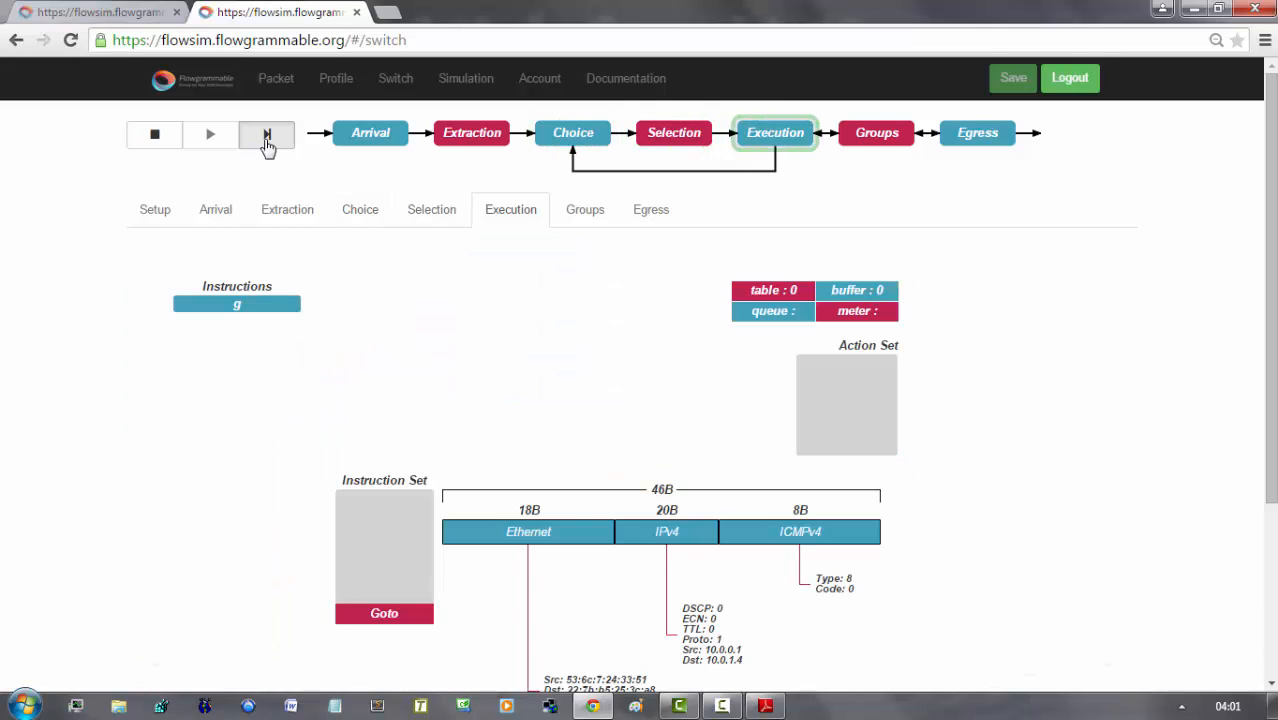
pyautogui.click(266, 134)
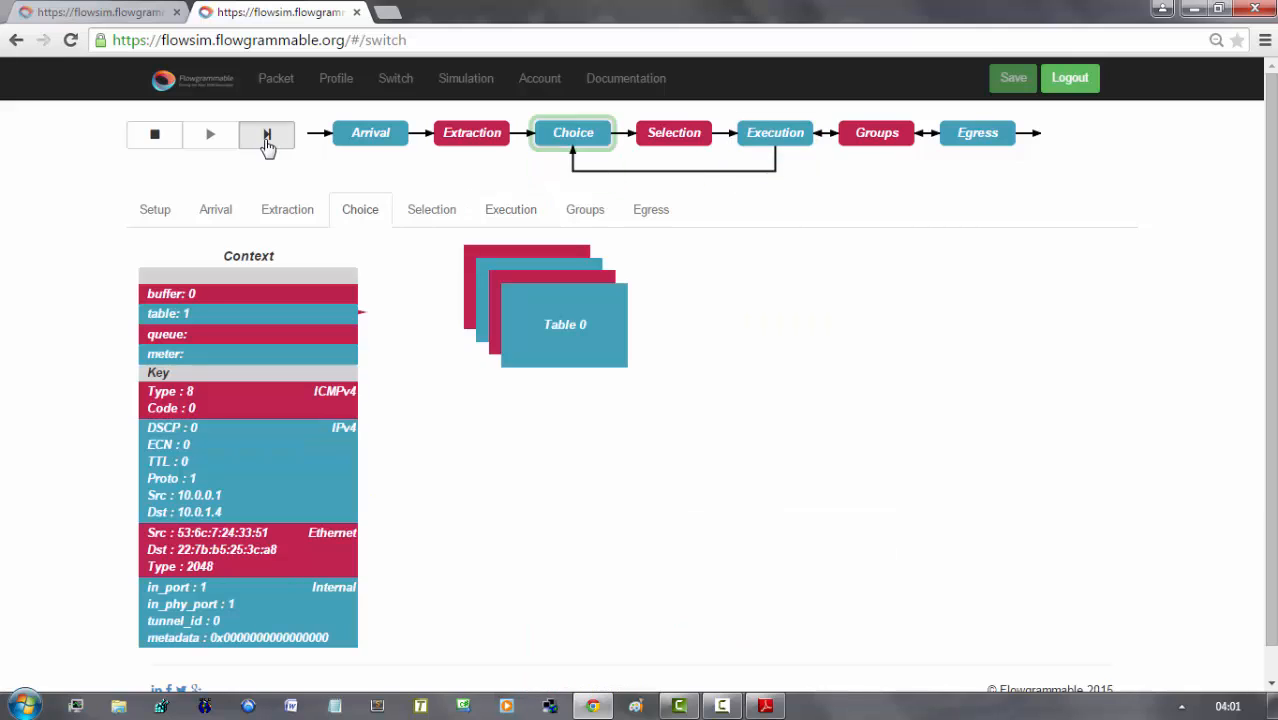
pyautogui.click(266, 134)
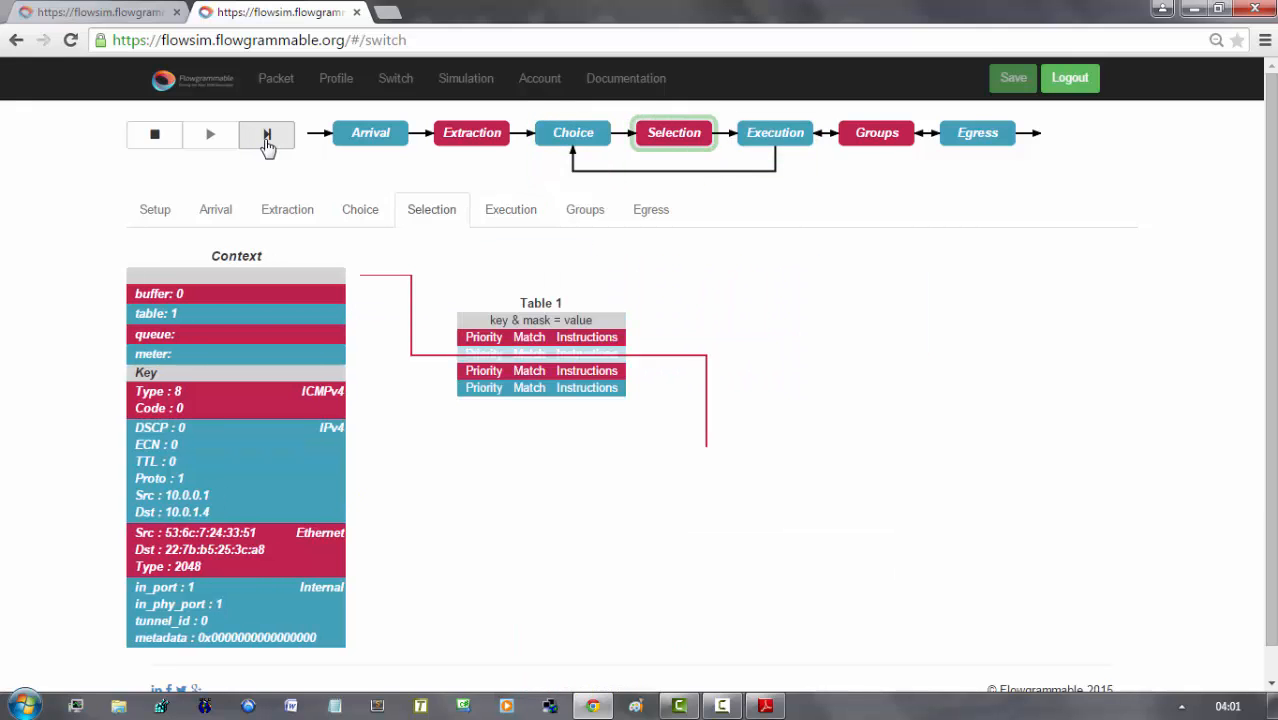
pyautogui.click(266, 136)
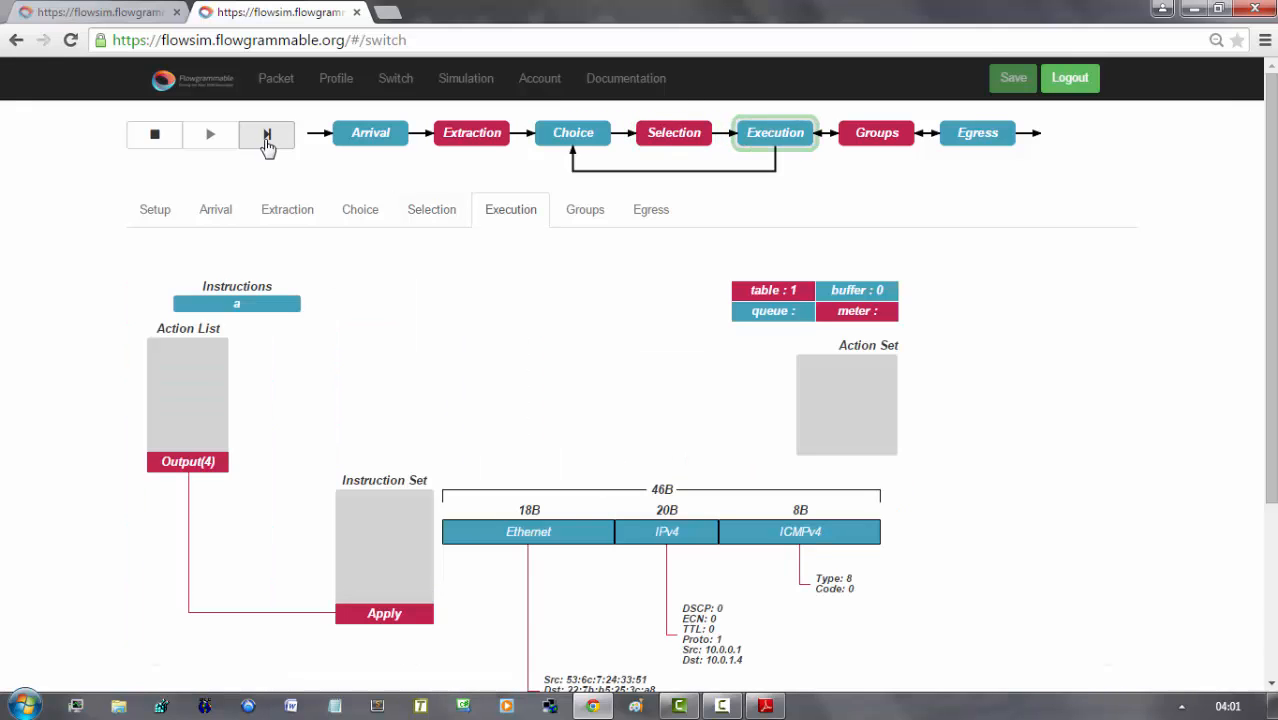
pyautogui.click(764, 706)
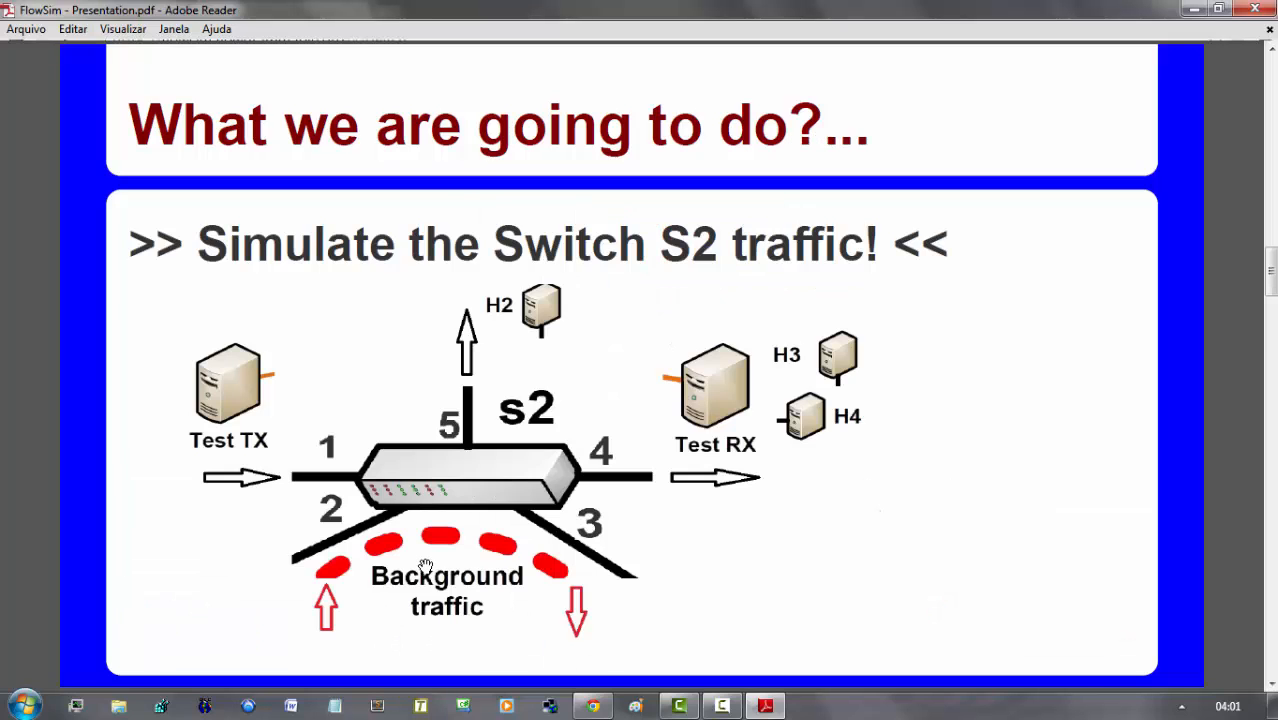
pyautogui.moveTo(624, 486)
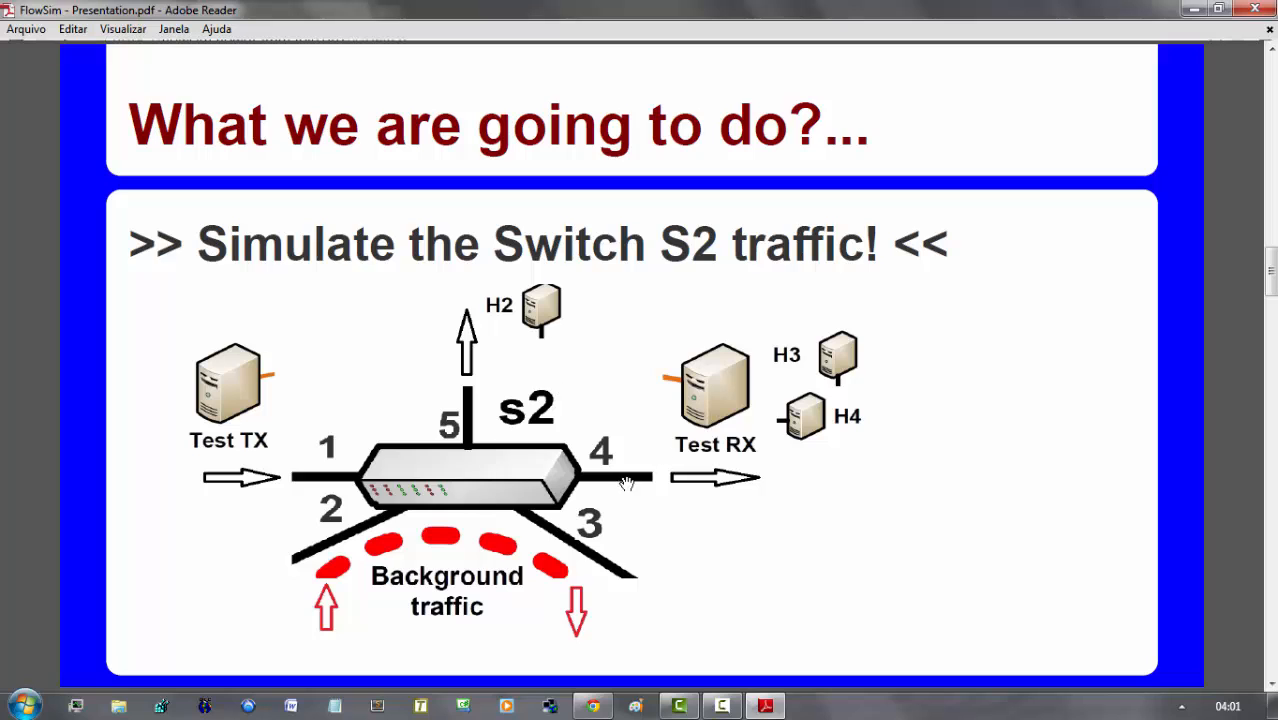
pyautogui.moveTo(826, 416)
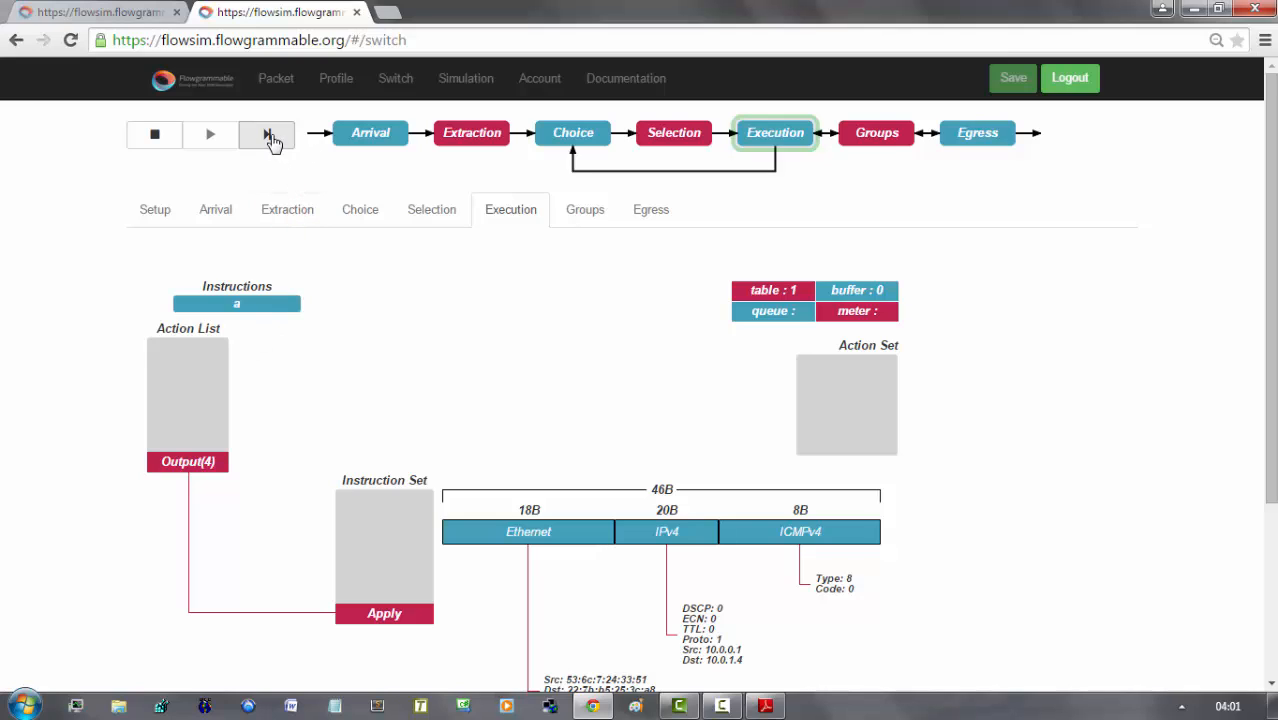
# Apply the ICMP packet's Output(4) action, pass egress and return to arrival with five packets buffered
pyautogui.click(268, 132)
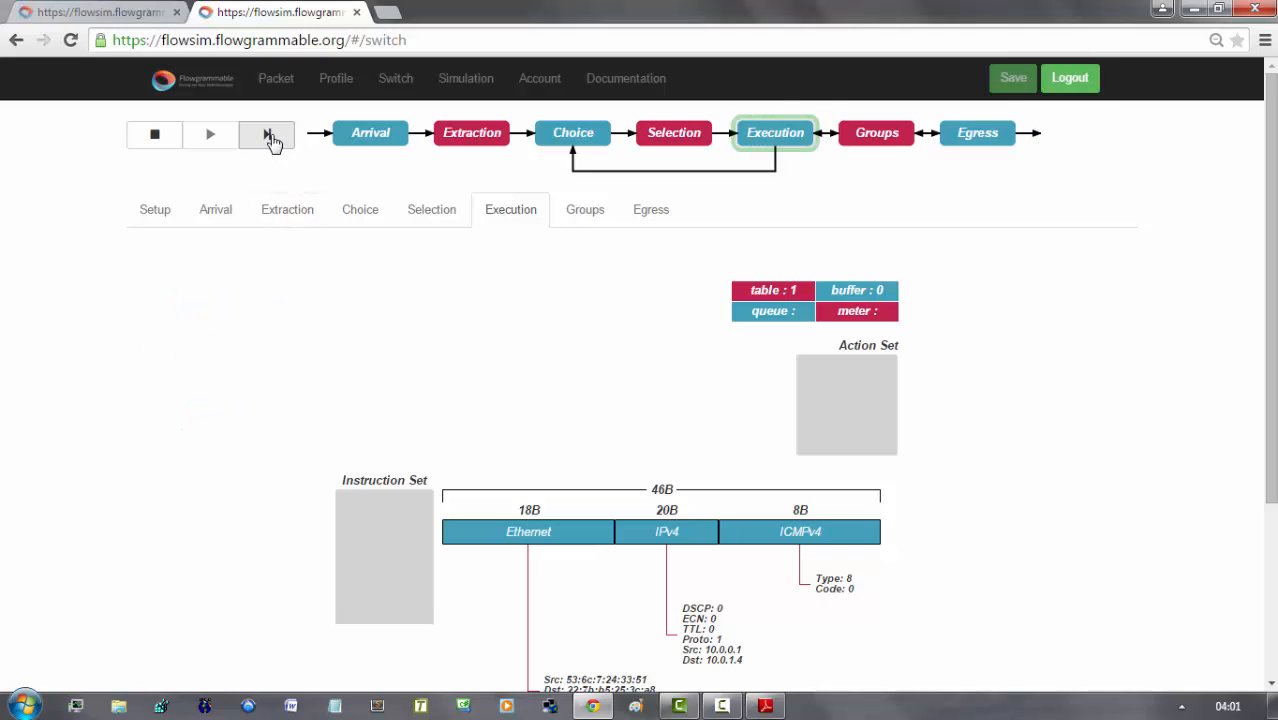
pyautogui.click(266, 134)
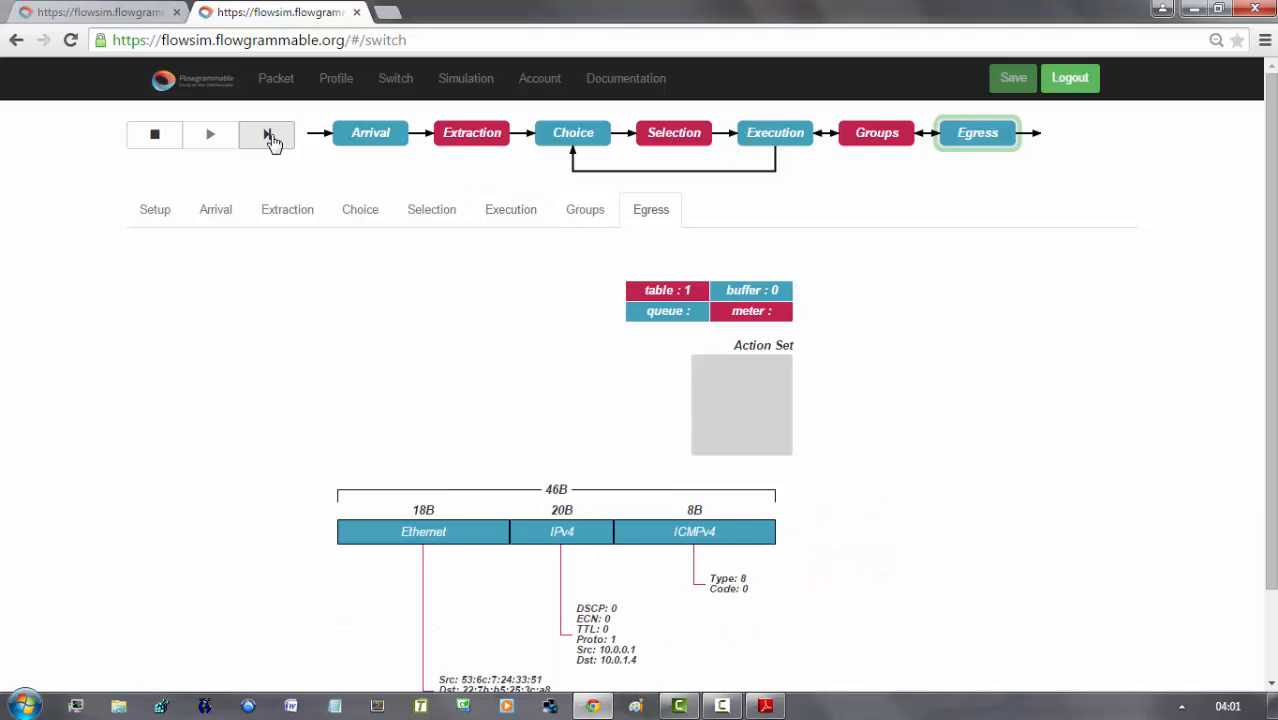
pyautogui.click(266, 134)
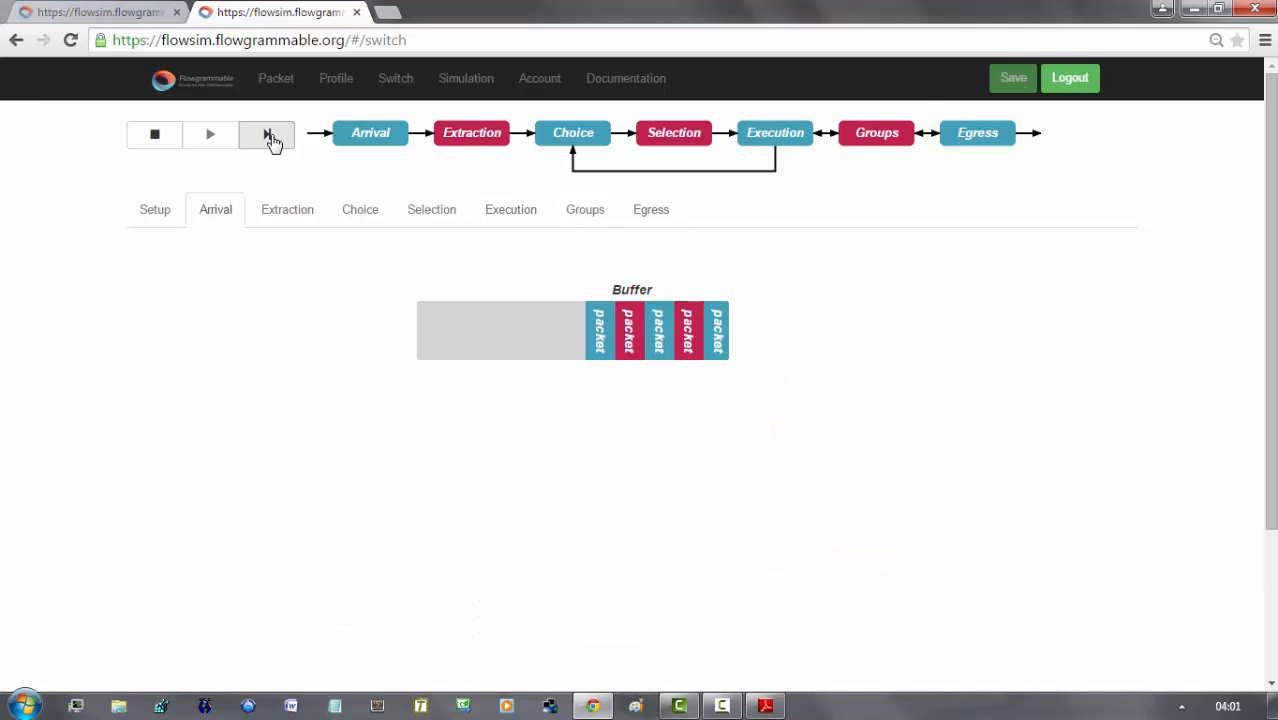
# Step the background TCP packet from port 2 through arrival, header extraction and table choice
pyautogui.click(266, 134)
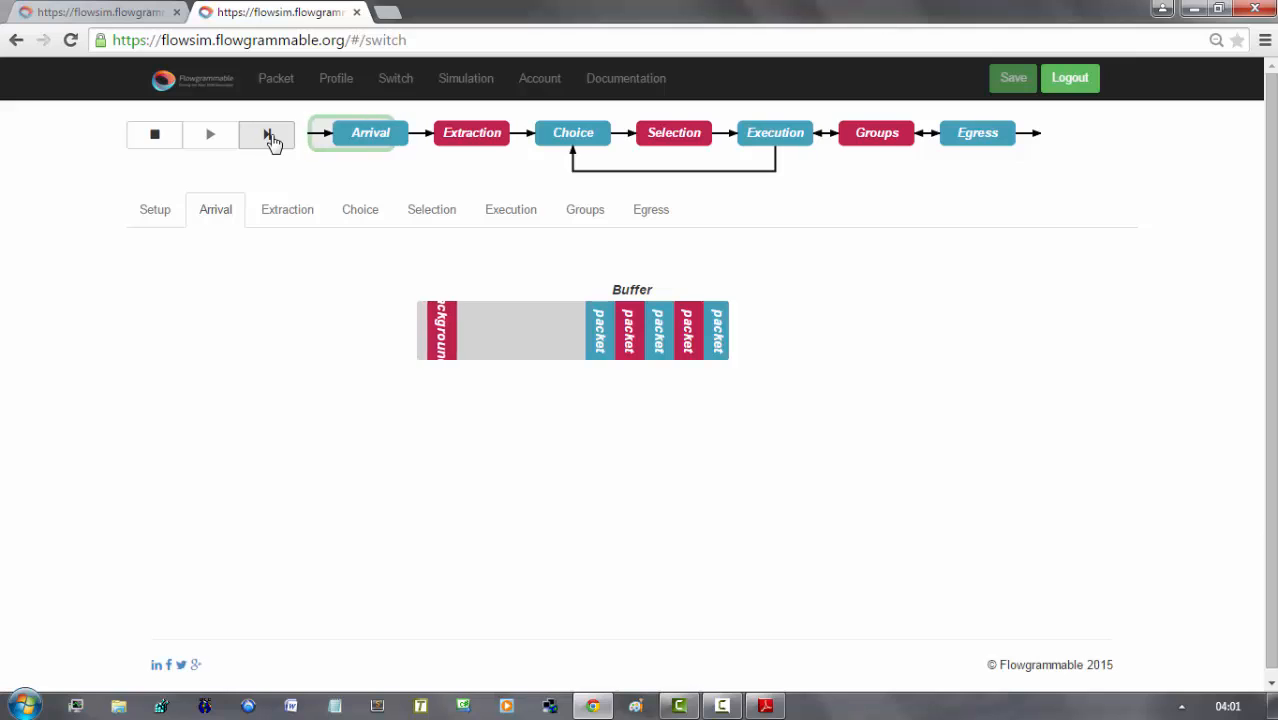
pyautogui.click(268, 134)
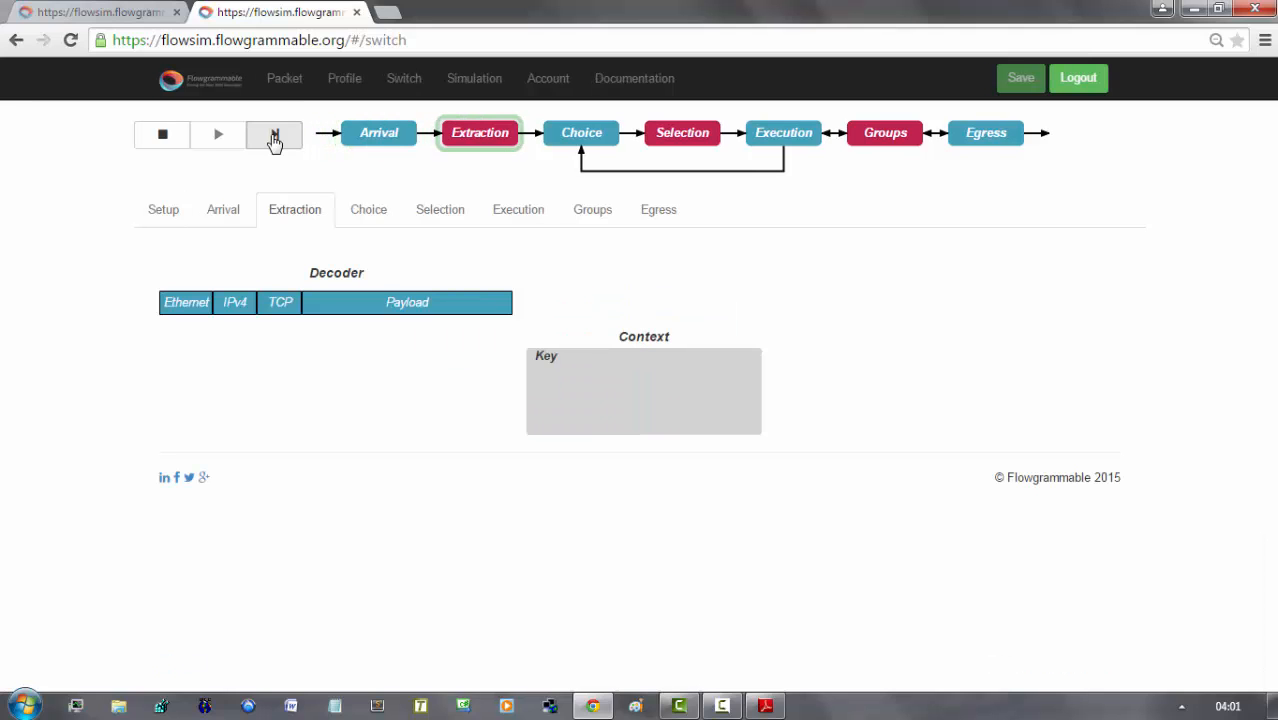
pyautogui.click(272, 134)
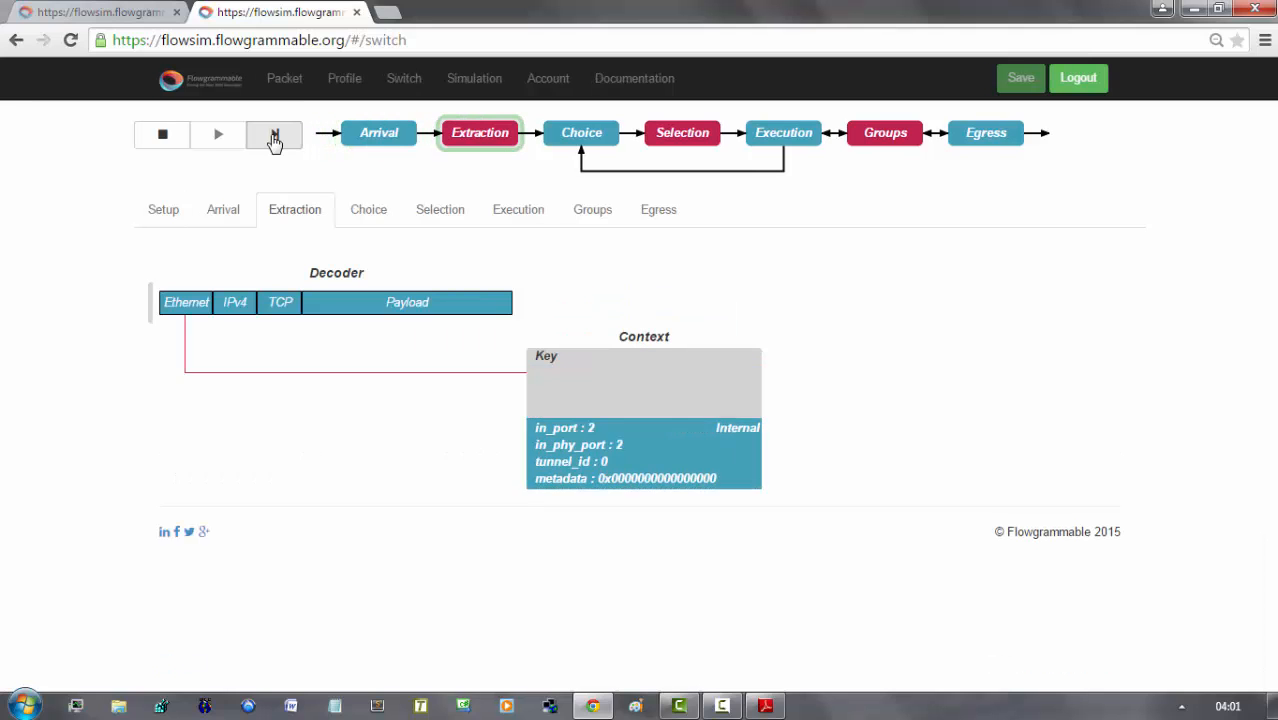
pyautogui.click(274, 134)
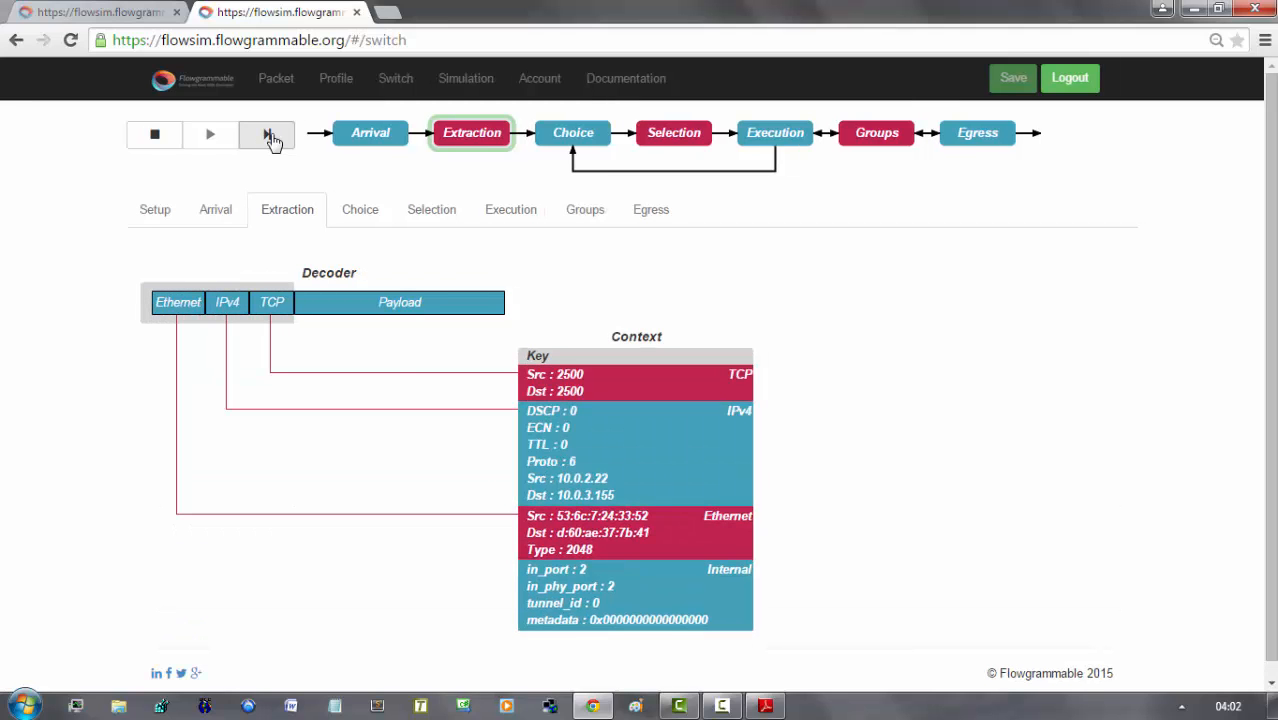
pyautogui.click(266, 132)
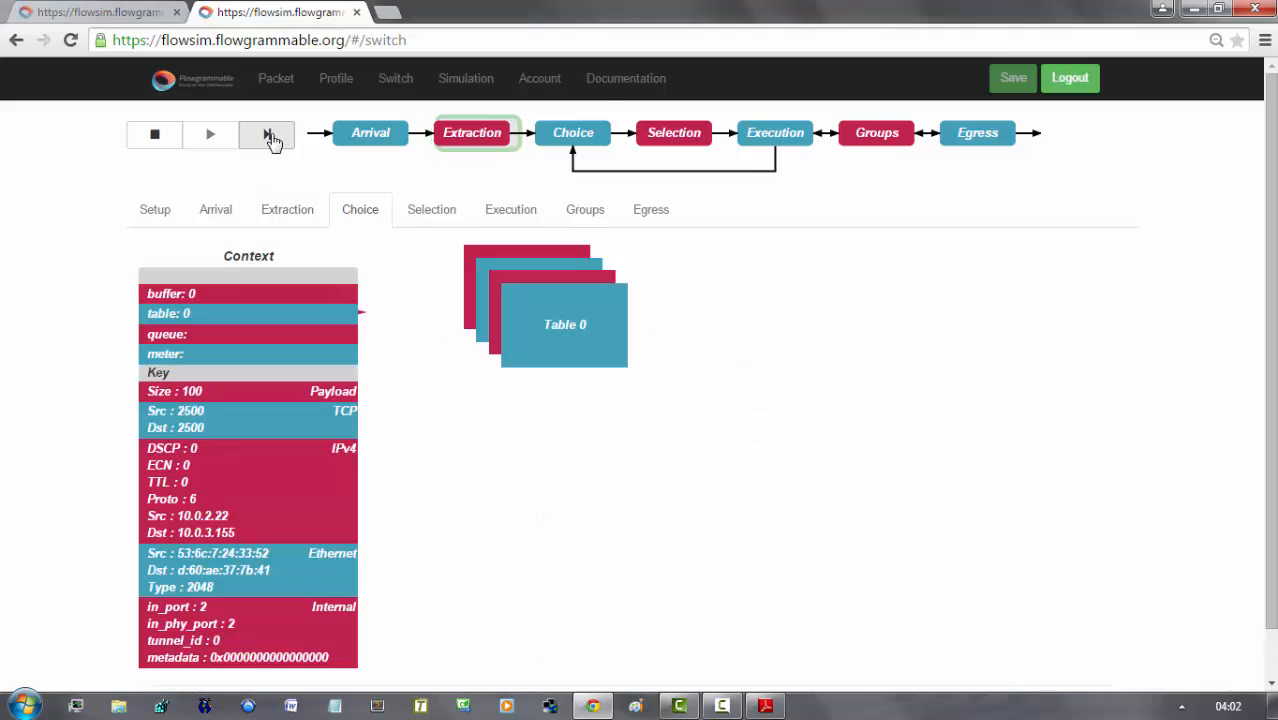
# Match the TCP packet in table 0, apply Output(3) and send it out, returning to arrival
pyautogui.click(266, 134)
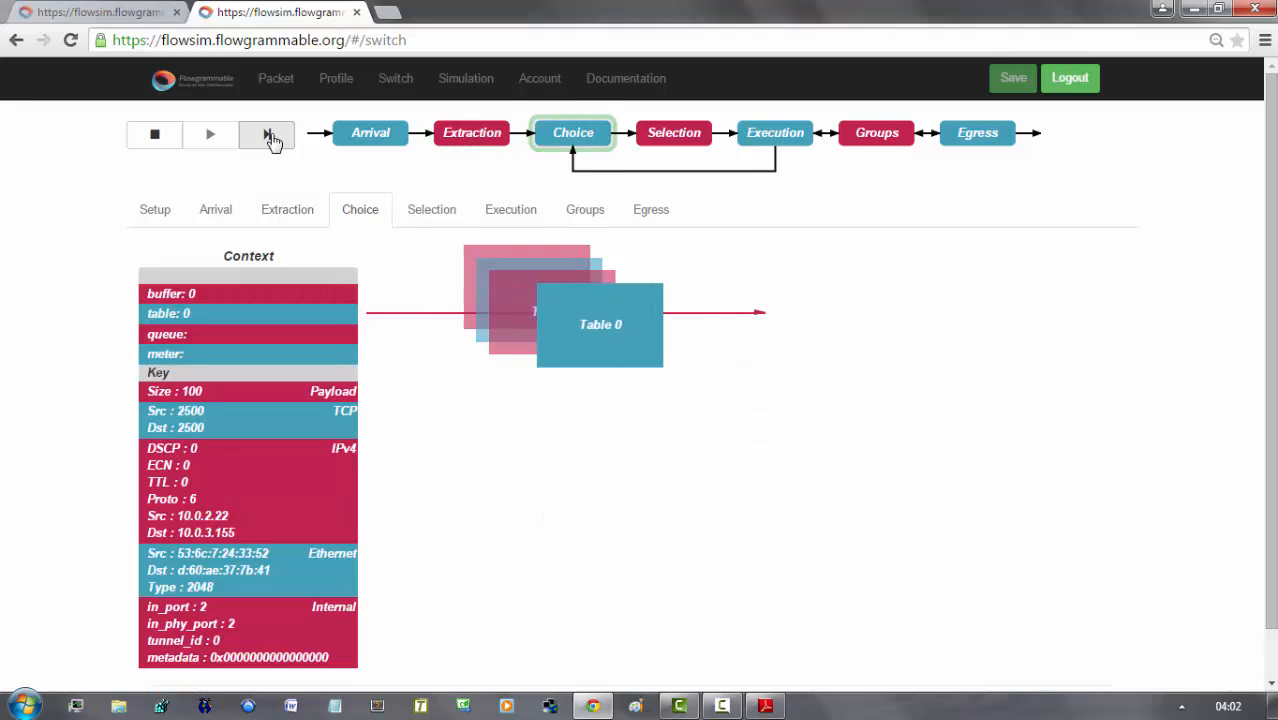
pyautogui.click(268, 134)
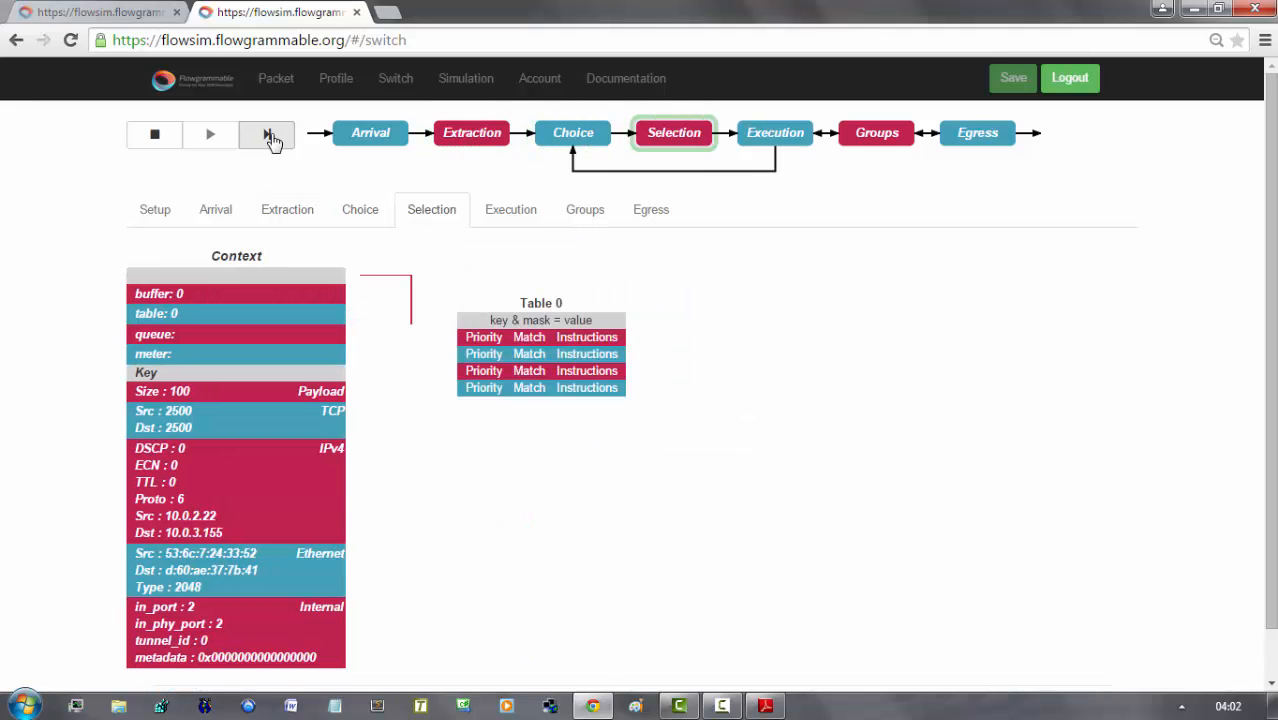
pyautogui.click(266, 132)
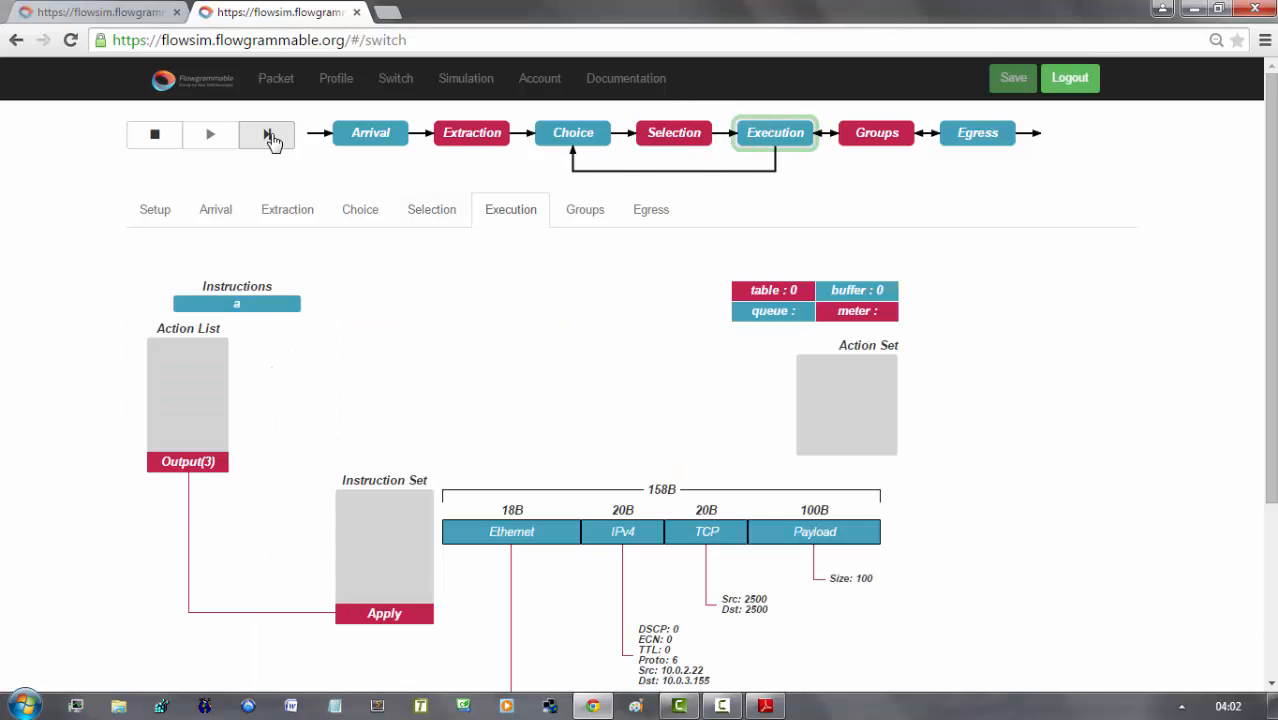
pyautogui.moveTo(258, 464)
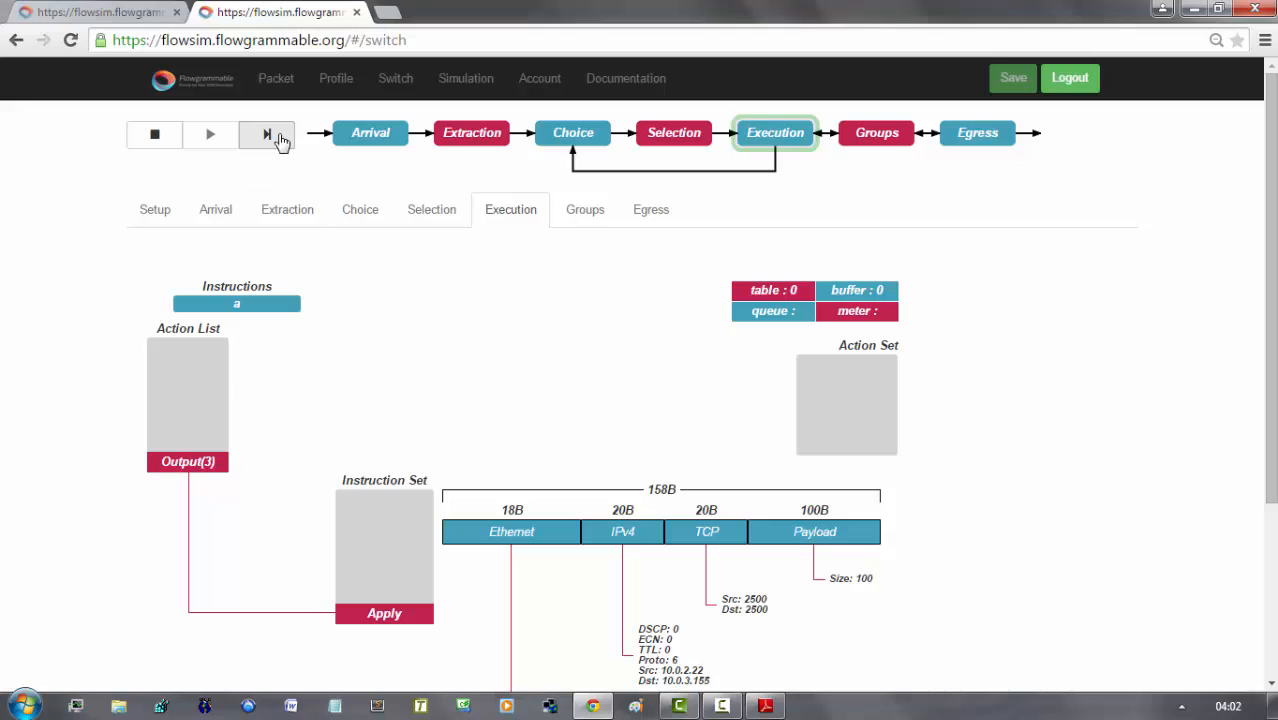
pyautogui.click(268, 132)
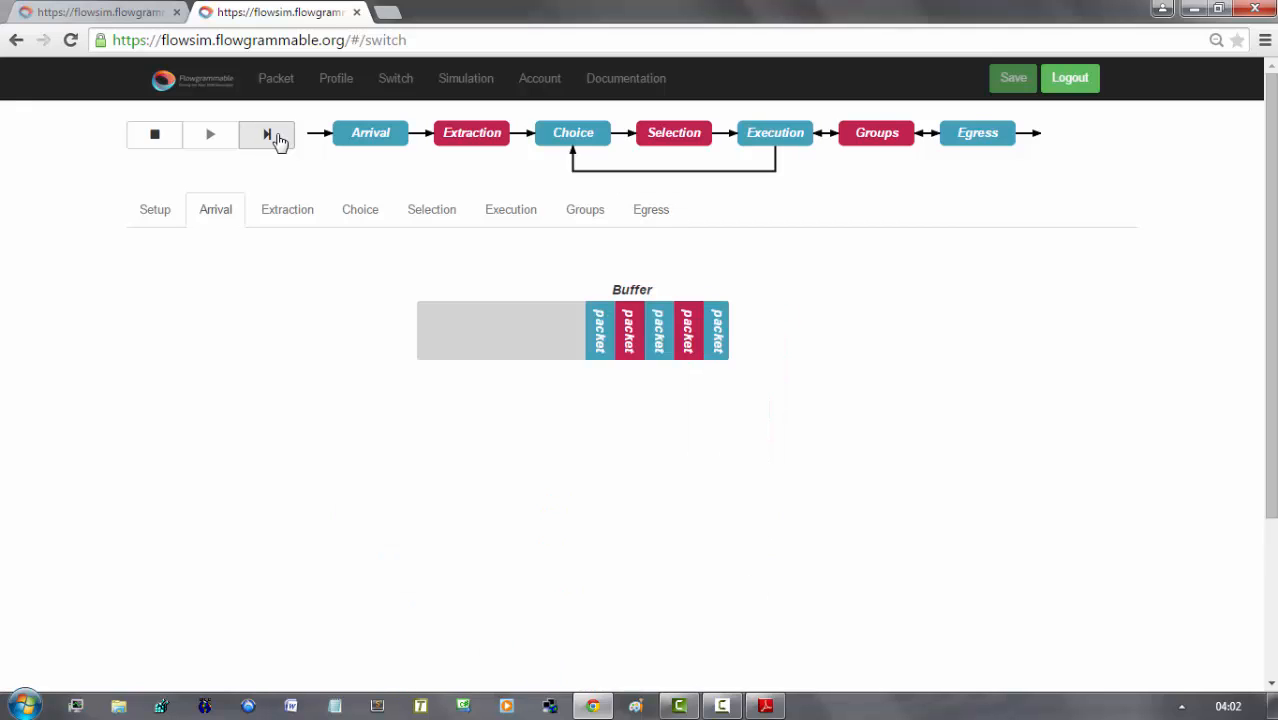
# Step the TCP packet from 10.0.0.1 through arrival, Ethernet and IPv4 extraction into table lookup
pyautogui.click(266, 132)
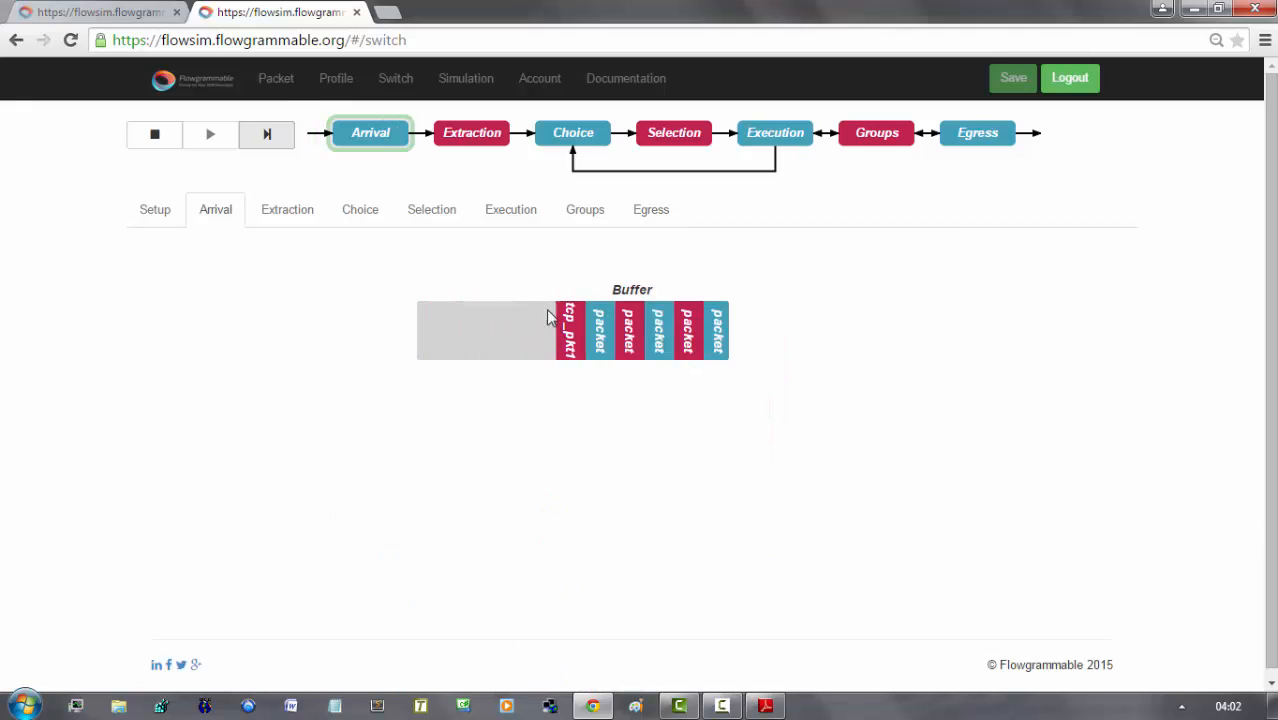
pyautogui.click(568, 330)
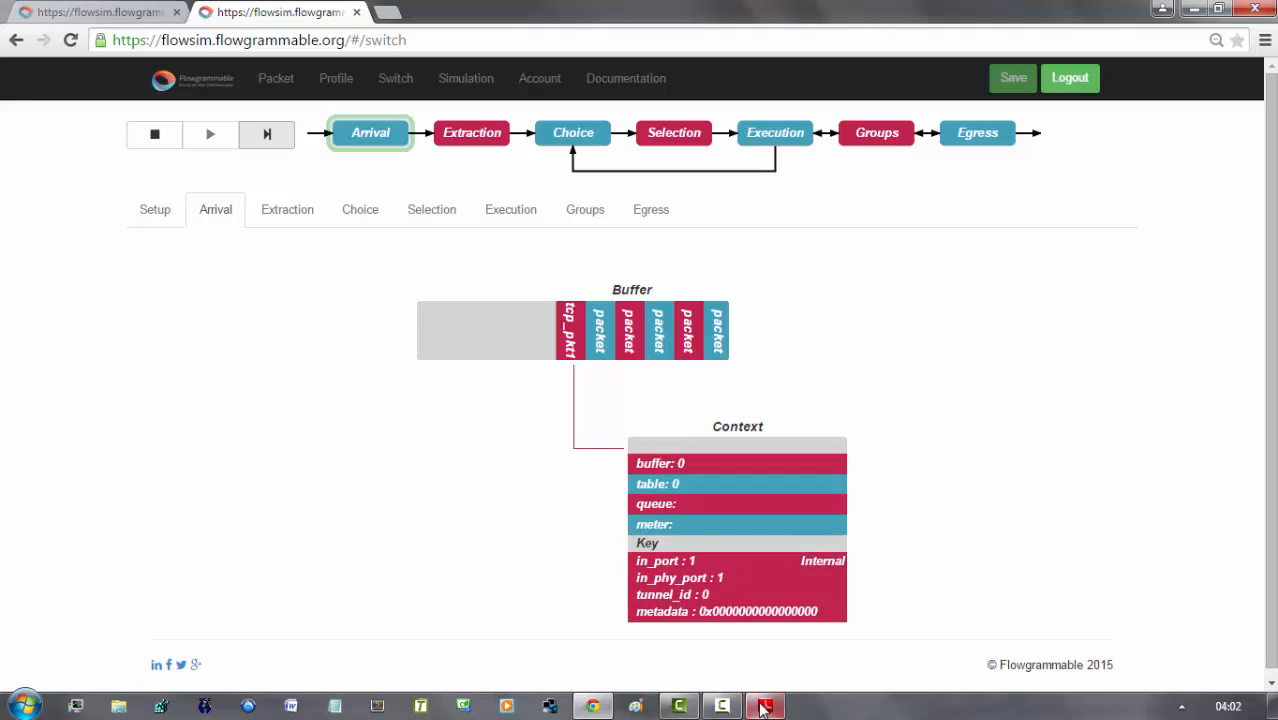
pyautogui.click(268, 134)
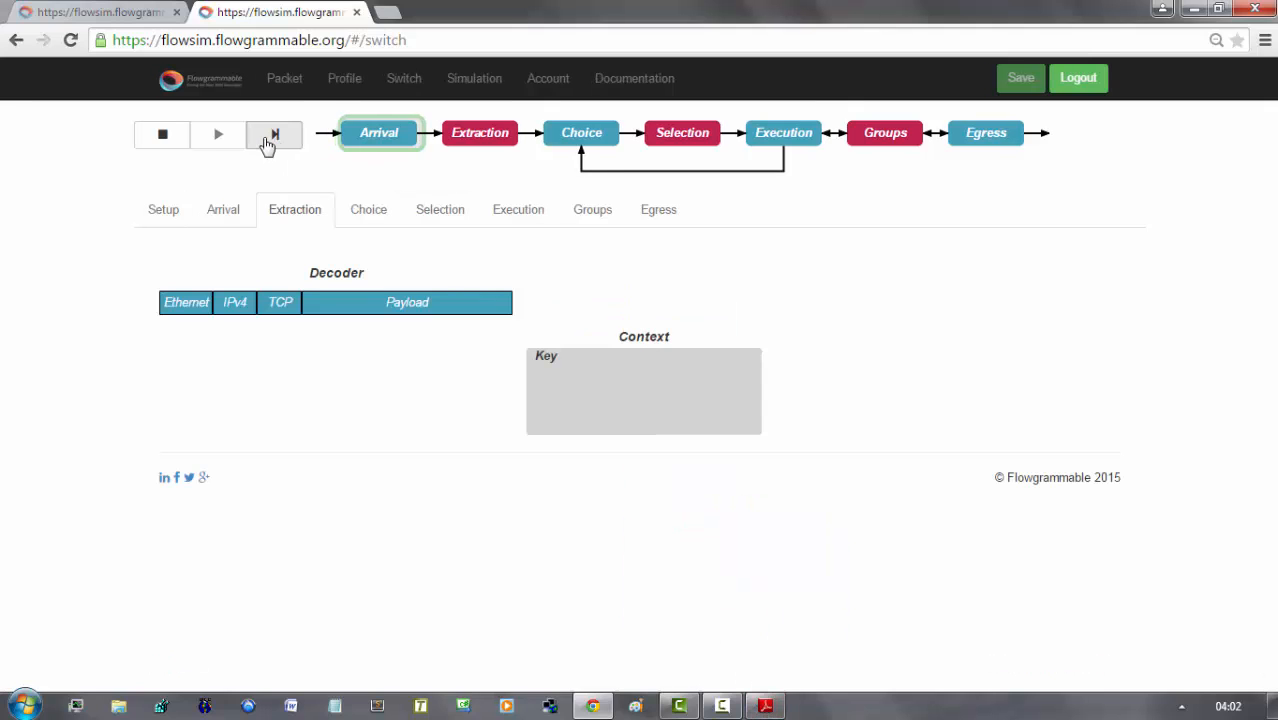
pyautogui.click(274, 134)
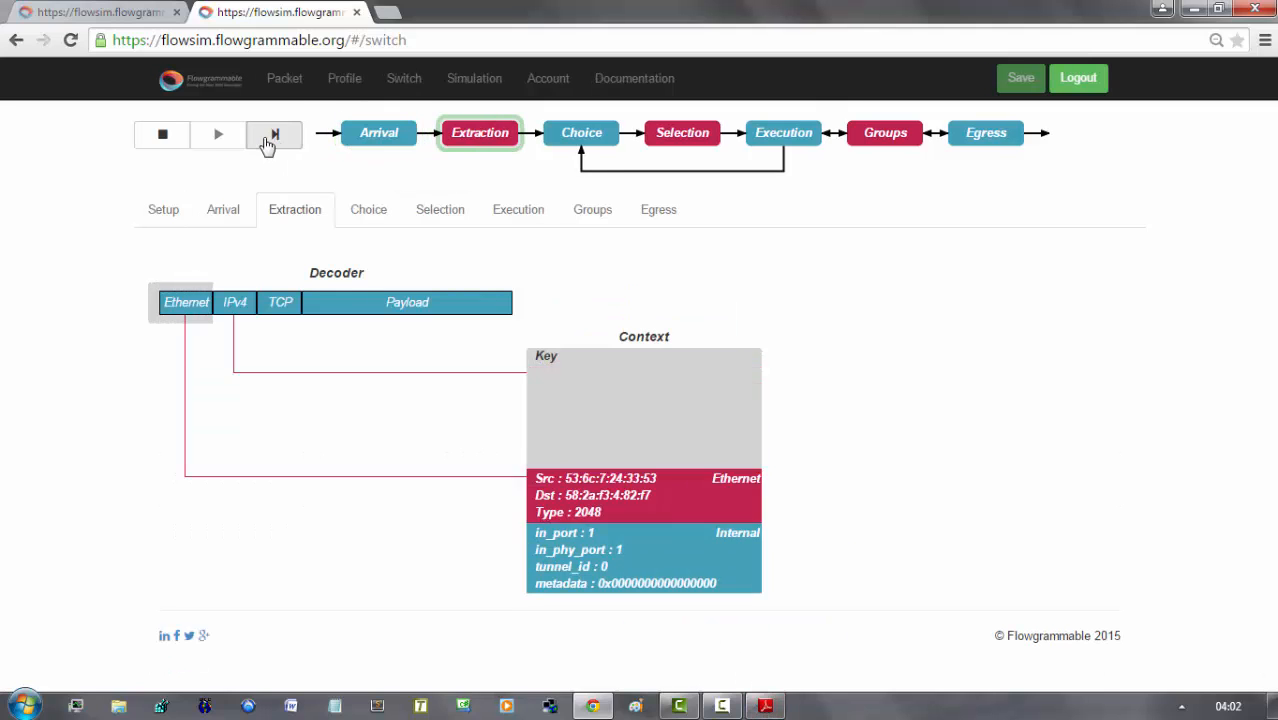
pyautogui.click(272, 132)
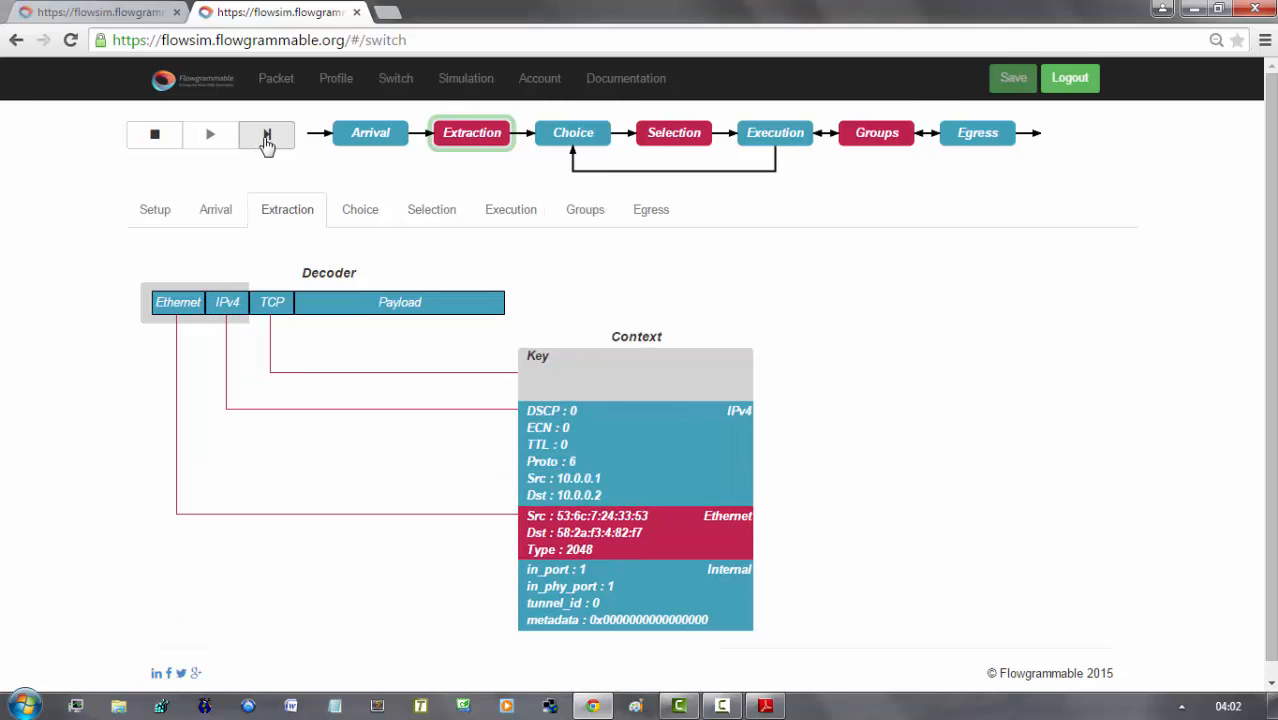
pyautogui.click(266, 132)
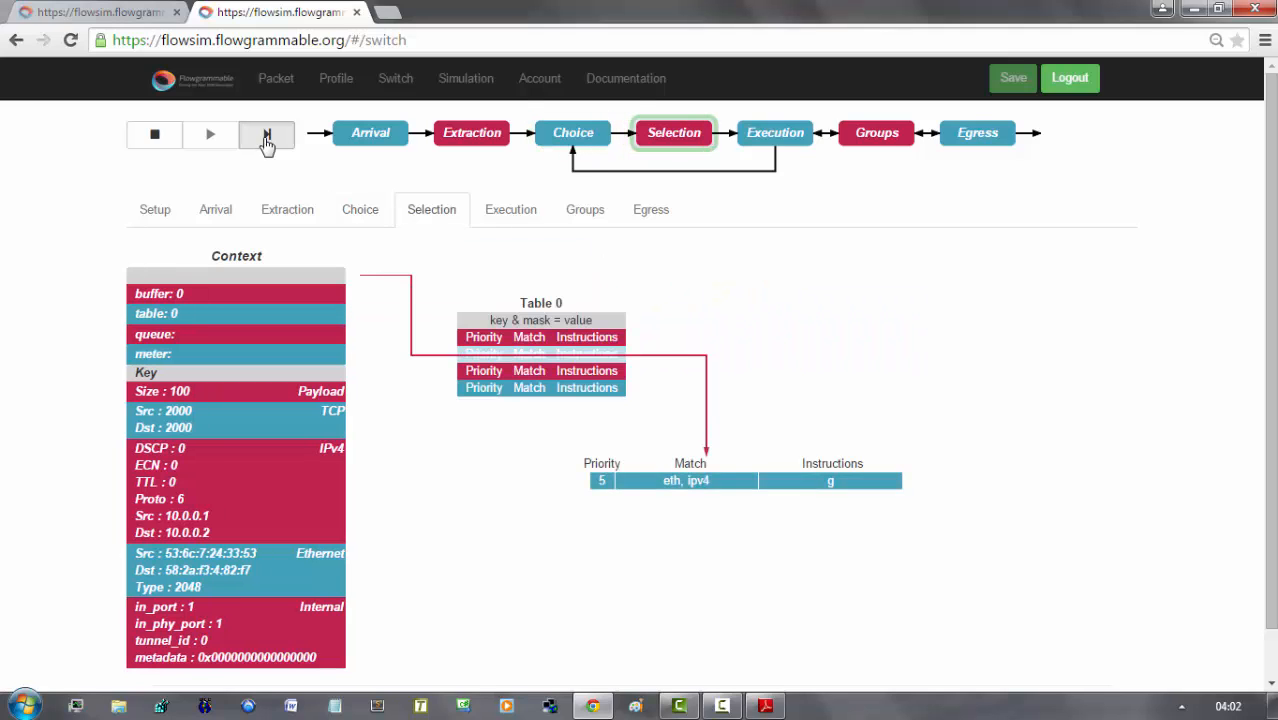
# Follow Table 0's goto to Table 1 and match the priority 5 flow with its output action list
pyautogui.click(268, 134)
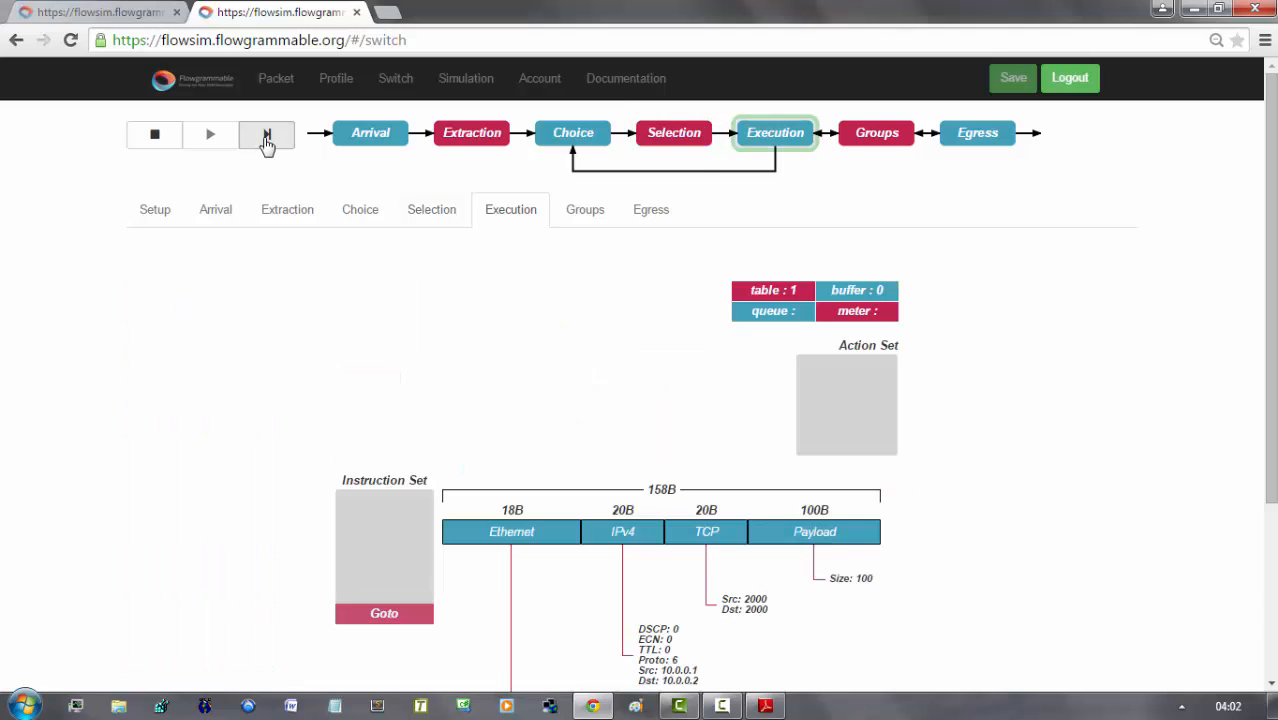
pyautogui.click(266, 136)
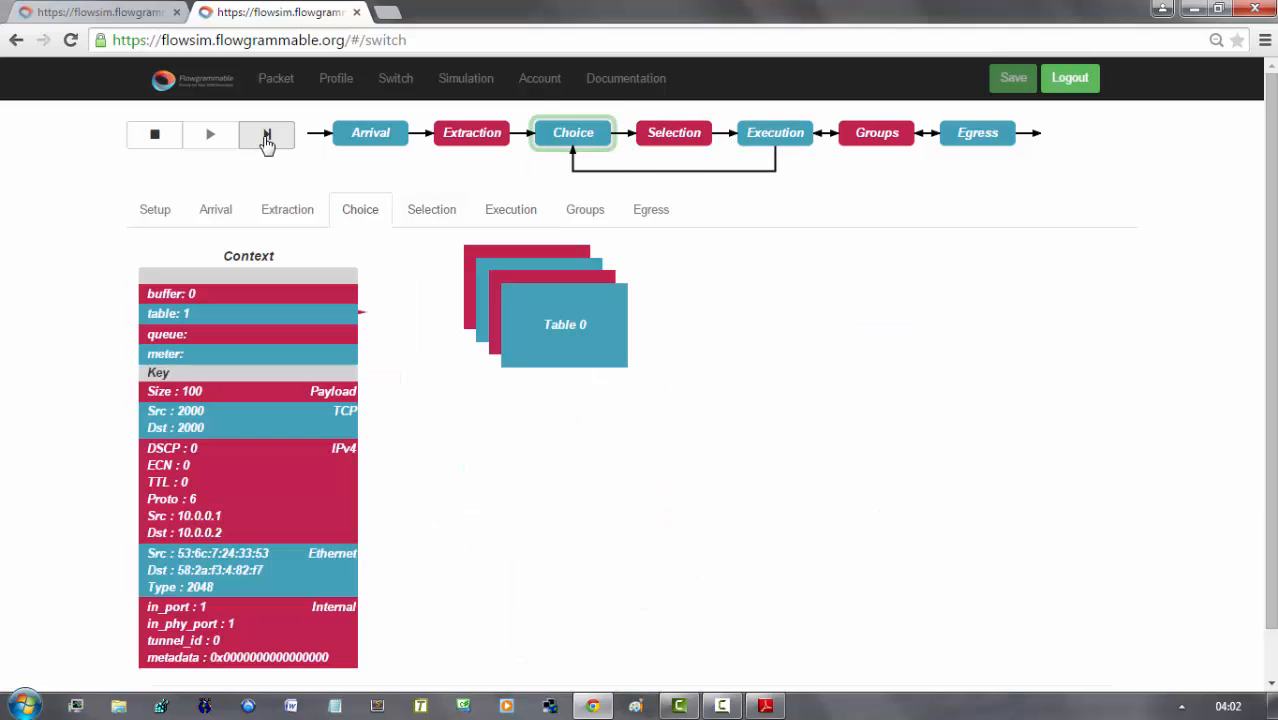
pyautogui.click(266, 134)
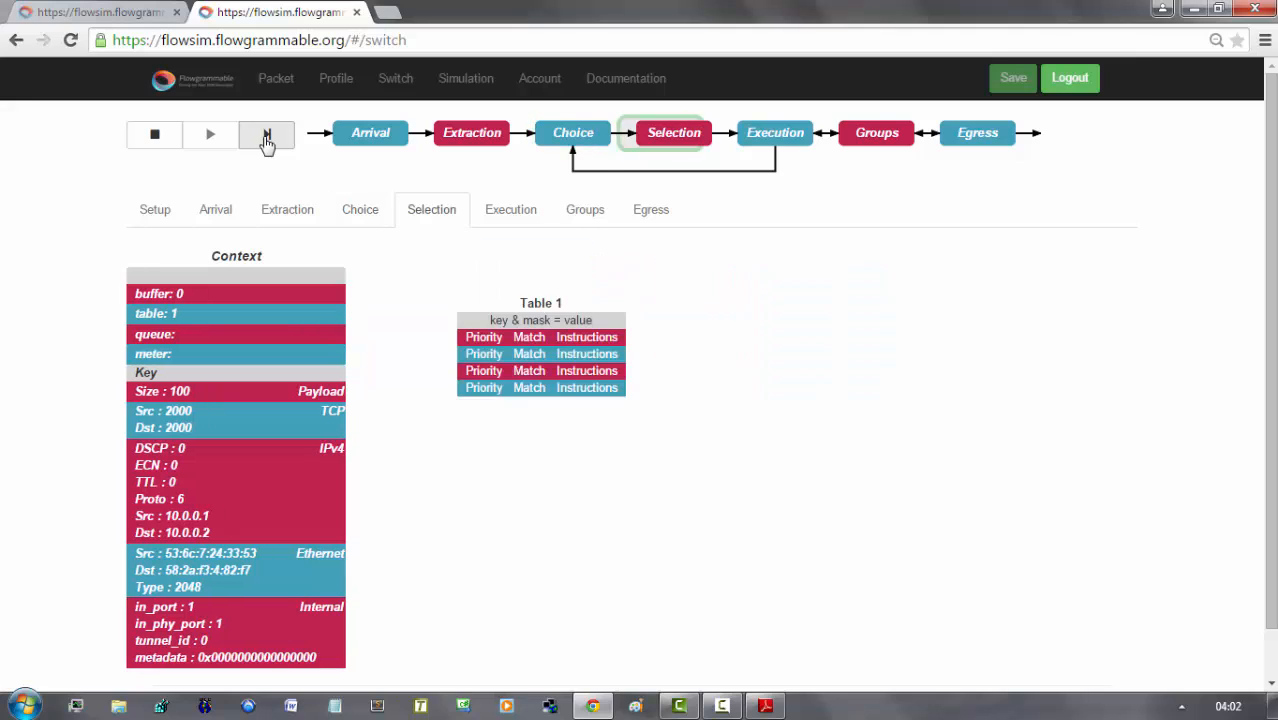
pyautogui.click(266, 134)
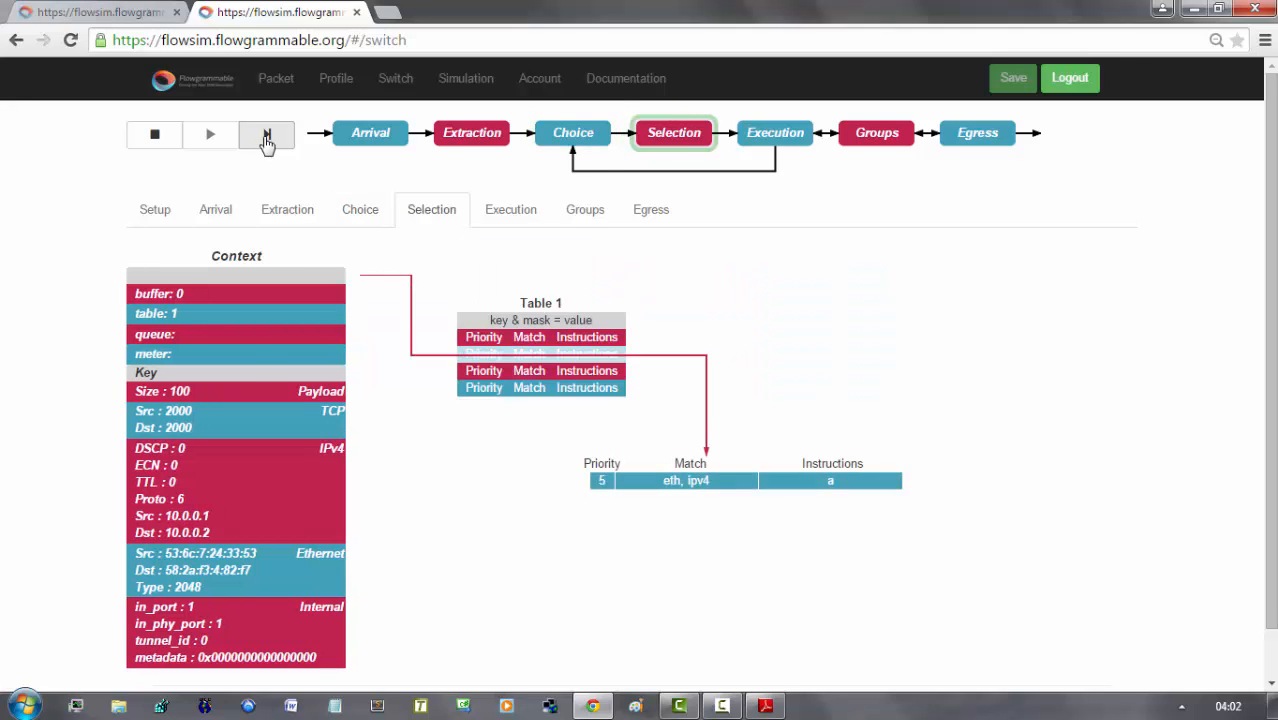
pyautogui.click(266, 134)
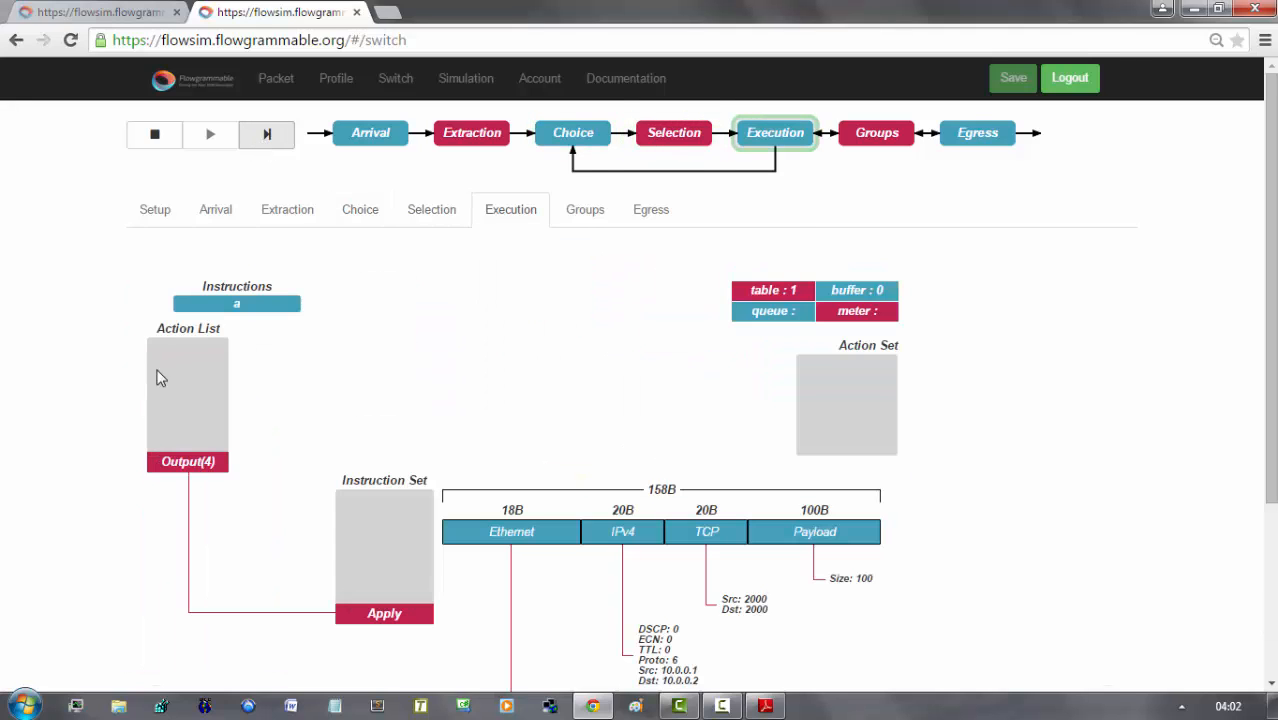
pyautogui.moveTo(152, 476)
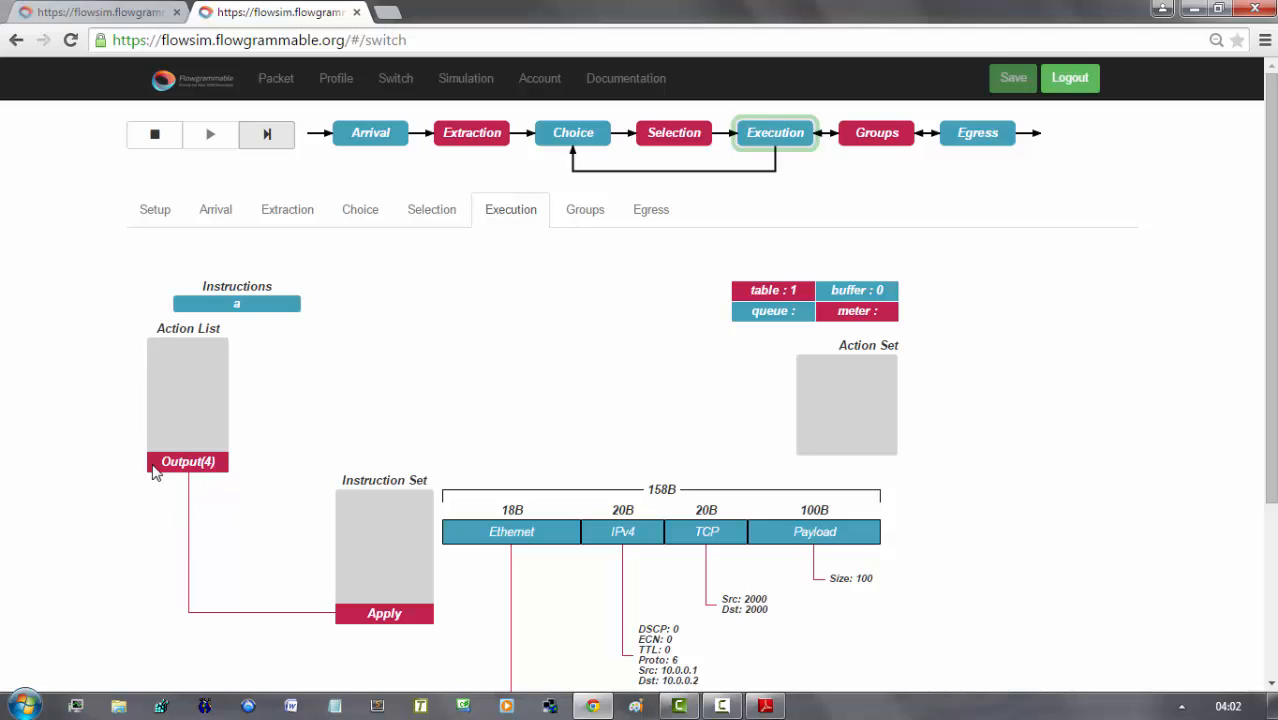
# Run Output(4) on the TCP packet, pass egress and return to arrival
pyautogui.click(266, 134)
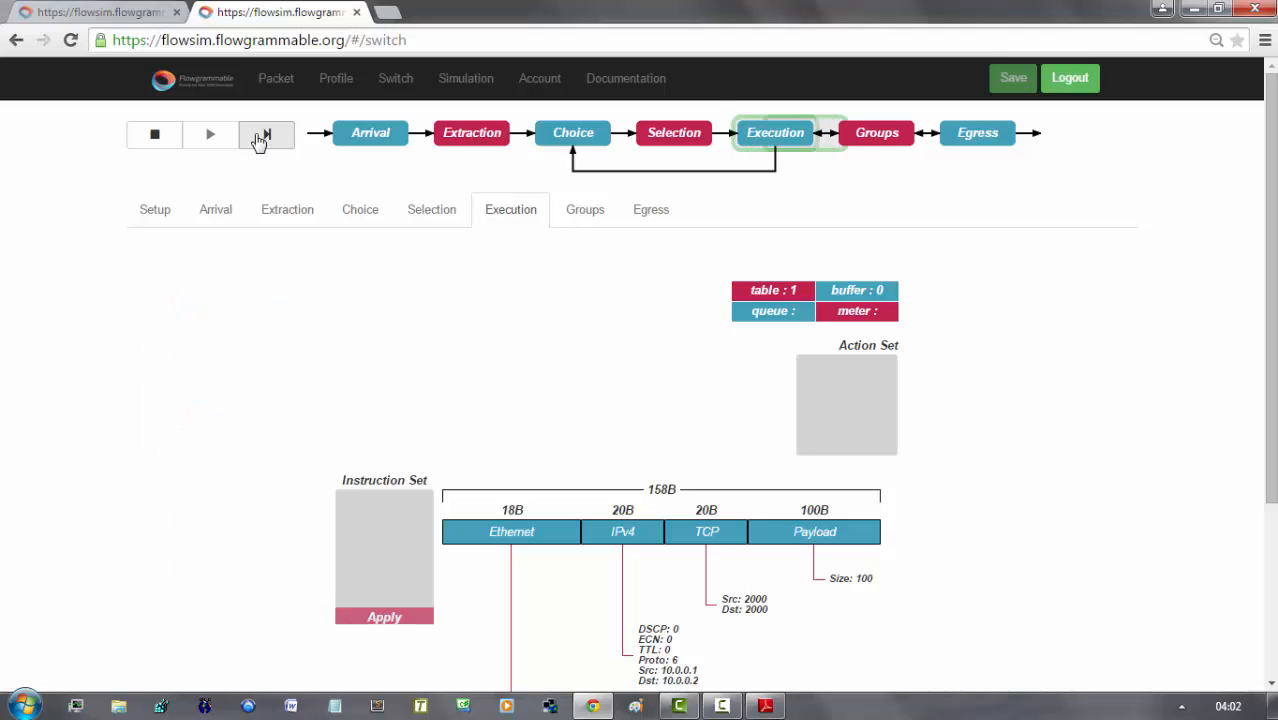
pyautogui.click(268, 134)
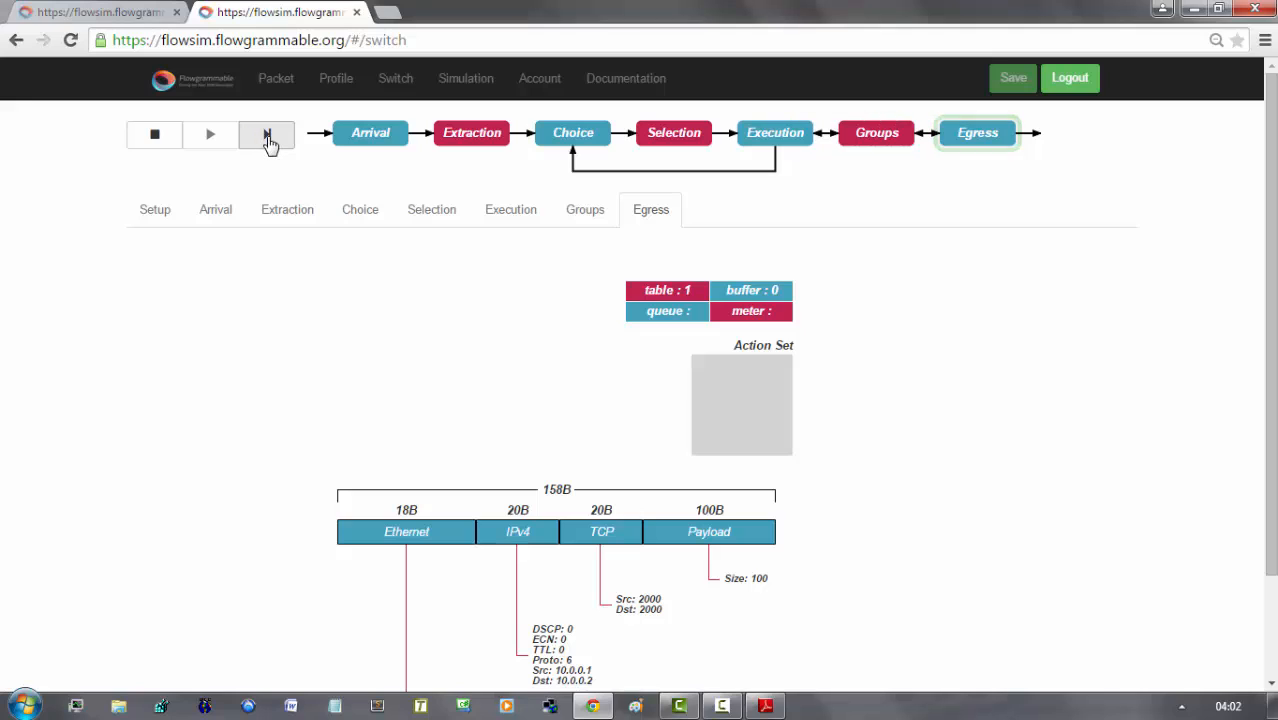
pyautogui.click(268, 134)
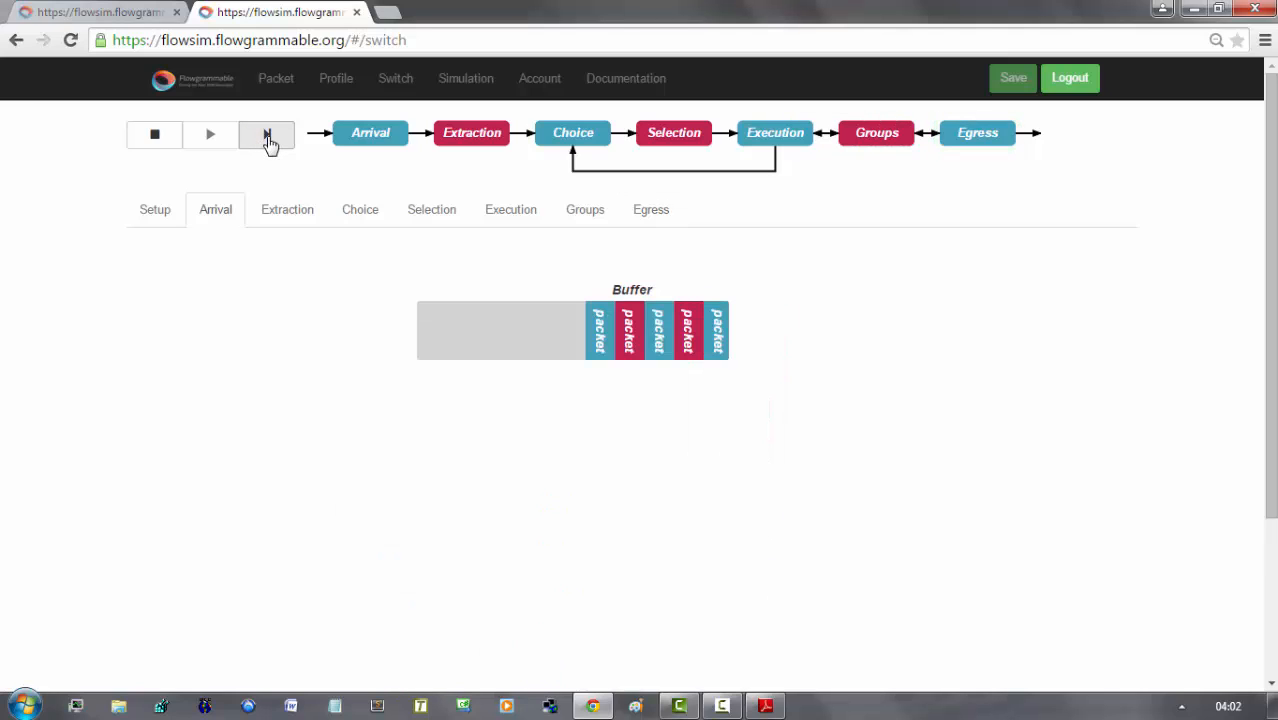
# Step the UDP packet from 10.0.0.1 through arrival, header extraction and its Table 0 match
pyautogui.click(266, 132)
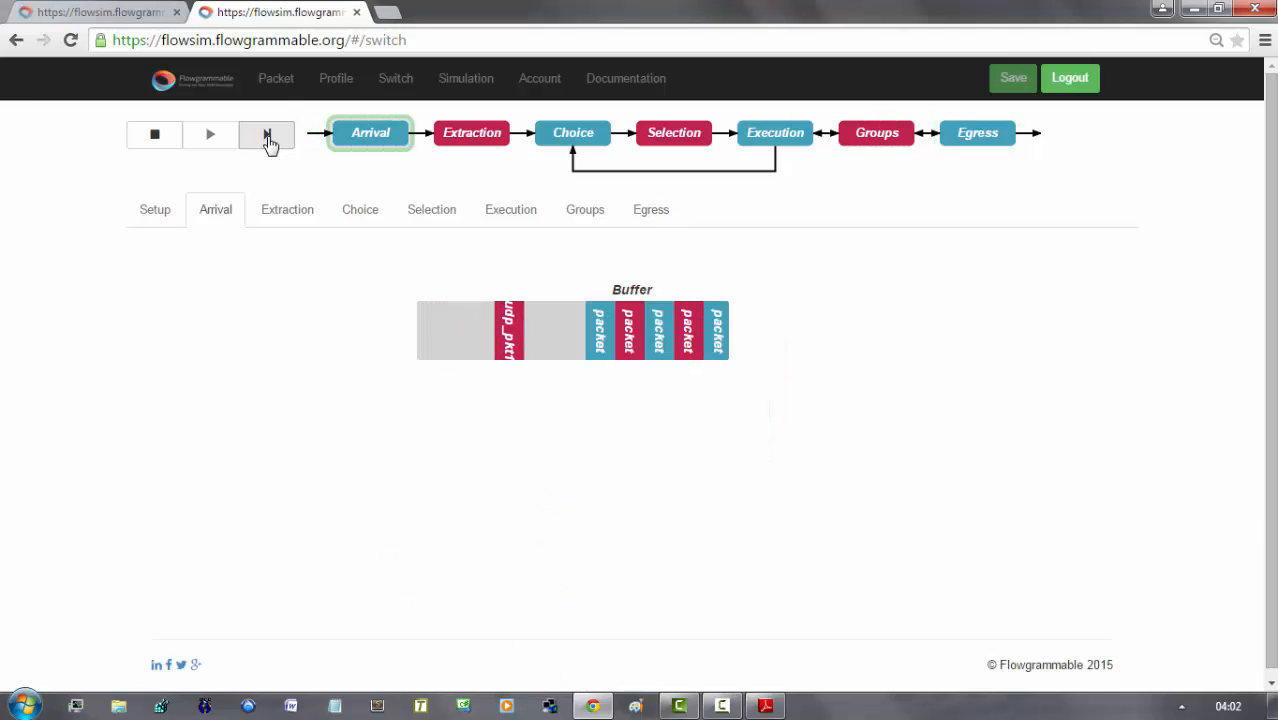
pyautogui.click(268, 134)
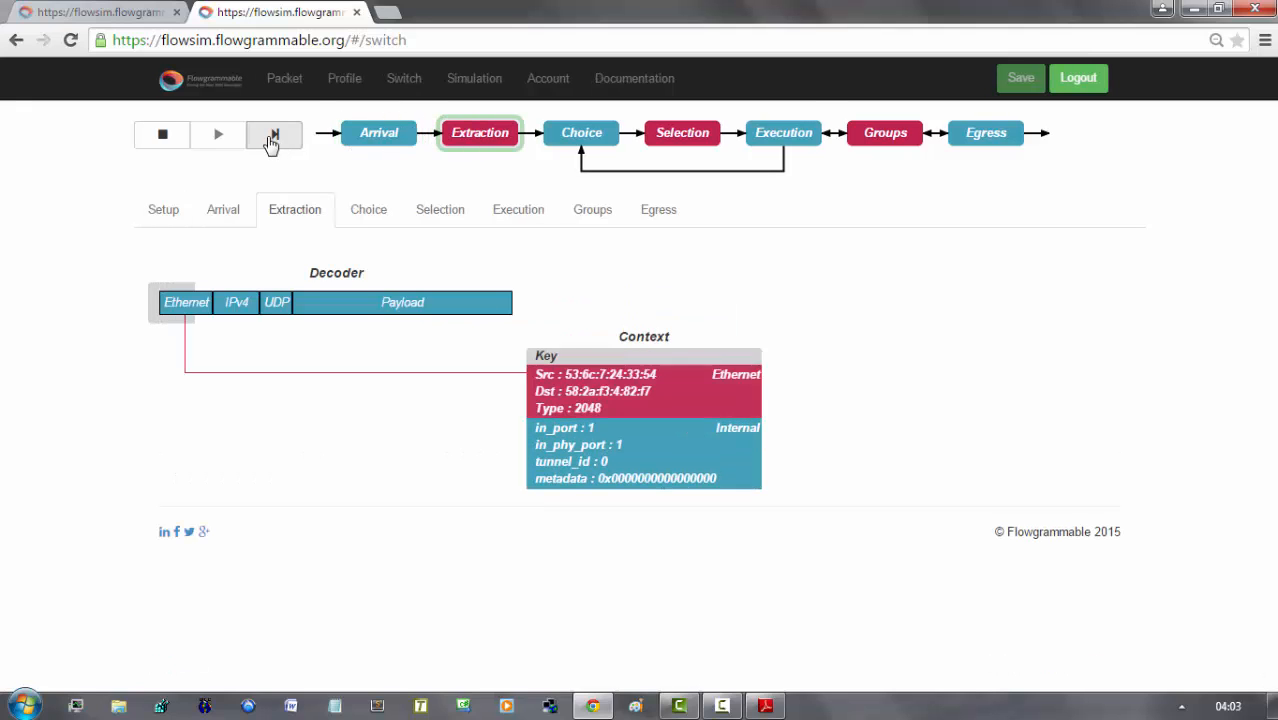
pyautogui.click(268, 134)
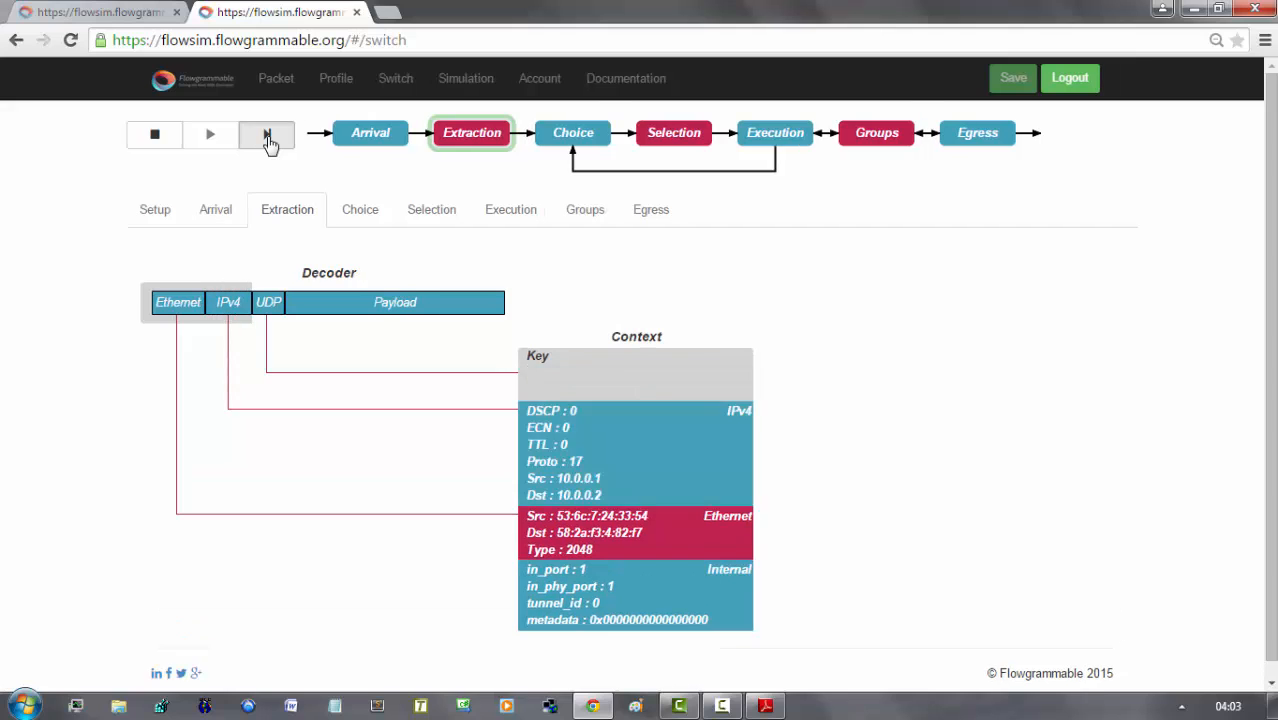
pyautogui.click(266, 134)
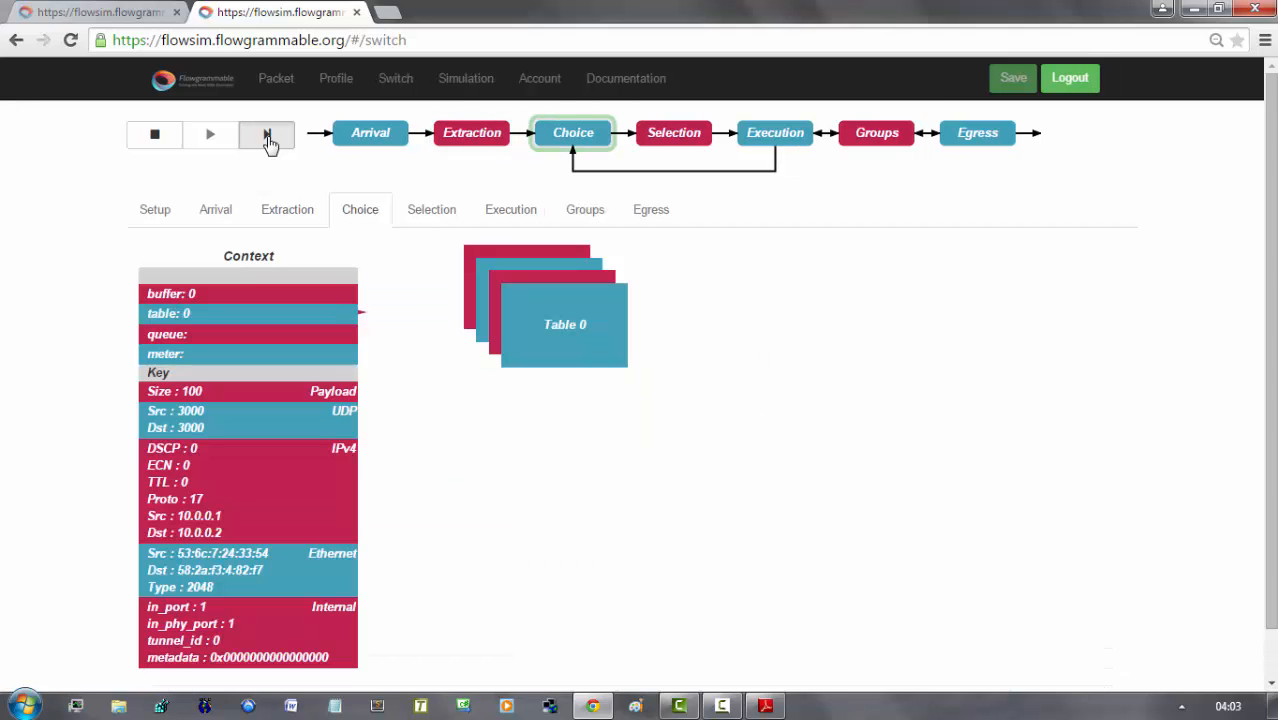
pyautogui.click(266, 134)
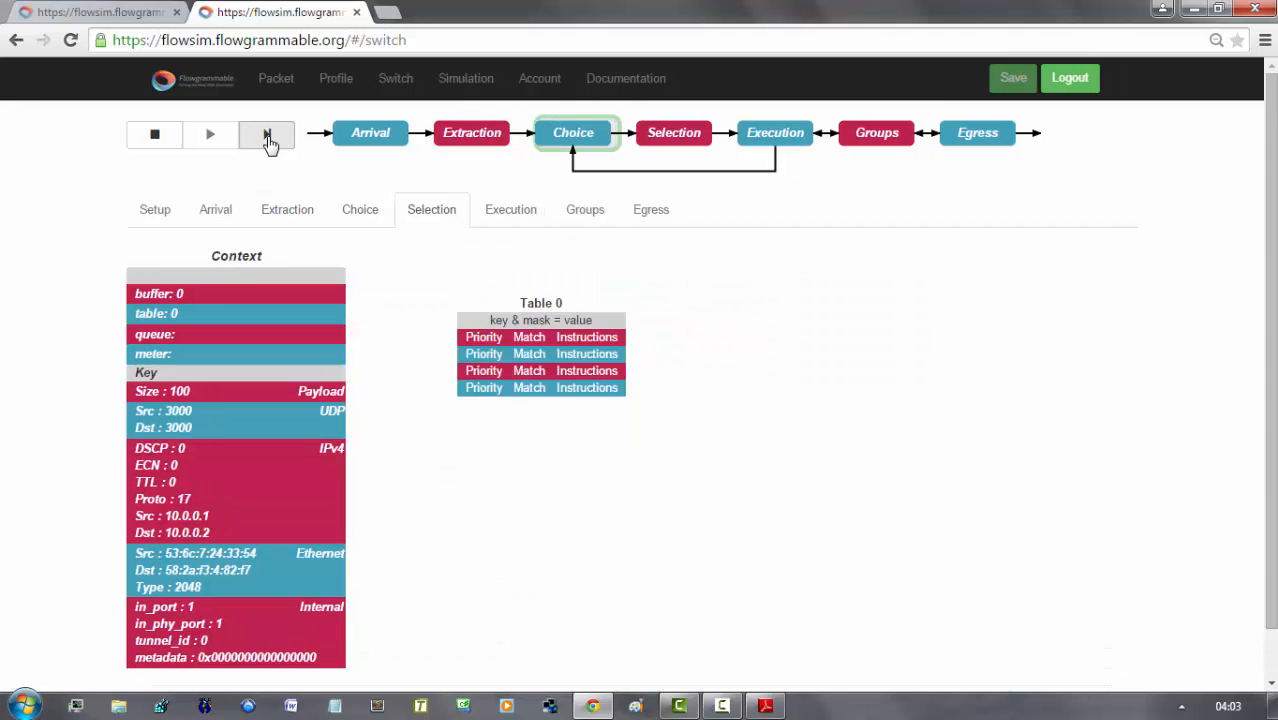
pyautogui.click(266, 132)
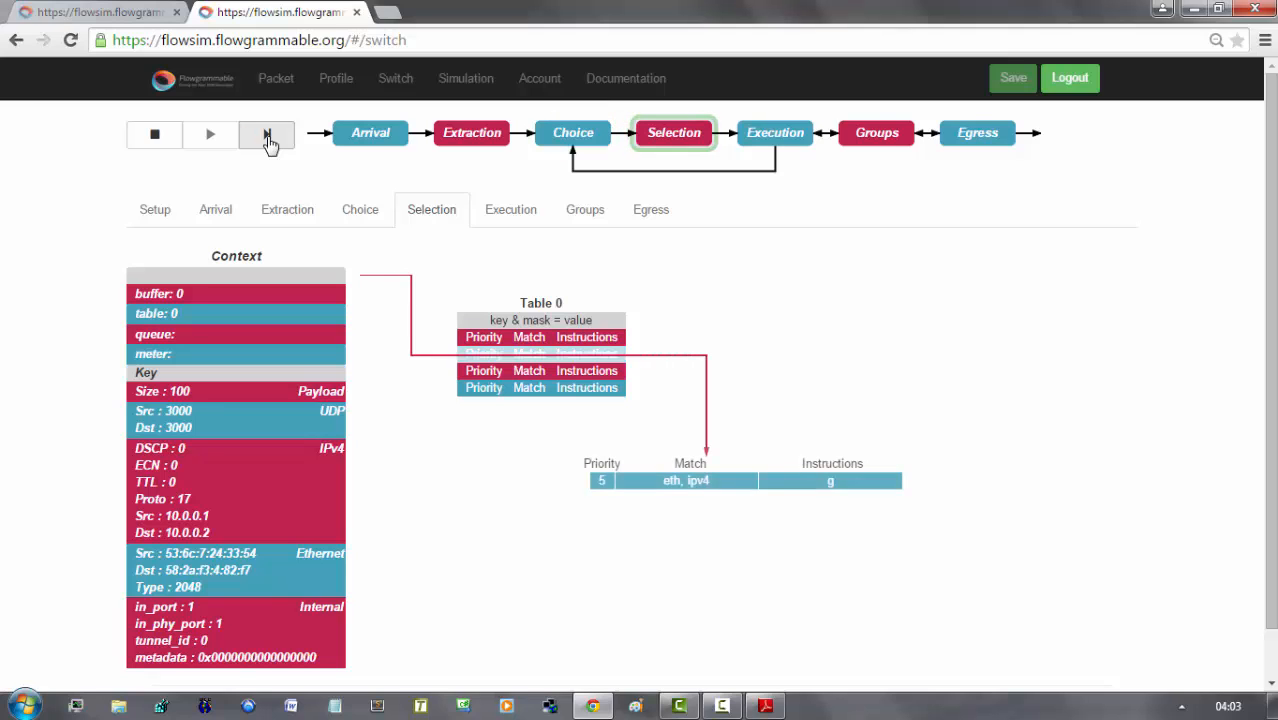
# Follow the goto to Table 1, apply Output(4) and send the UDP packet out through egress
pyautogui.click(268, 134)
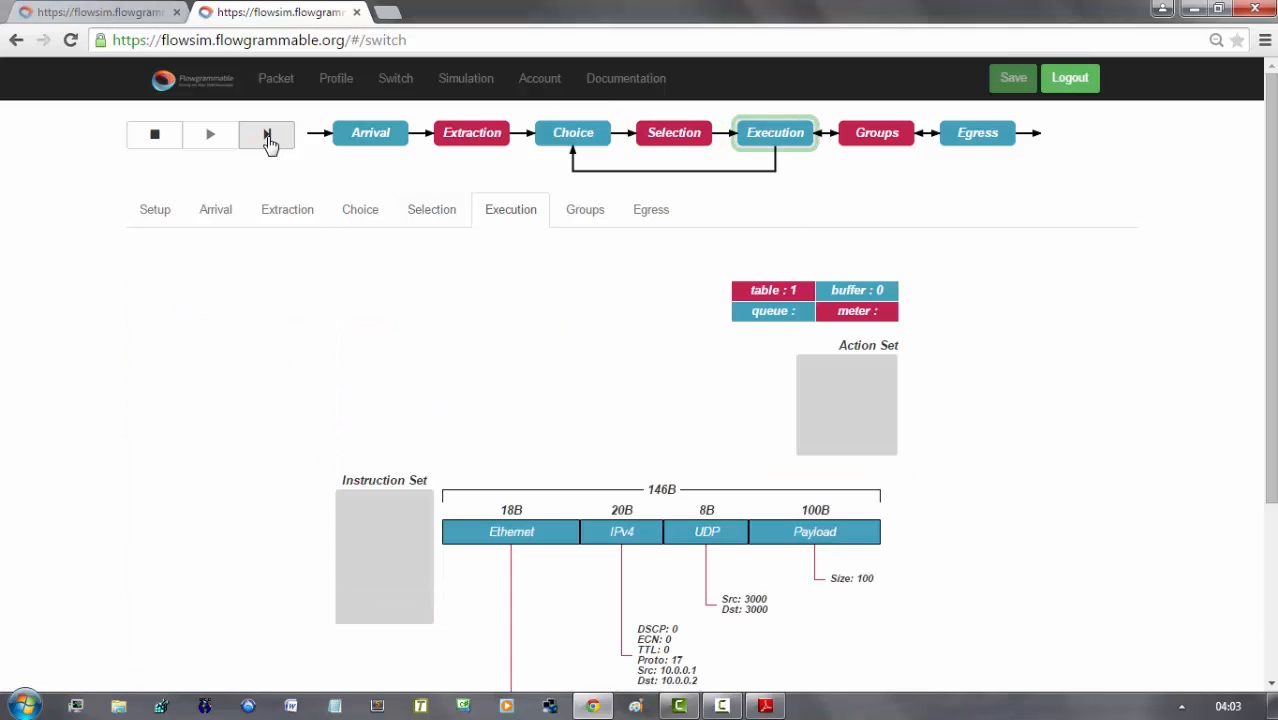
pyautogui.click(268, 134)
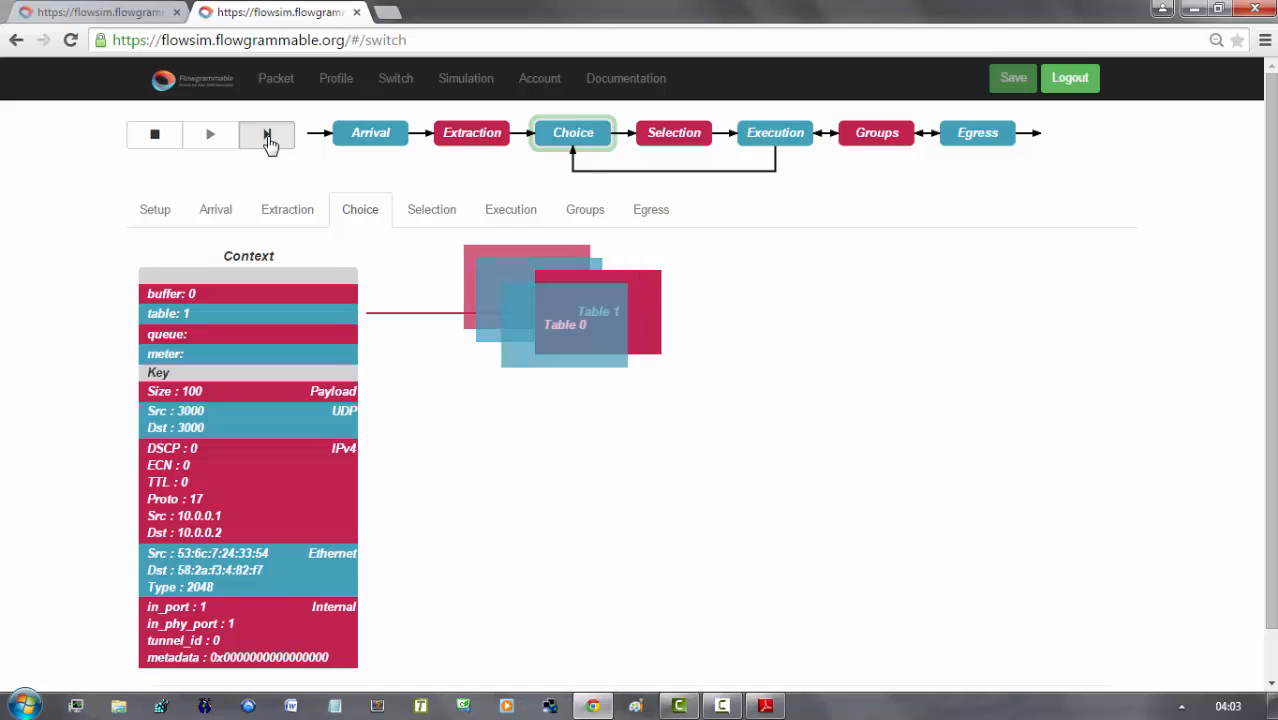
pyautogui.click(266, 132)
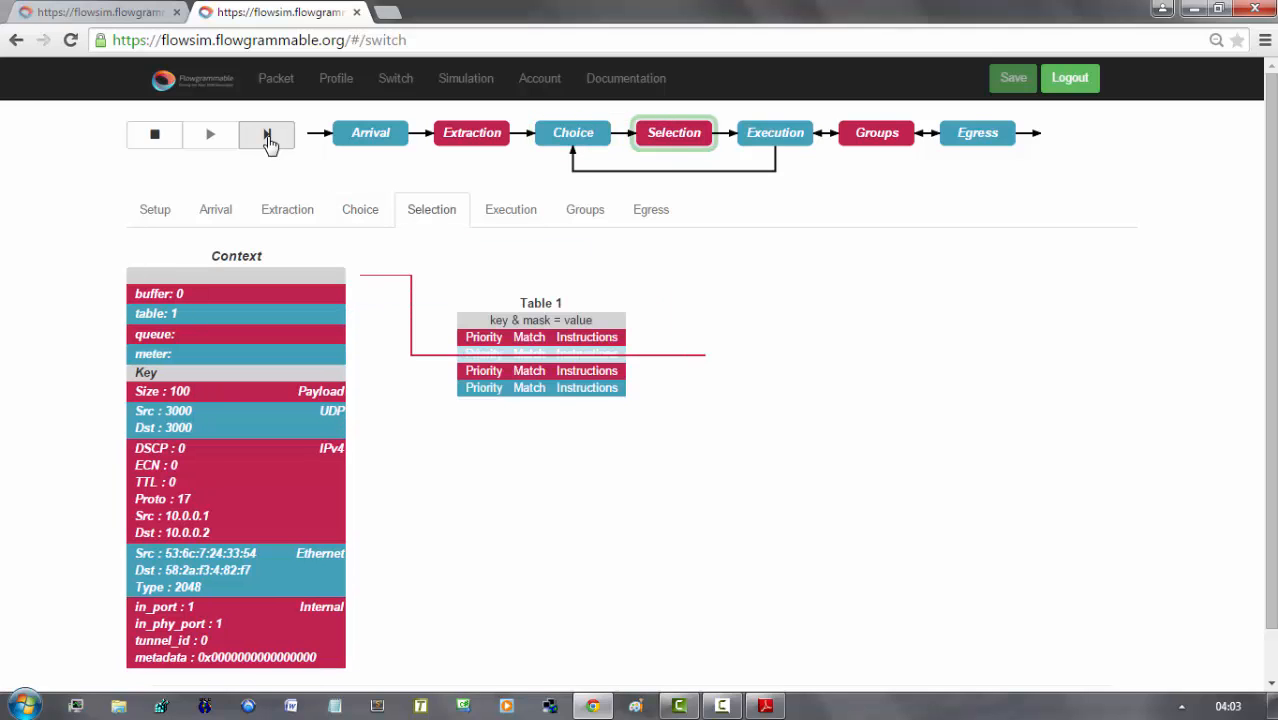
pyautogui.click(266, 134)
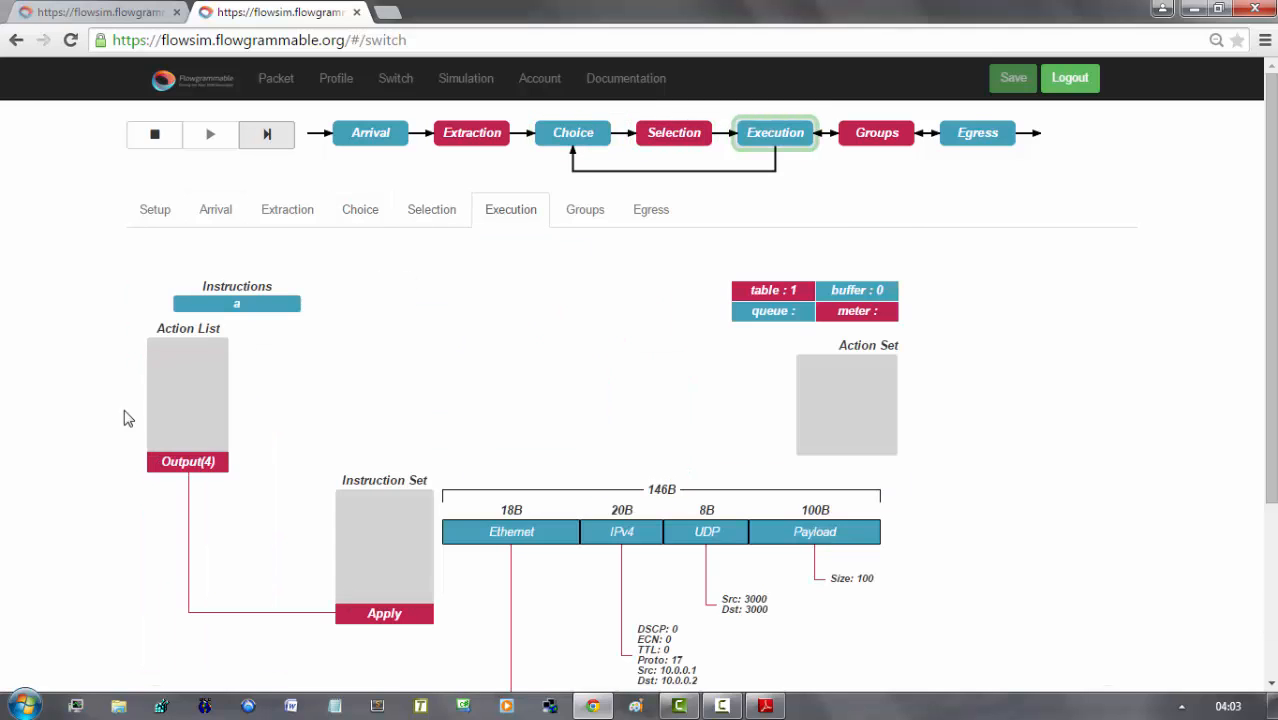
pyautogui.click(266, 134)
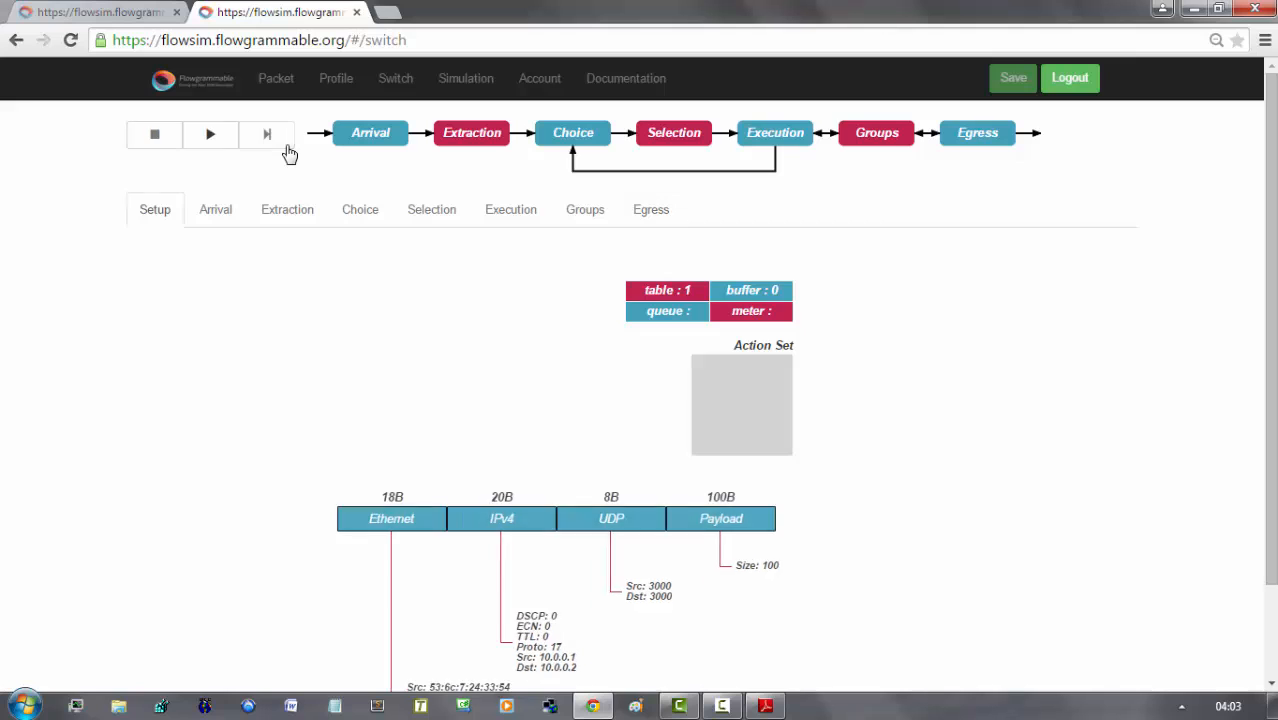
# Stop the simulation back to its trace setup and return to the References slide in Adobe Reader
pyautogui.click(464, 78)
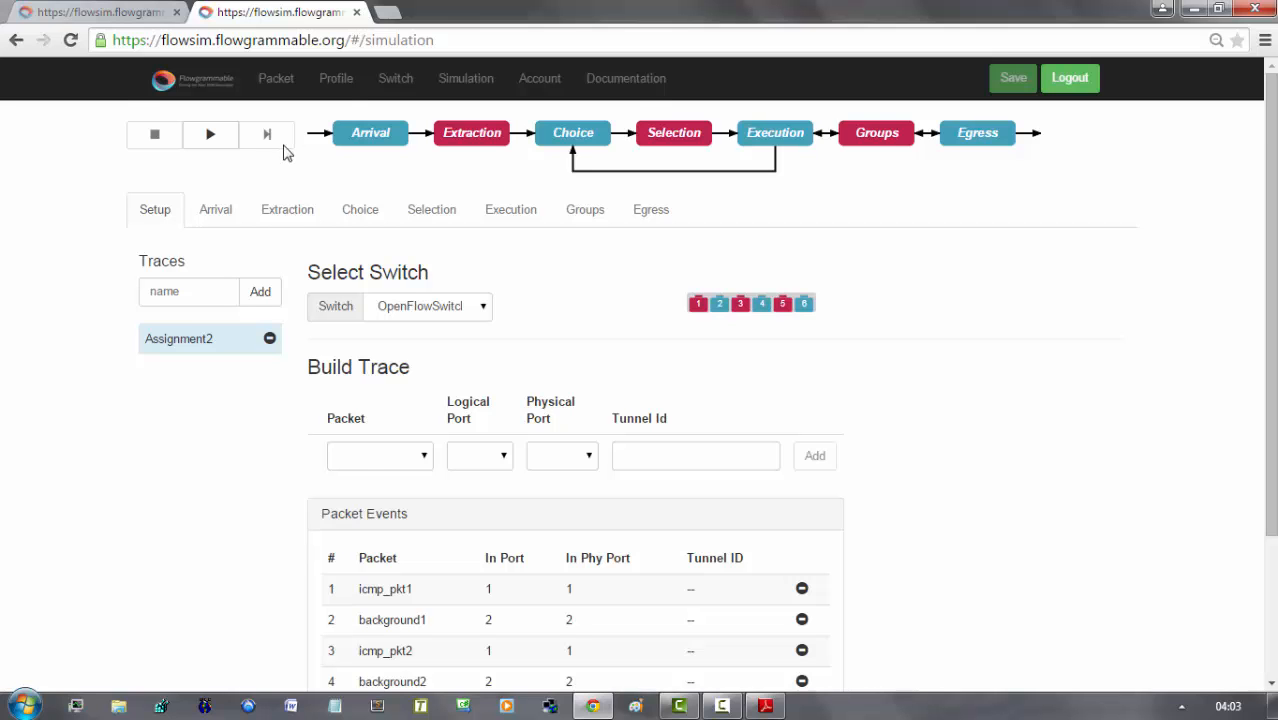
pyautogui.click(764, 706)
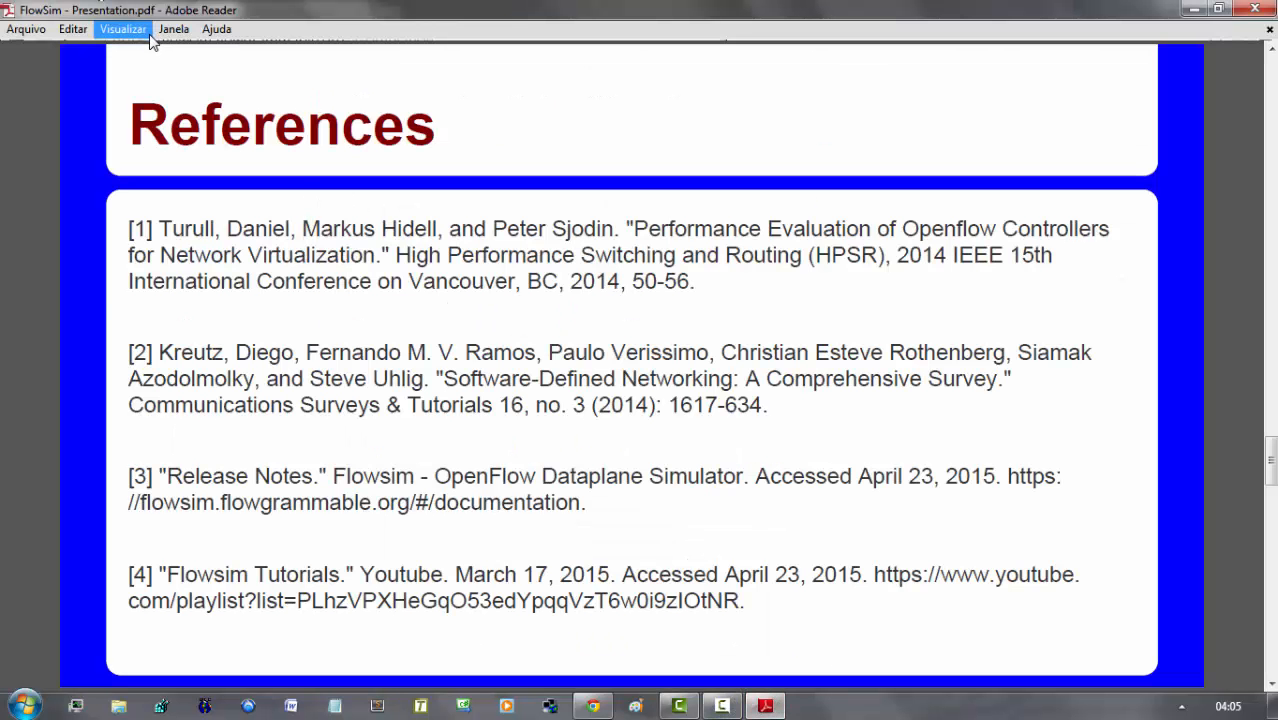
pyautogui.click(122, 28)
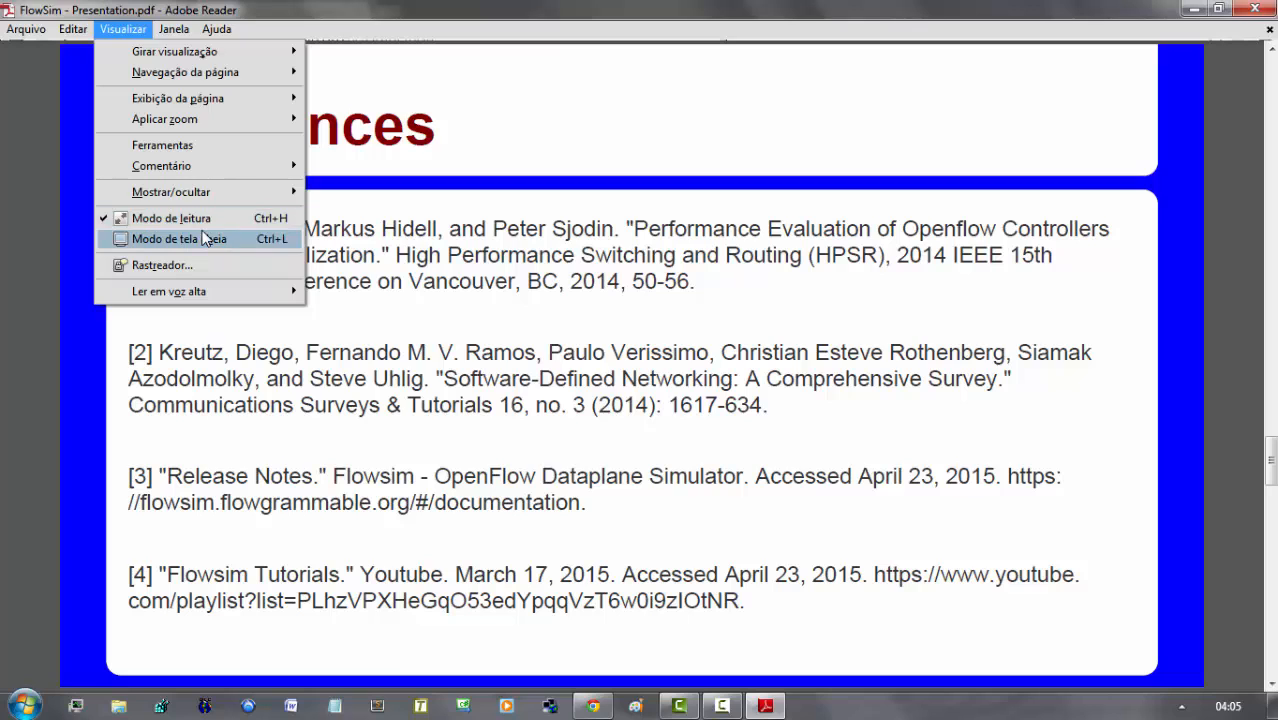